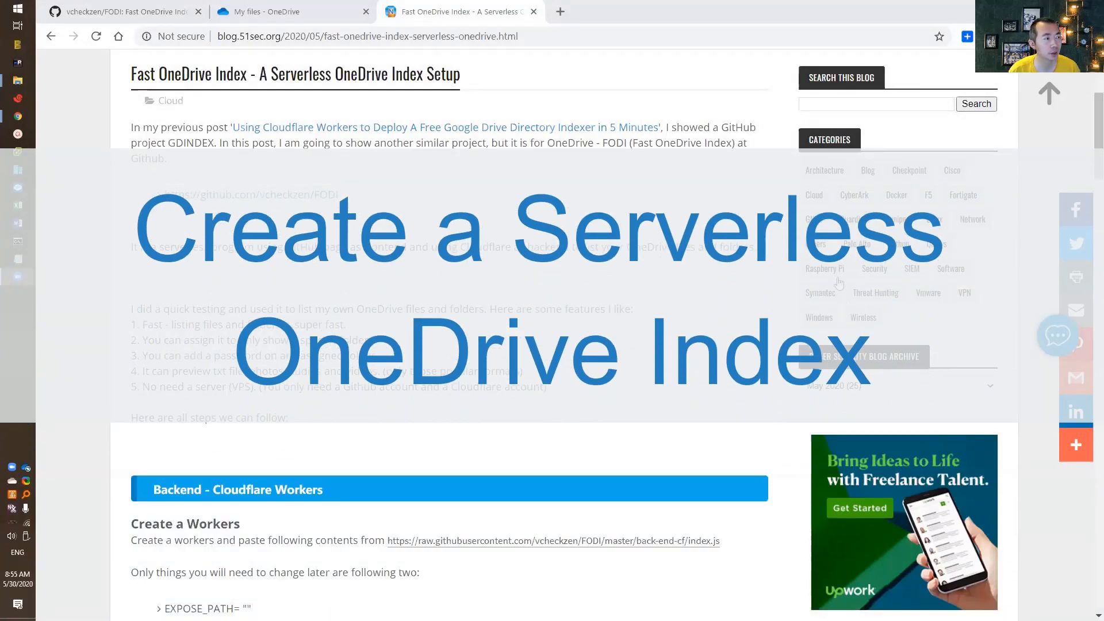
pyautogui.moveTo(391, 134)
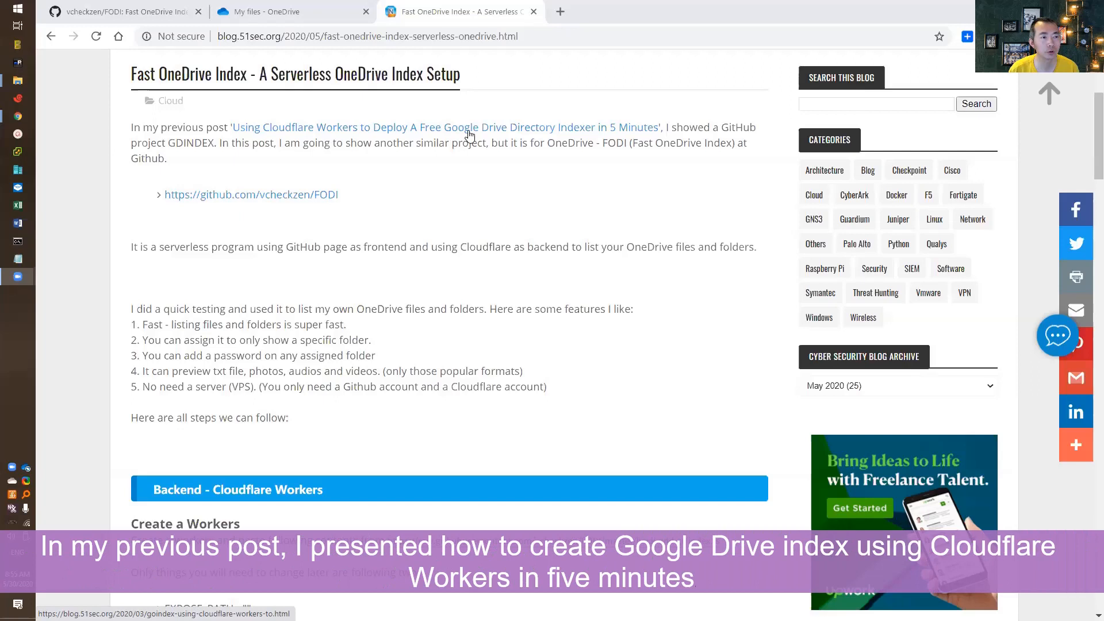
pyautogui.moveTo(602, 134)
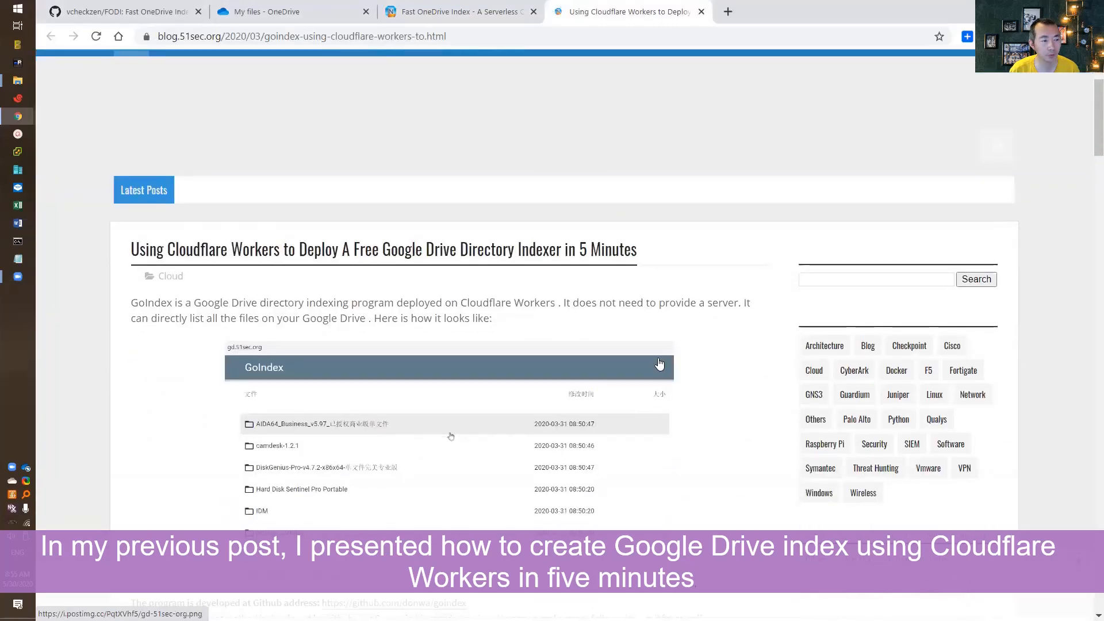
# Scroll the vcheckzen/FODI repository page through its back-end and front-end folders and README.
pyautogui.scroll(-3)
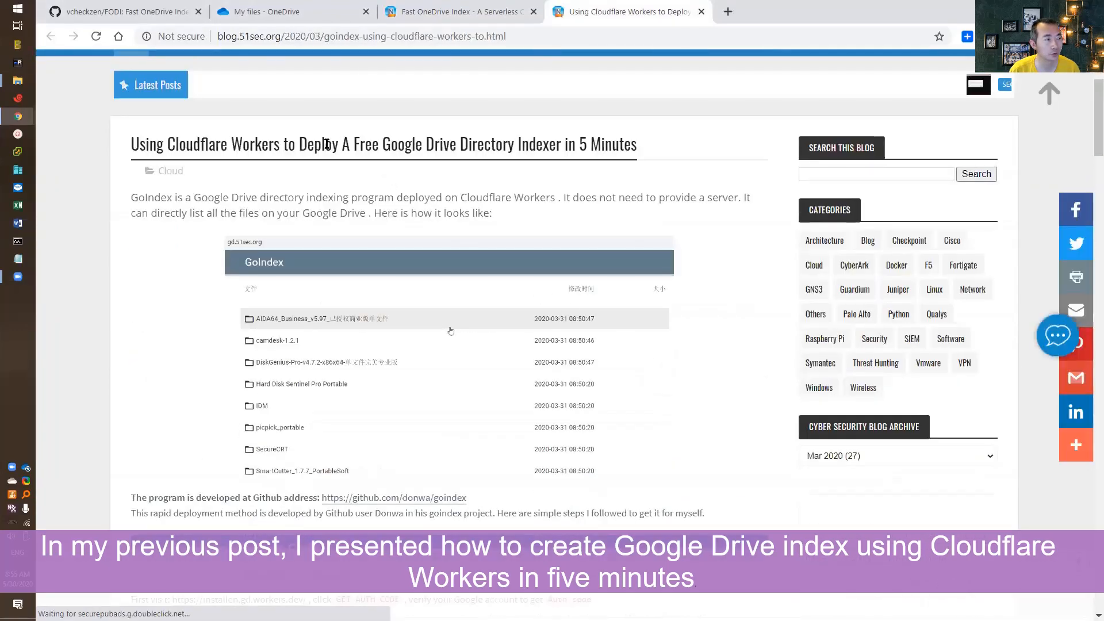
pyautogui.doubleClick(253, 144)
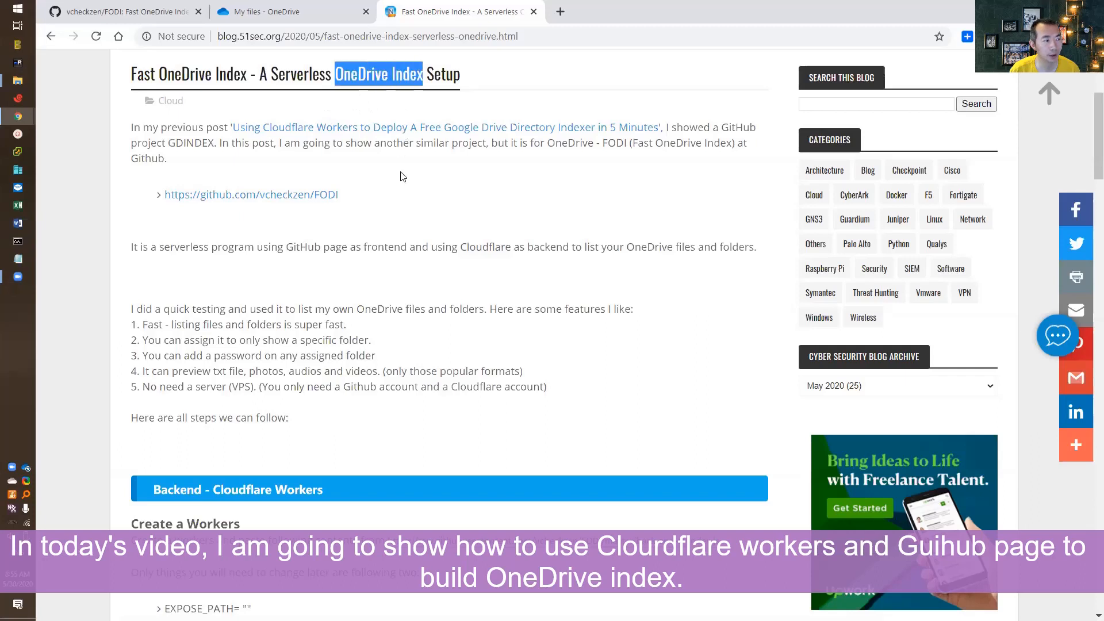
pyautogui.moveTo(433, 264)
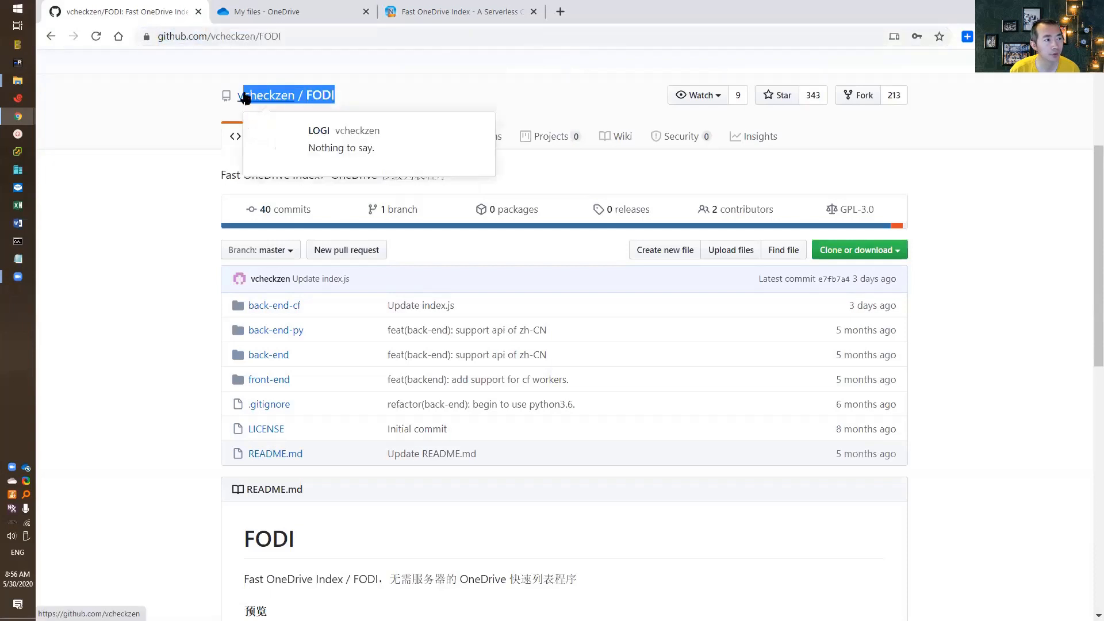
pyautogui.moveTo(260, 187)
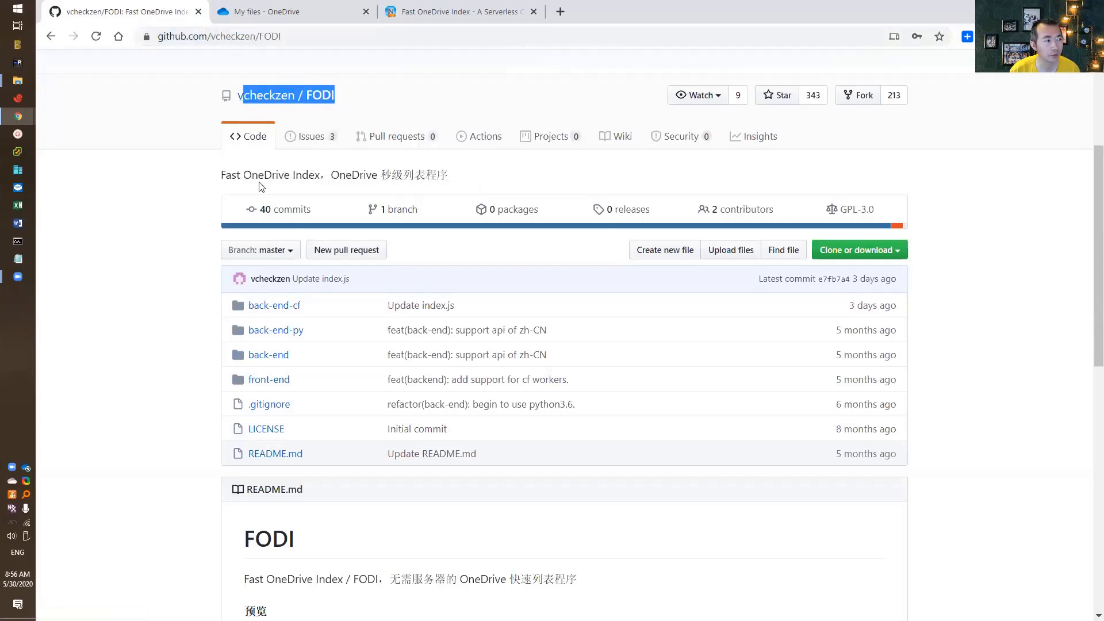
pyautogui.scroll(-3)
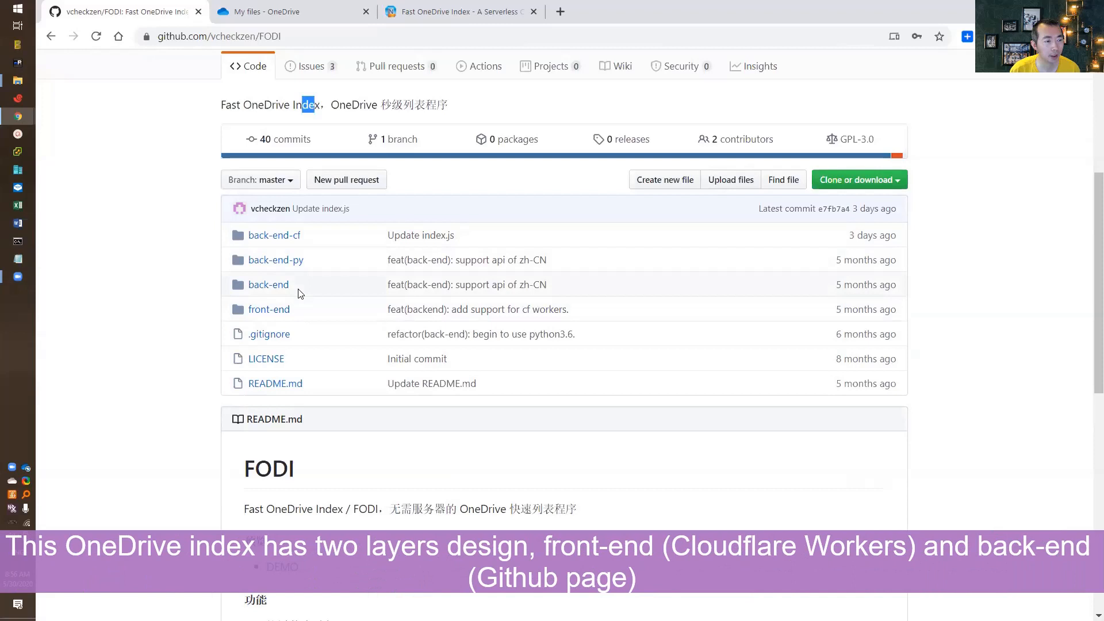
pyautogui.moveTo(516, 268)
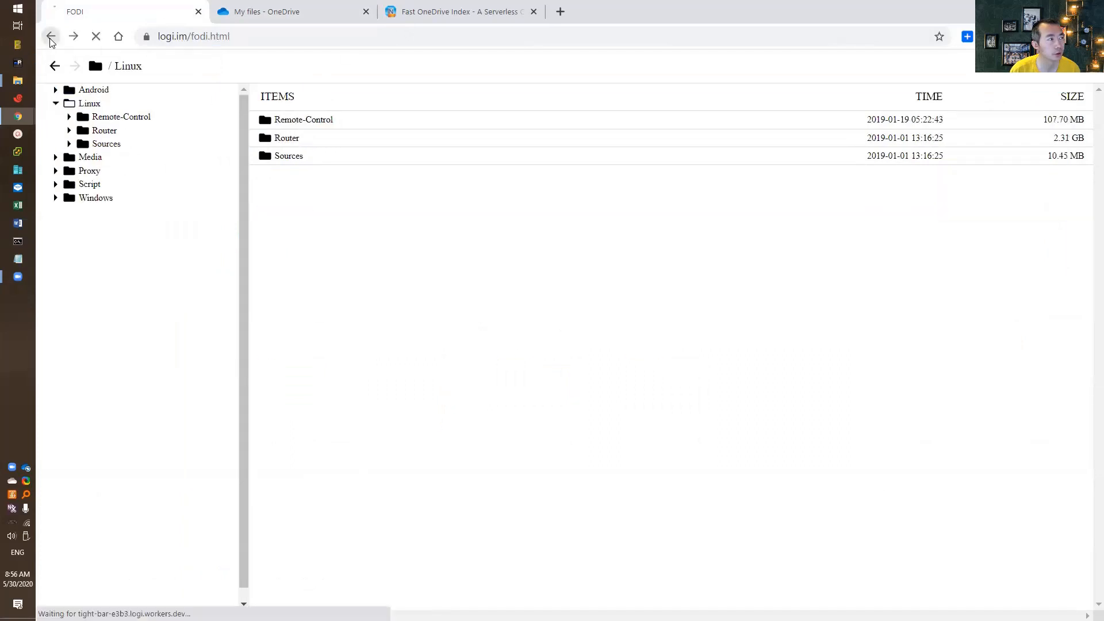
# Leave the FODI demo and scroll the README to its features, drawbacks and update history.
pyautogui.click(50, 35)
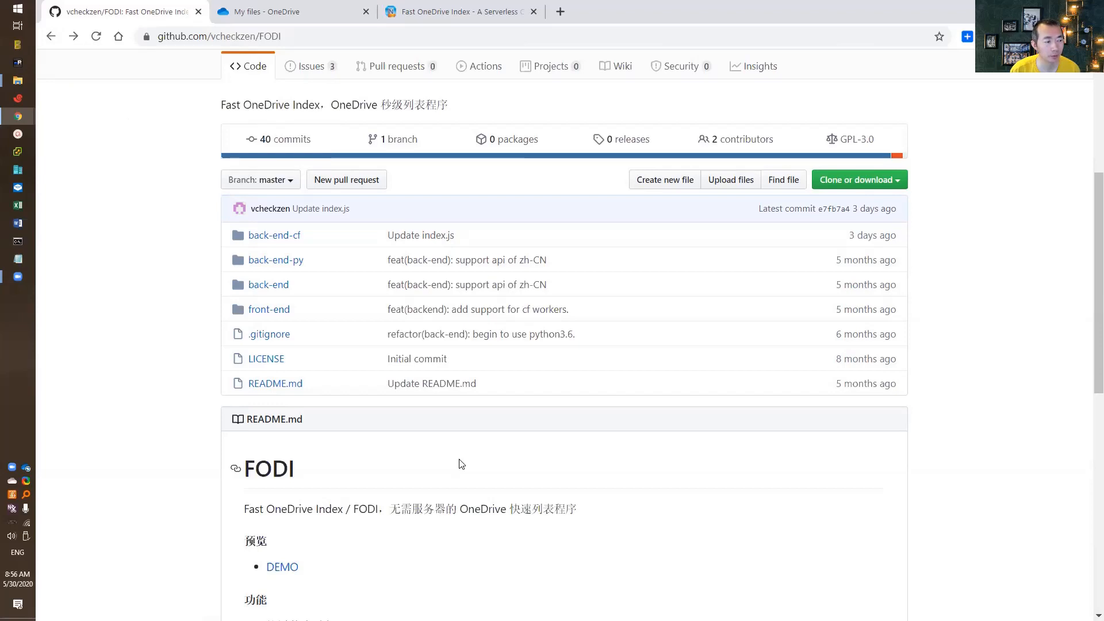
pyautogui.moveTo(512, 469)
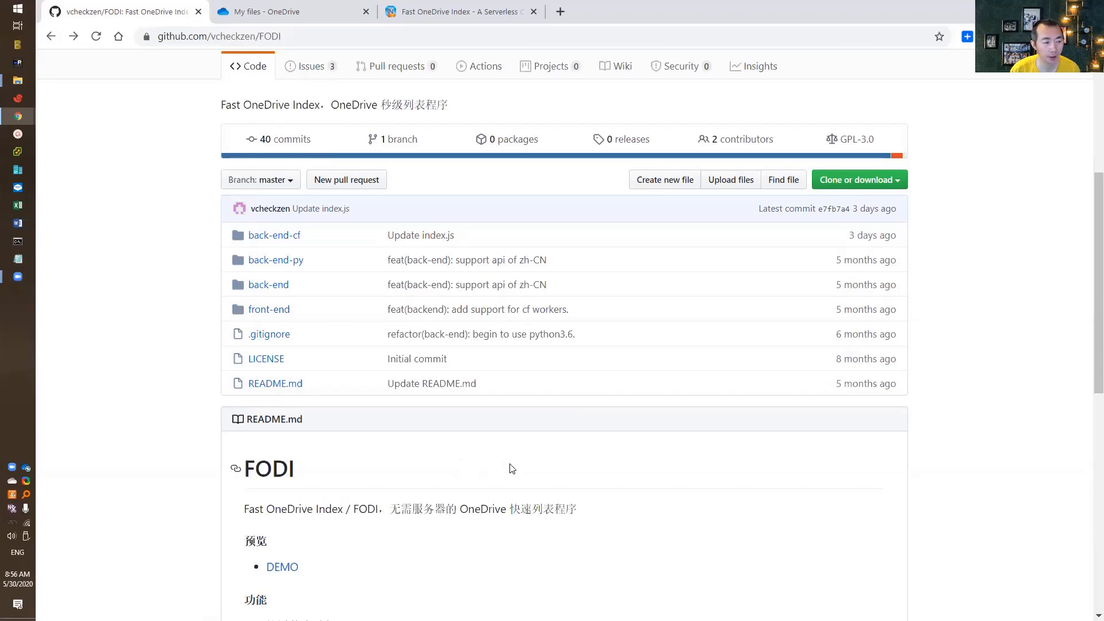
pyautogui.scroll(-3)
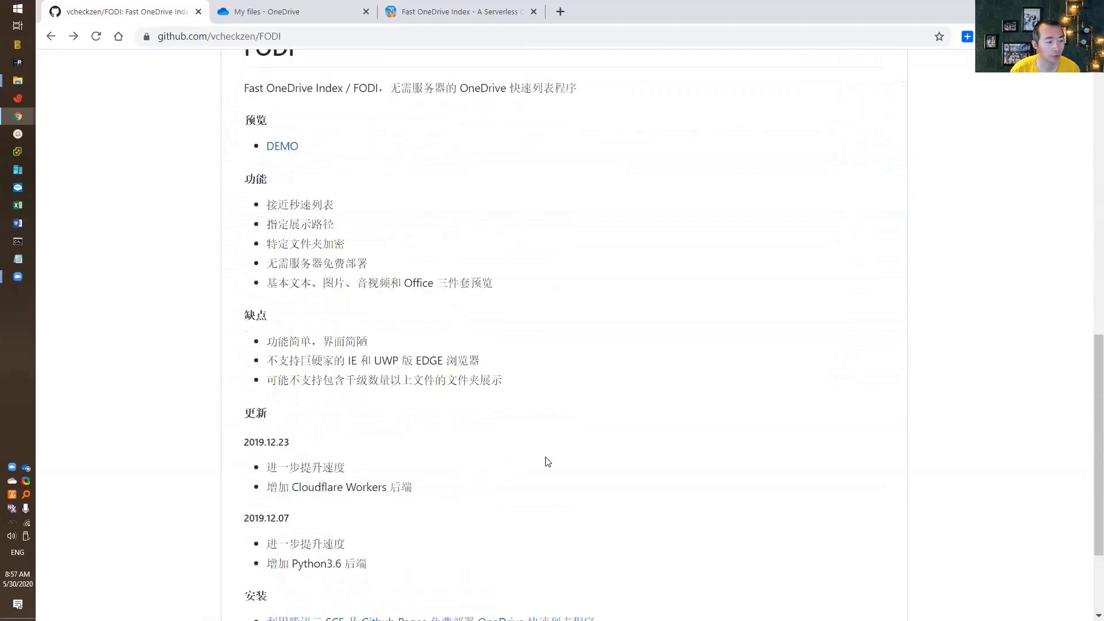
pyautogui.moveTo(474, 304)
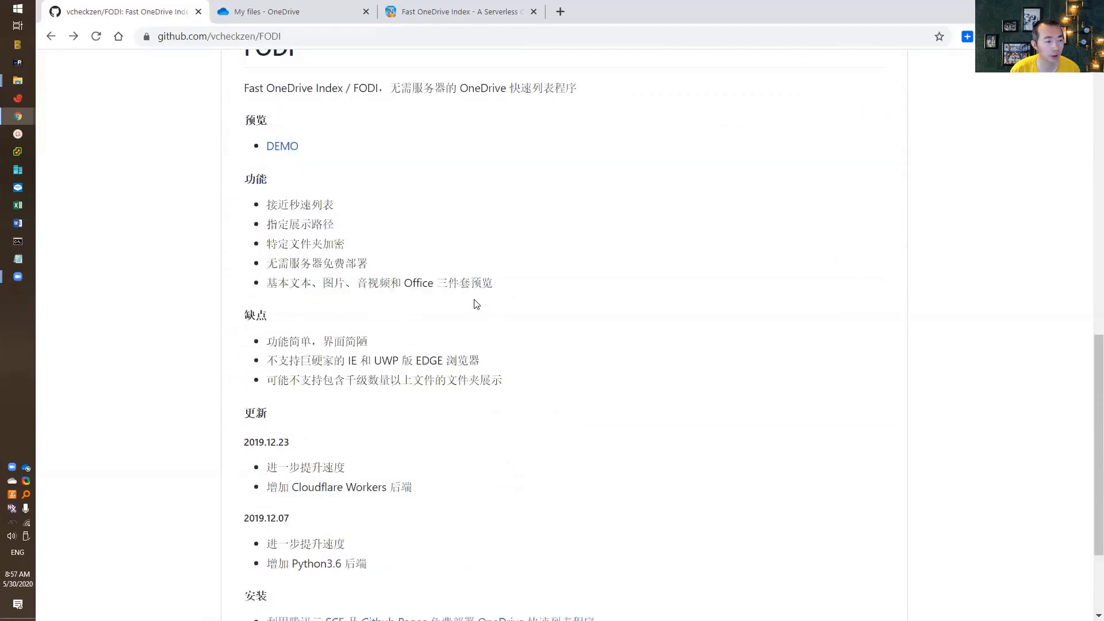
pyautogui.moveTo(478, 352)
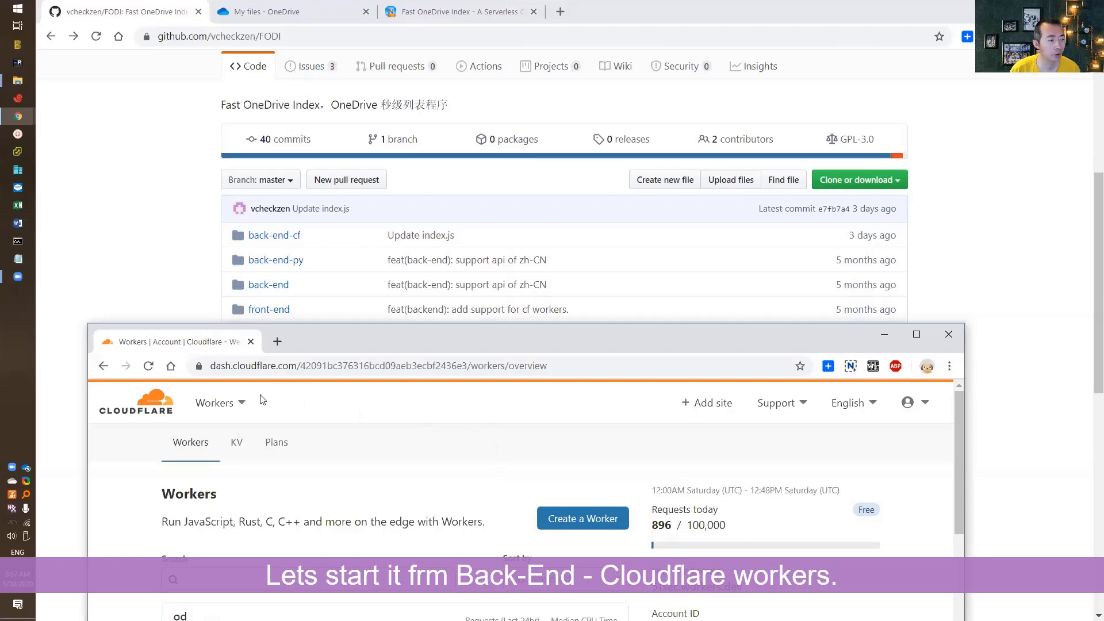
# Create a new worker and replace its generated name with 'onedrive'.
pyautogui.click(583, 518)
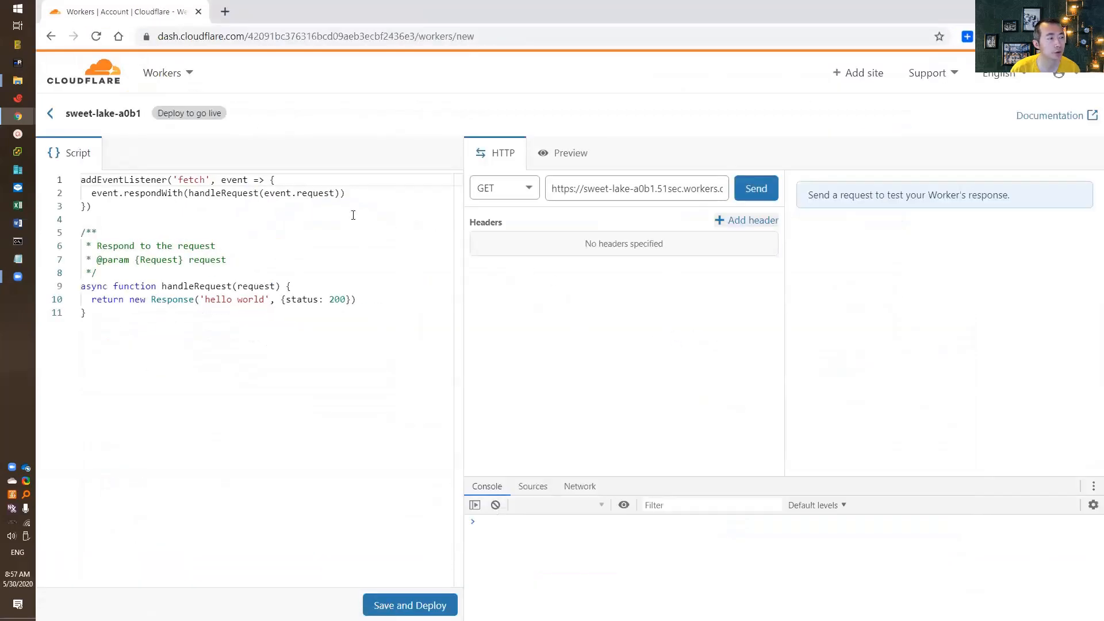
pyautogui.click(103, 112)
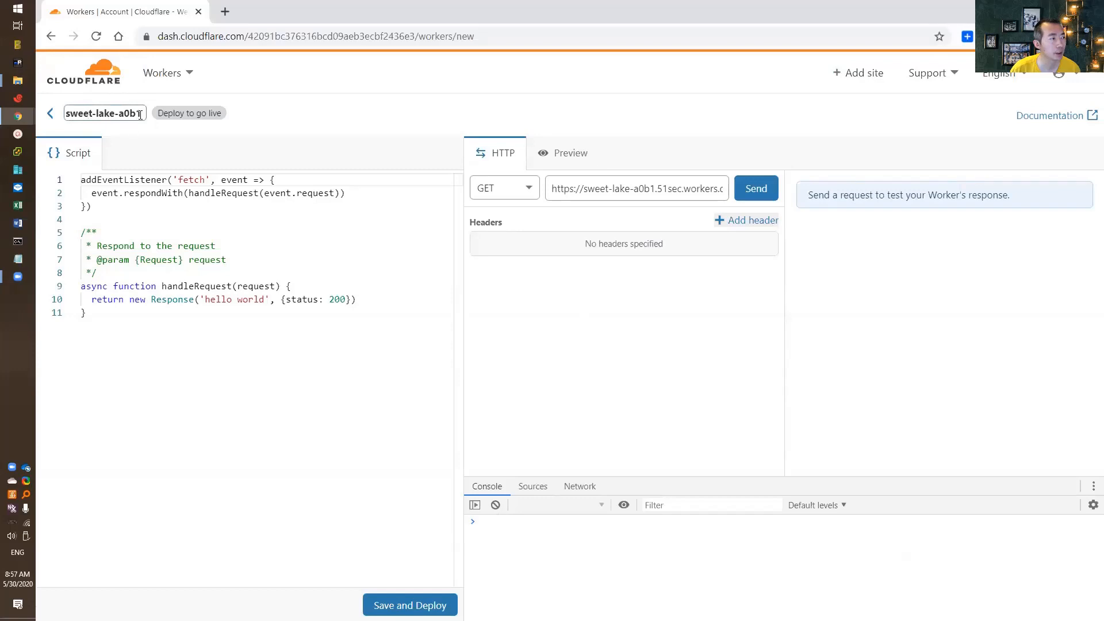
pyautogui.write('onedrive')
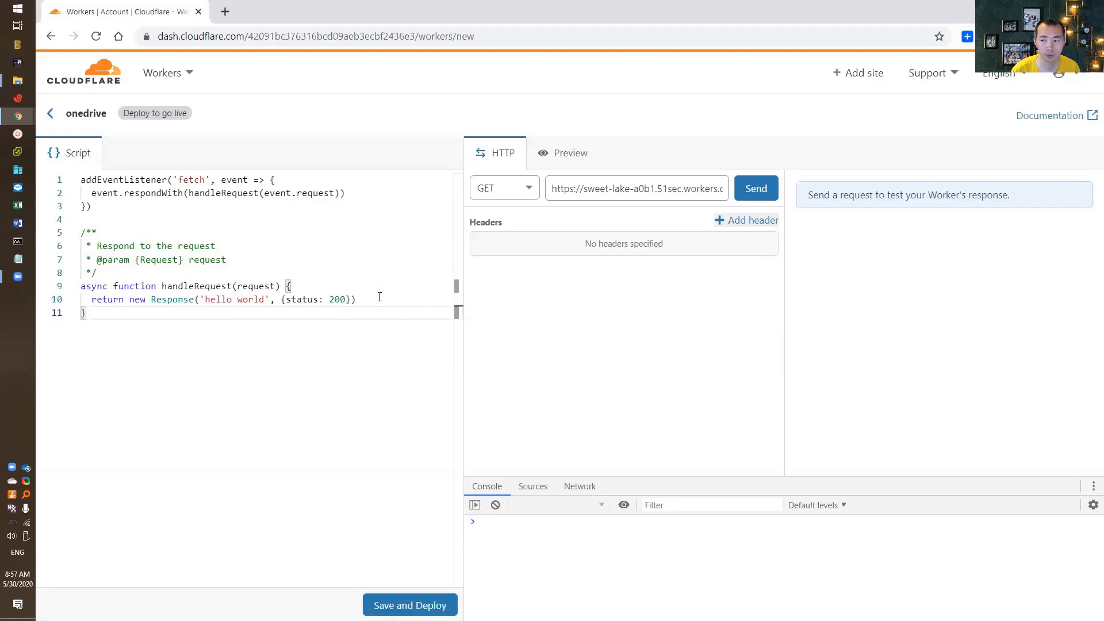
pyautogui.click(458, 11)
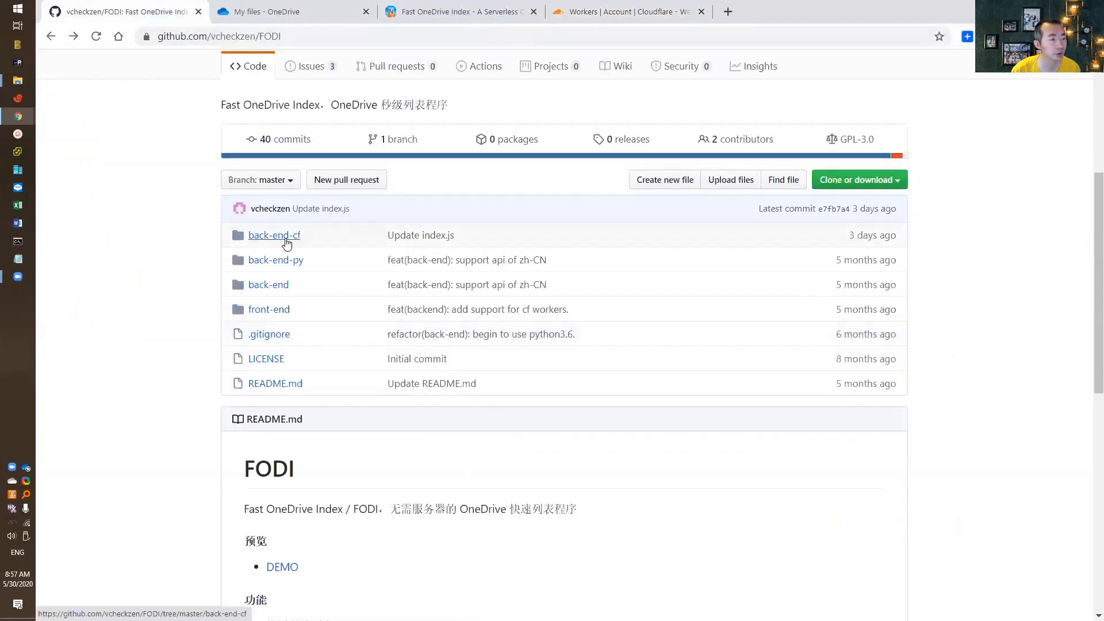
# Open back-end-cf/index.js in the FODI repository and select its entire code.
pyautogui.click(273, 235)
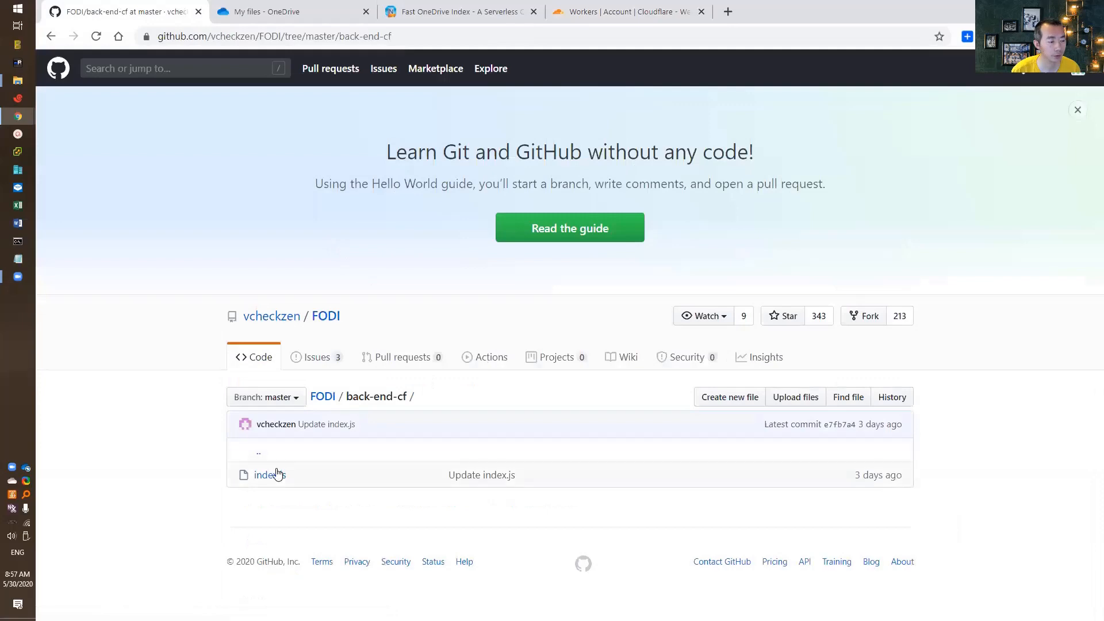
pyautogui.click(266, 474)
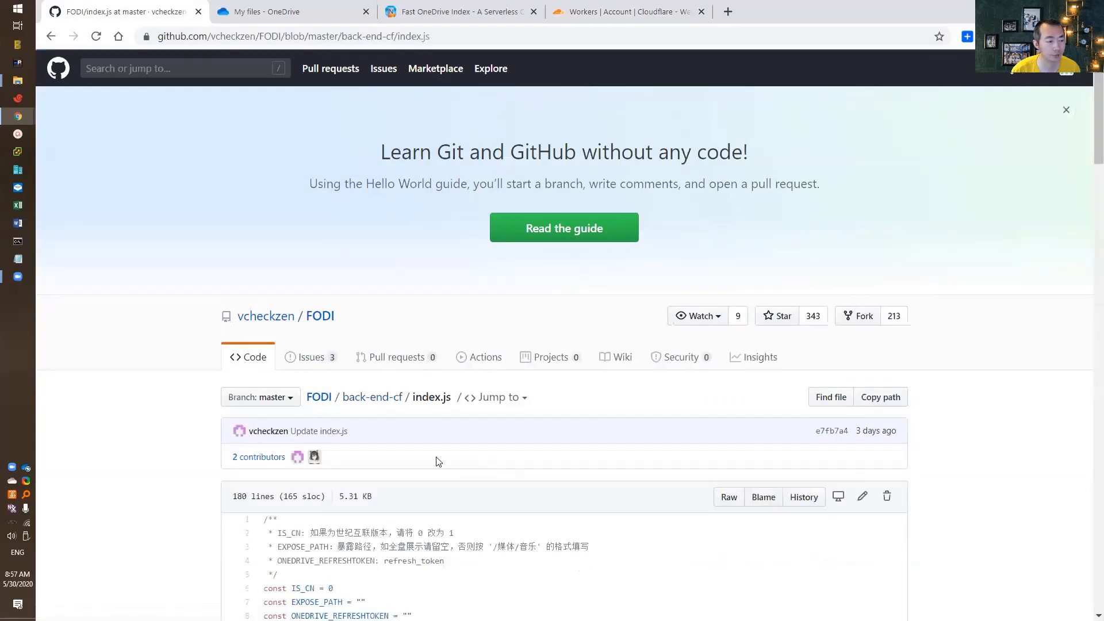
pyautogui.scroll(-3)
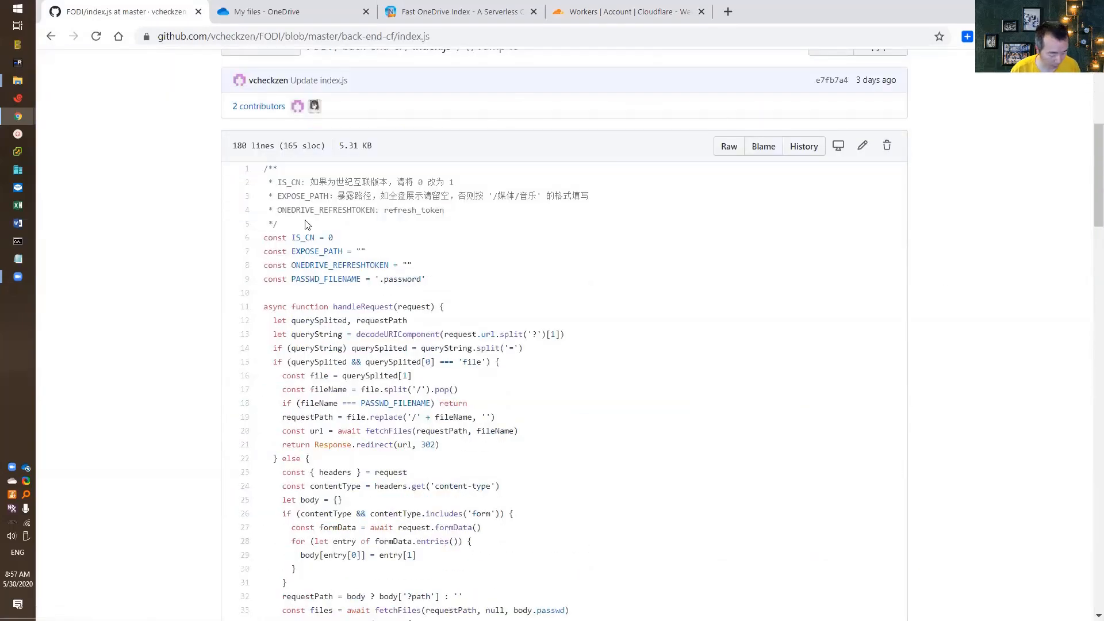
pyautogui.scroll(-3)
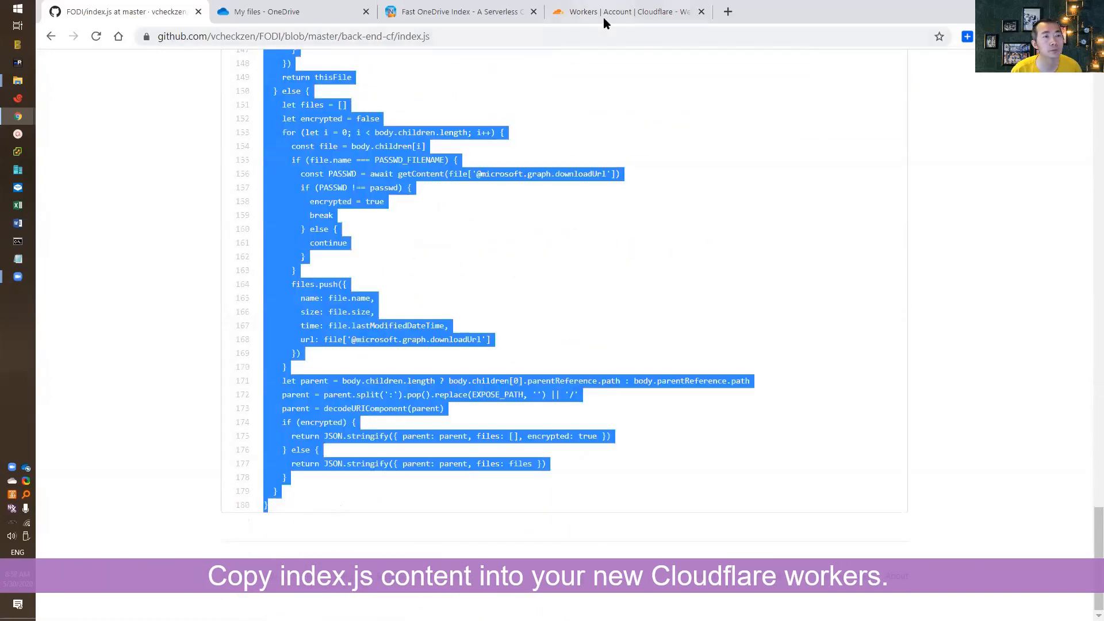
# Paste the FODI script into the onedrive worker and locate the EXPOSE_PATH value.
pyautogui.click(622, 12)
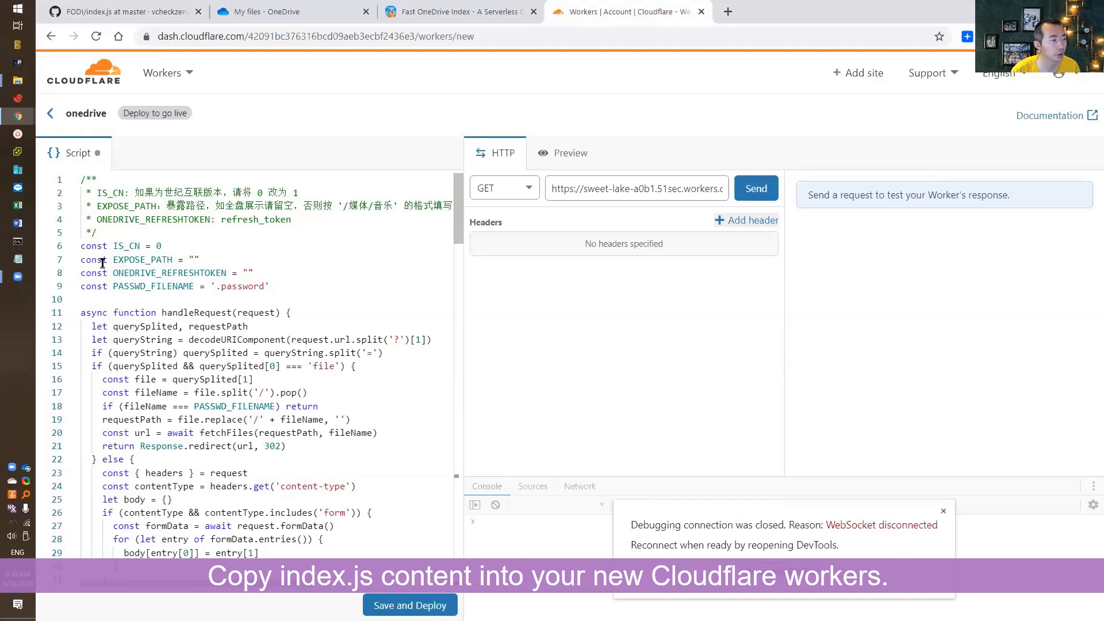
pyautogui.doubleClick(128, 259)
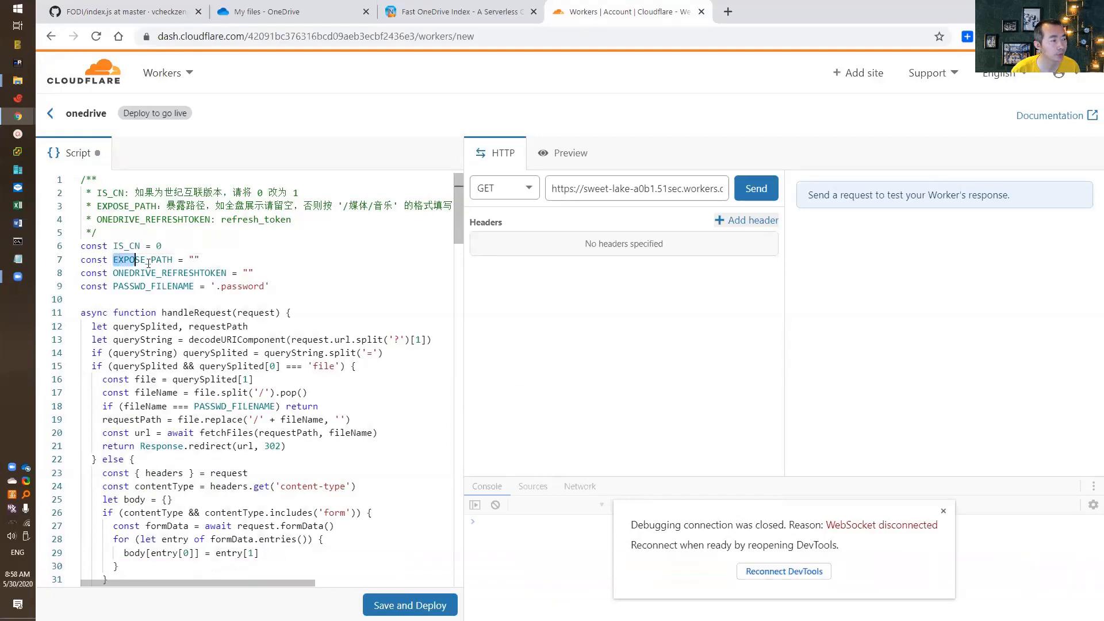
pyautogui.doubleClick(142, 259)
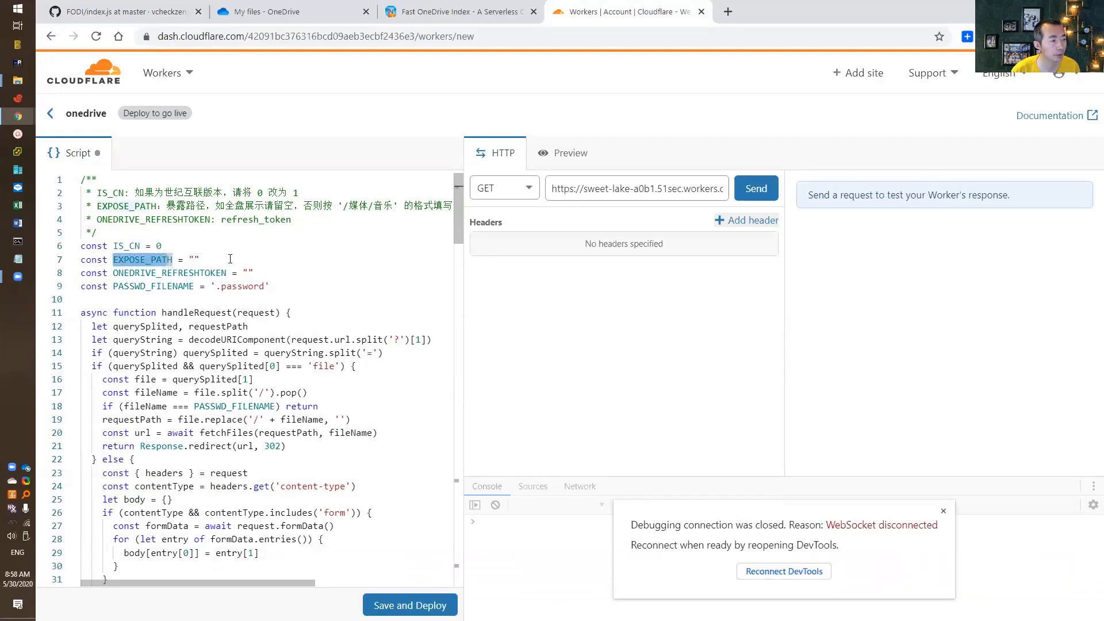
pyautogui.click(194, 259)
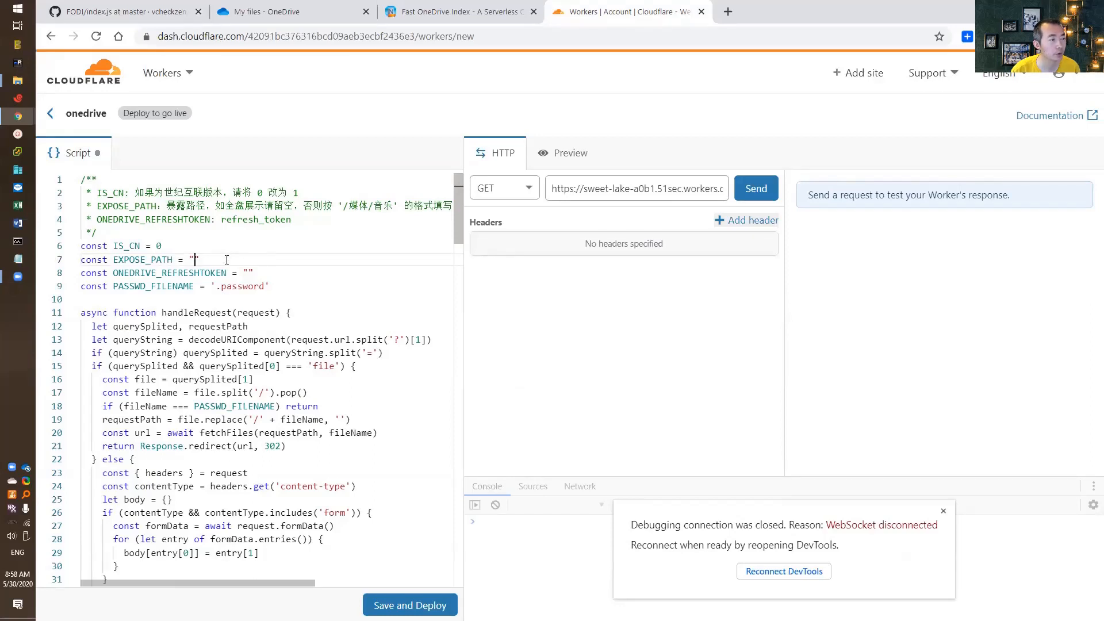
# Scroll down and select the ONEDRIVE_REFRESHTOKEN setting, whose value is still empty.
pyautogui.scroll(-3)
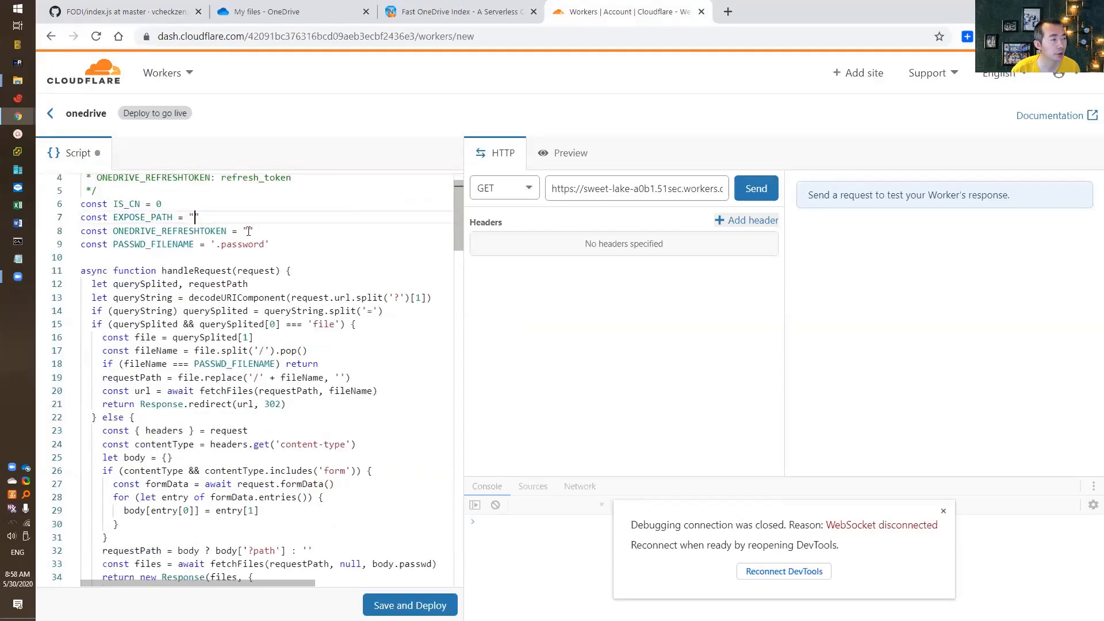
pyautogui.doubleClick(169, 231)
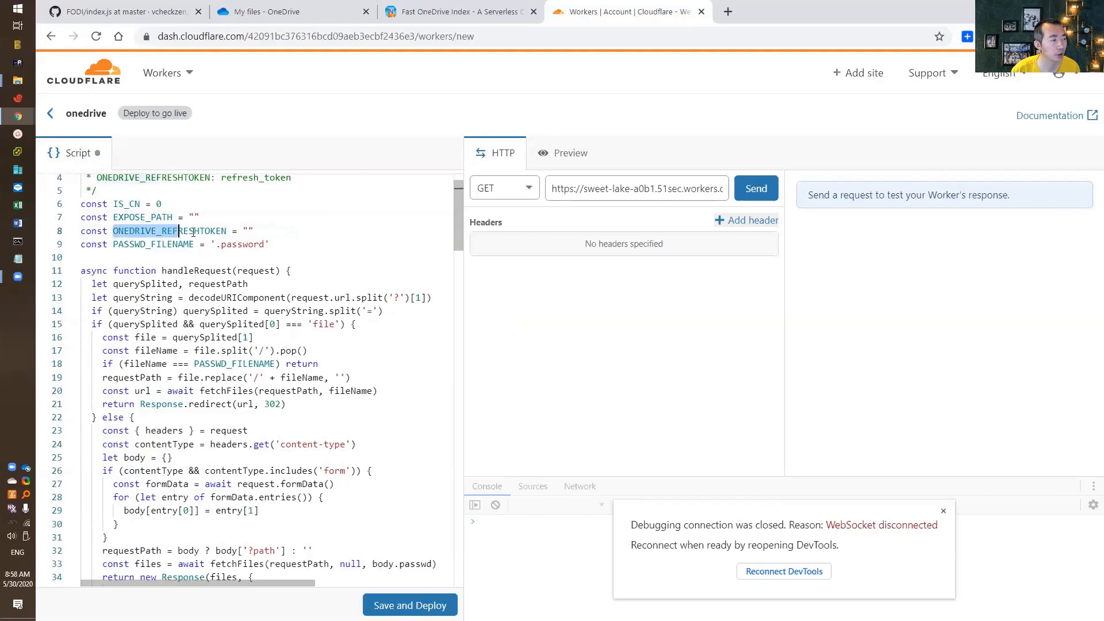
pyautogui.doubleClick(169, 231)
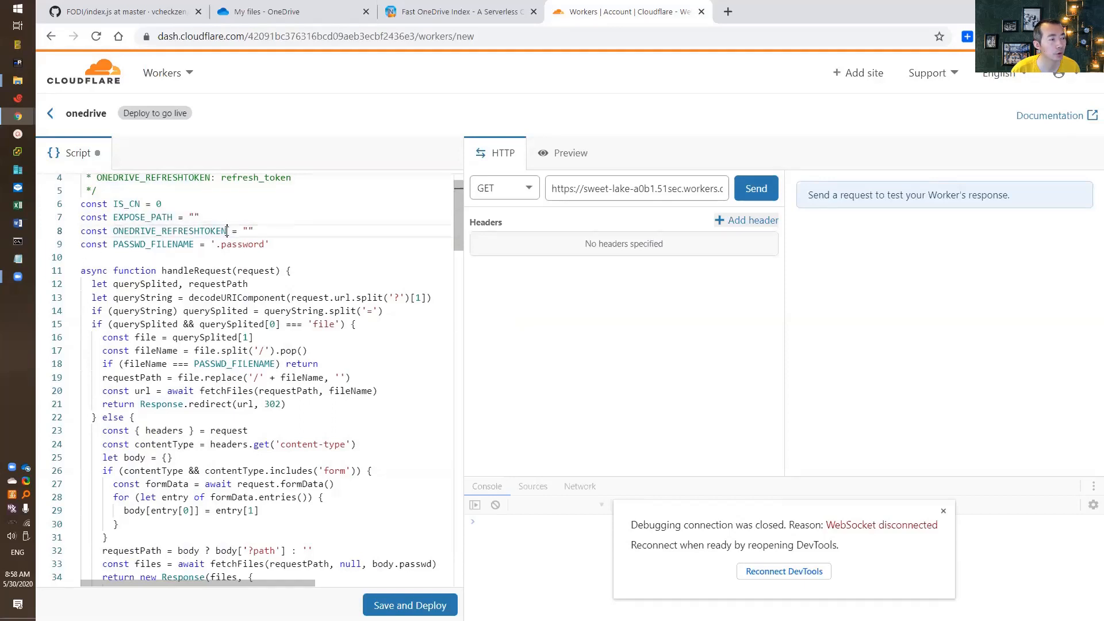
pyautogui.doubleClick(169, 231)
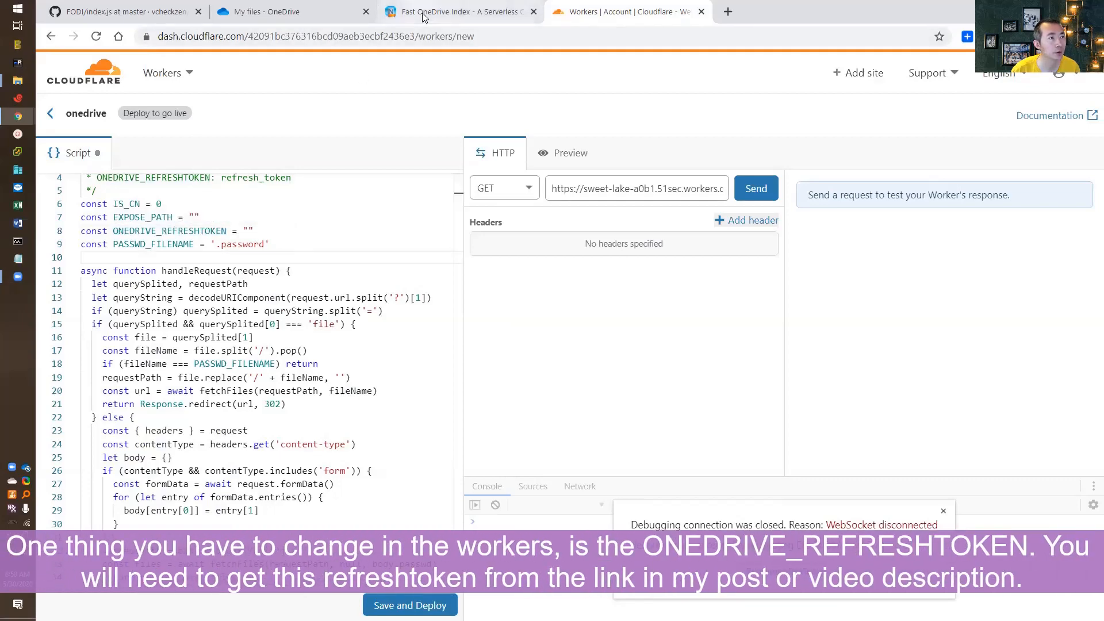
# Scroll the 51sec Blog post to Fetch Refresh_Token and open its service address.
pyautogui.click(458, 12)
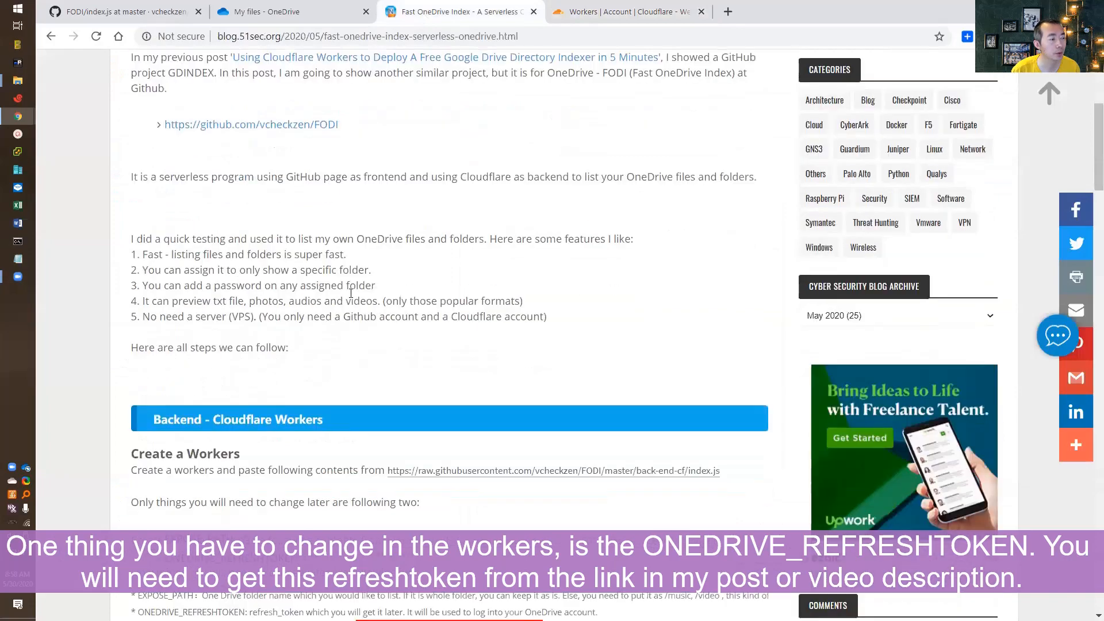
pyautogui.scroll(-3)
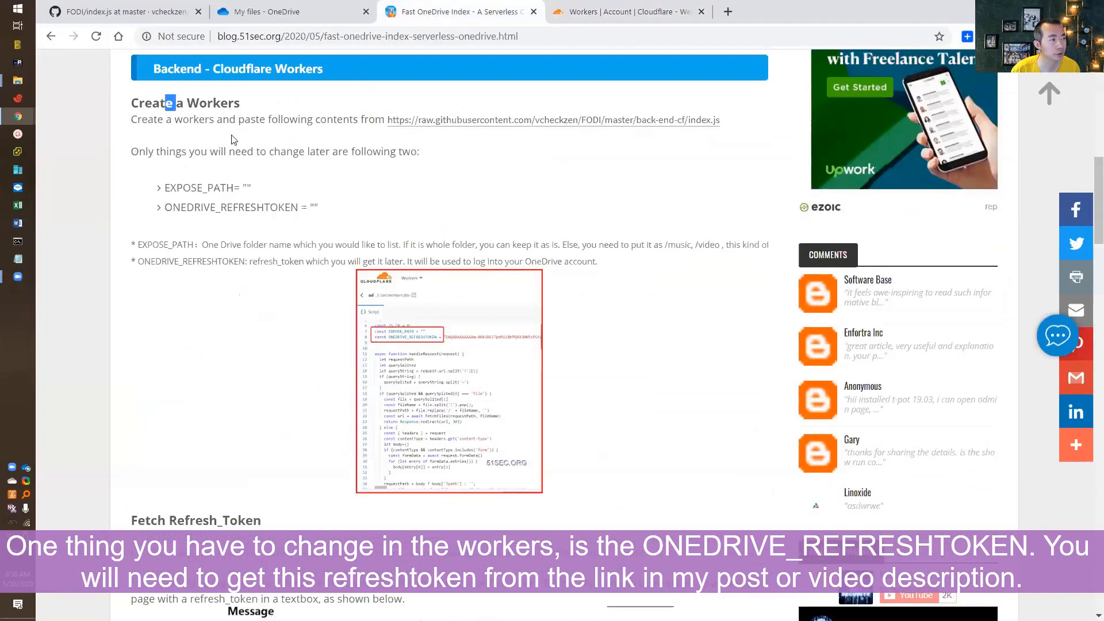
pyautogui.scroll(-3)
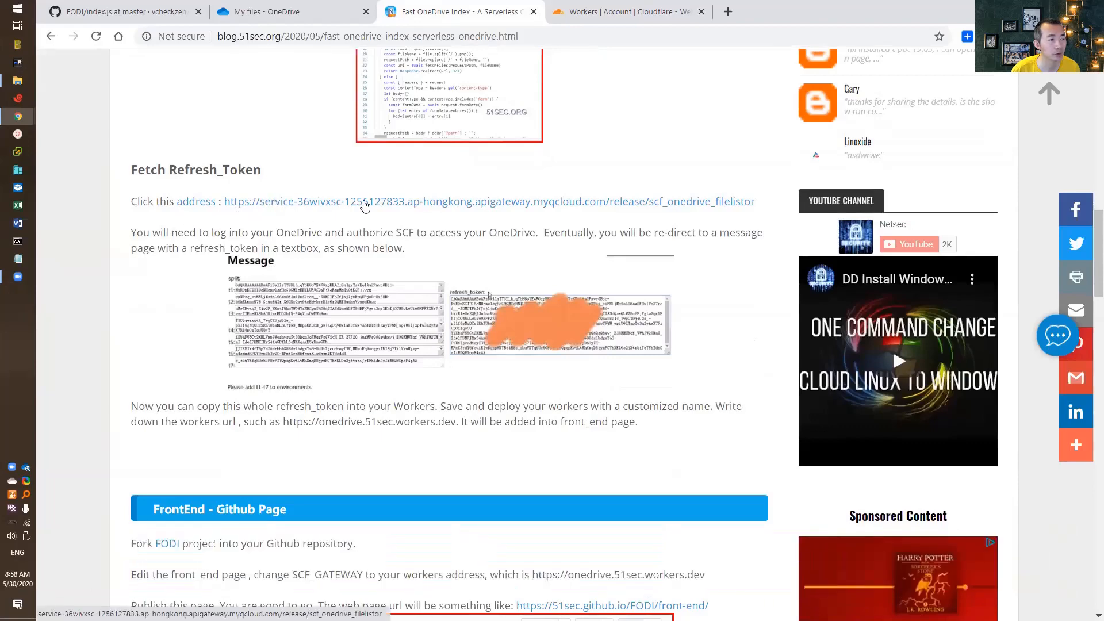
pyautogui.moveTo(590, 203)
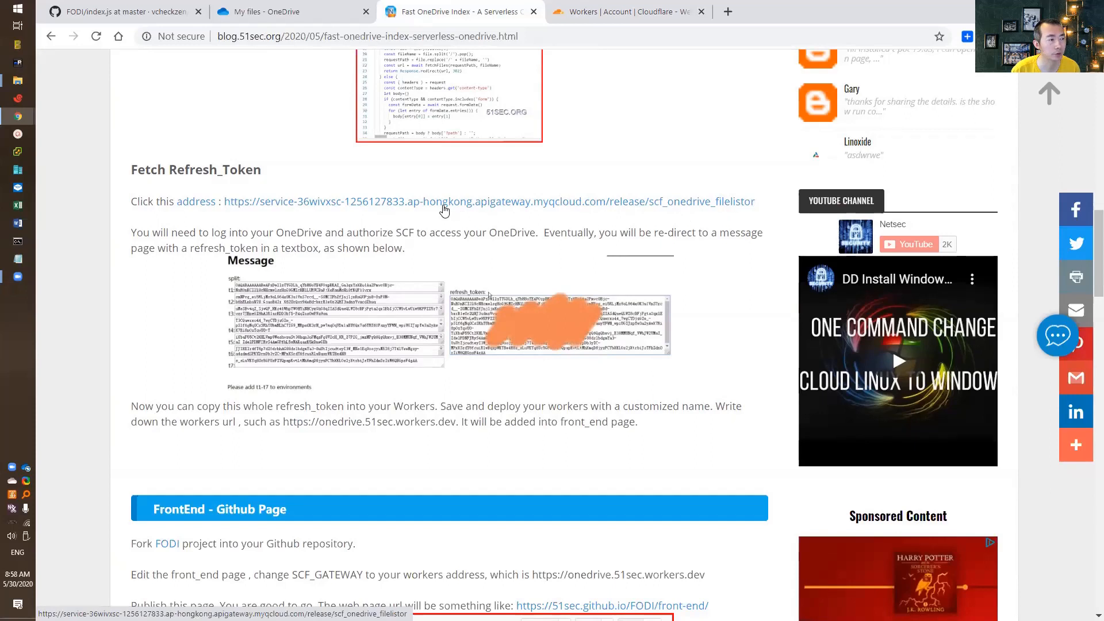
pyautogui.rightClick(84, 115)
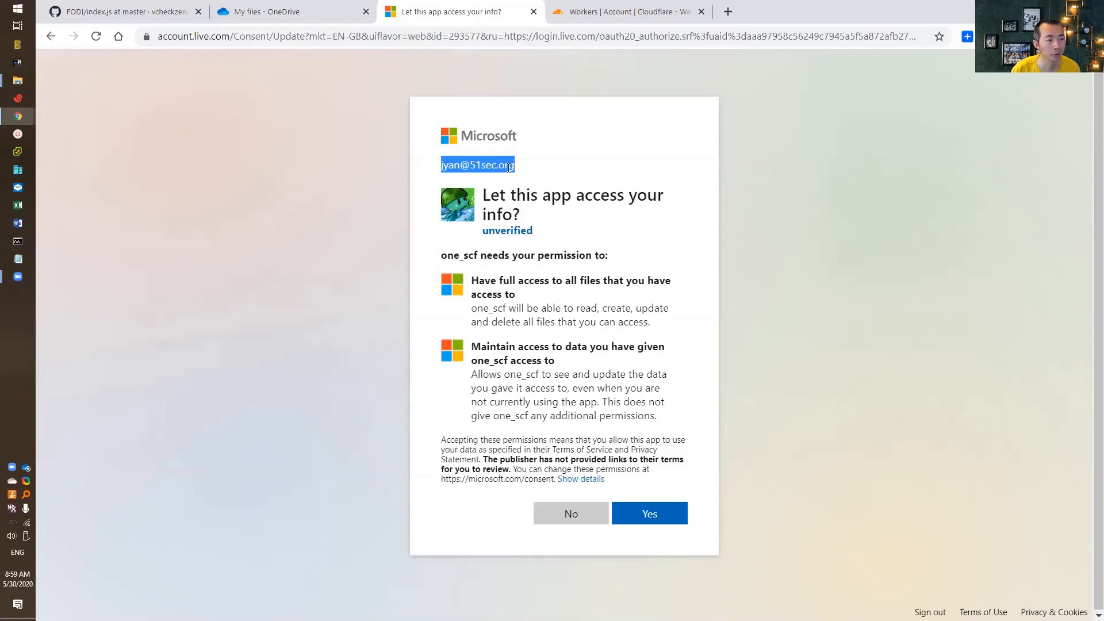
pyautogui.moveTo(539, 297)
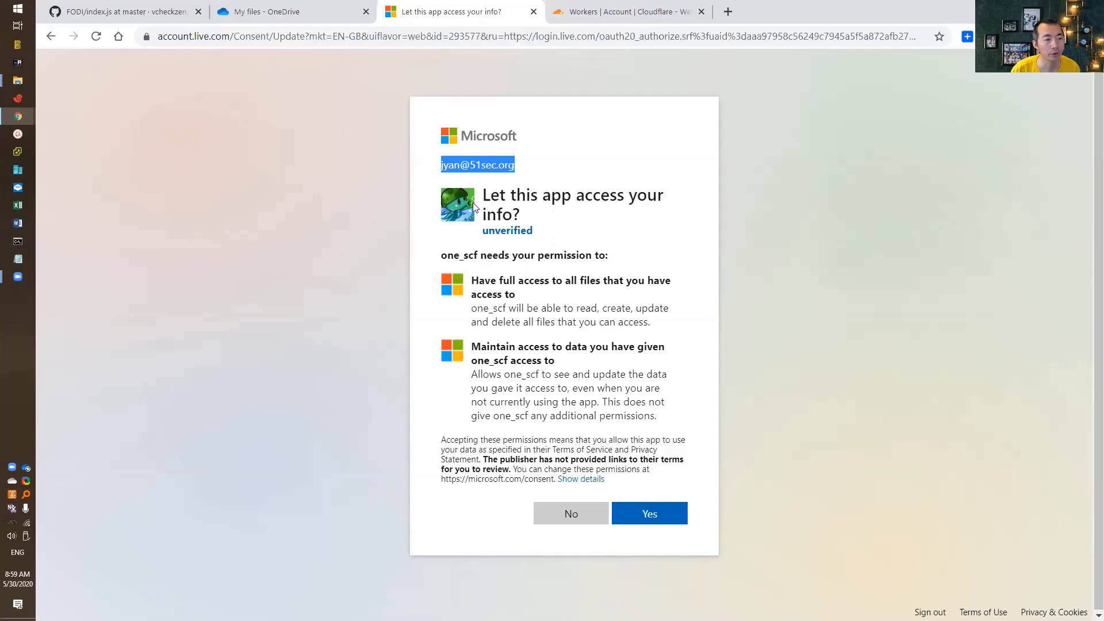
pyautogui.moveTo(575, 240)
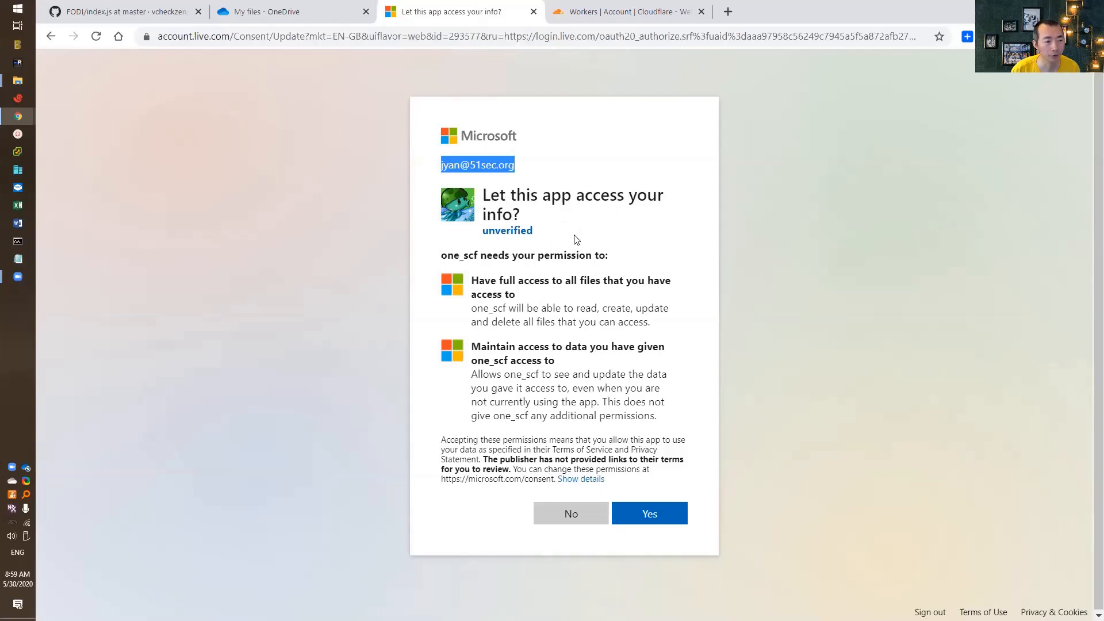
pyautogui.moveTo(477, 254)
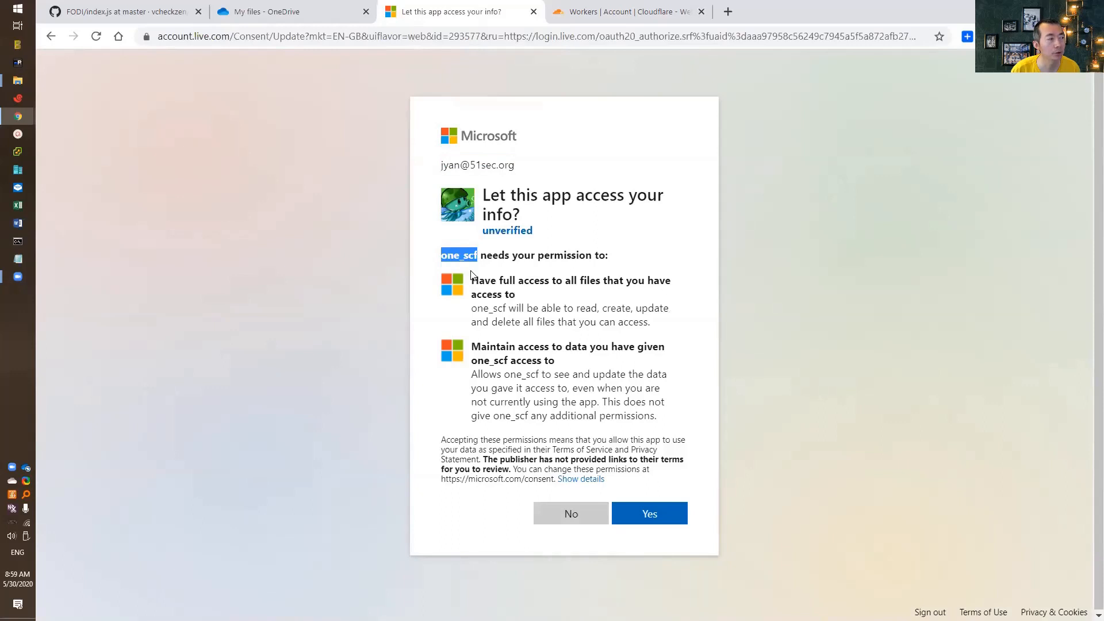
pyautogui.moveTo(499, 281)
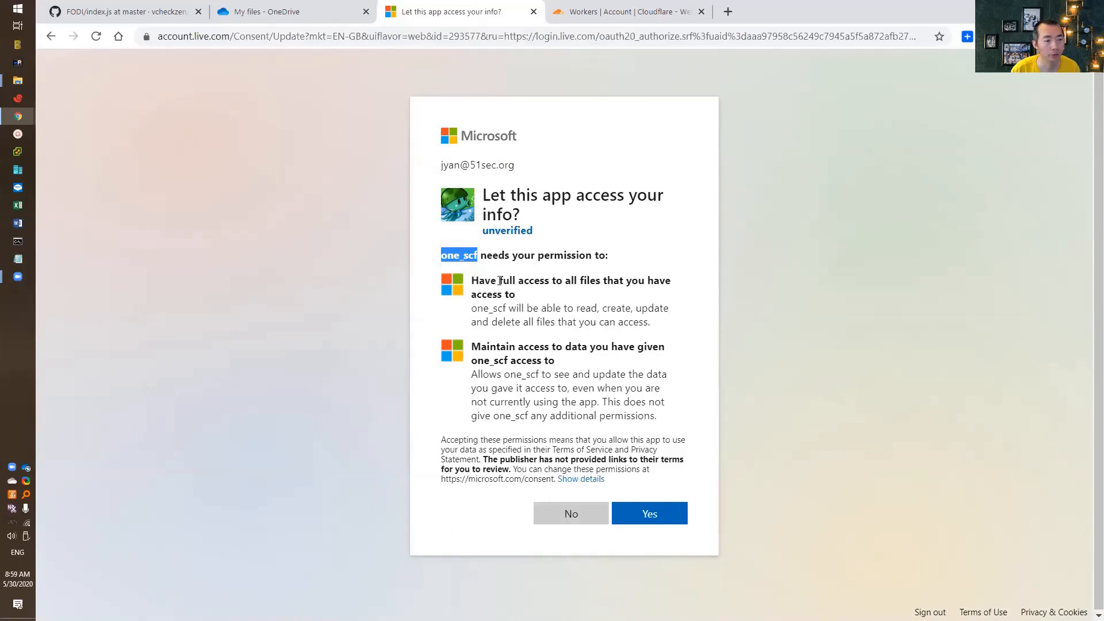
pyautogui.moveTo(530, 301)
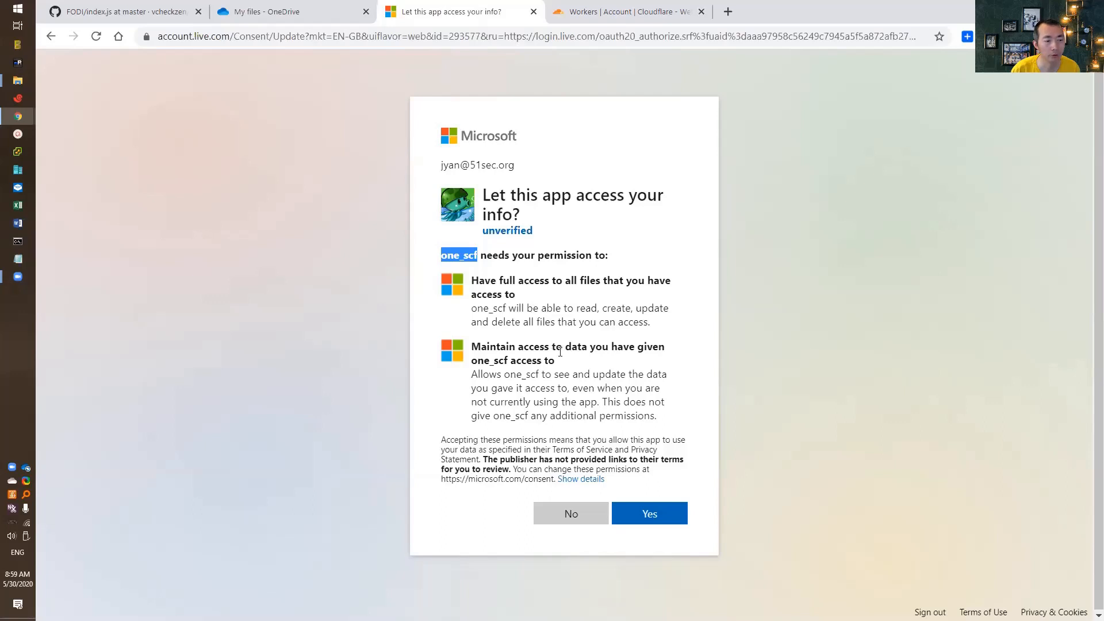
pyautogui.moveTo(563, 366)
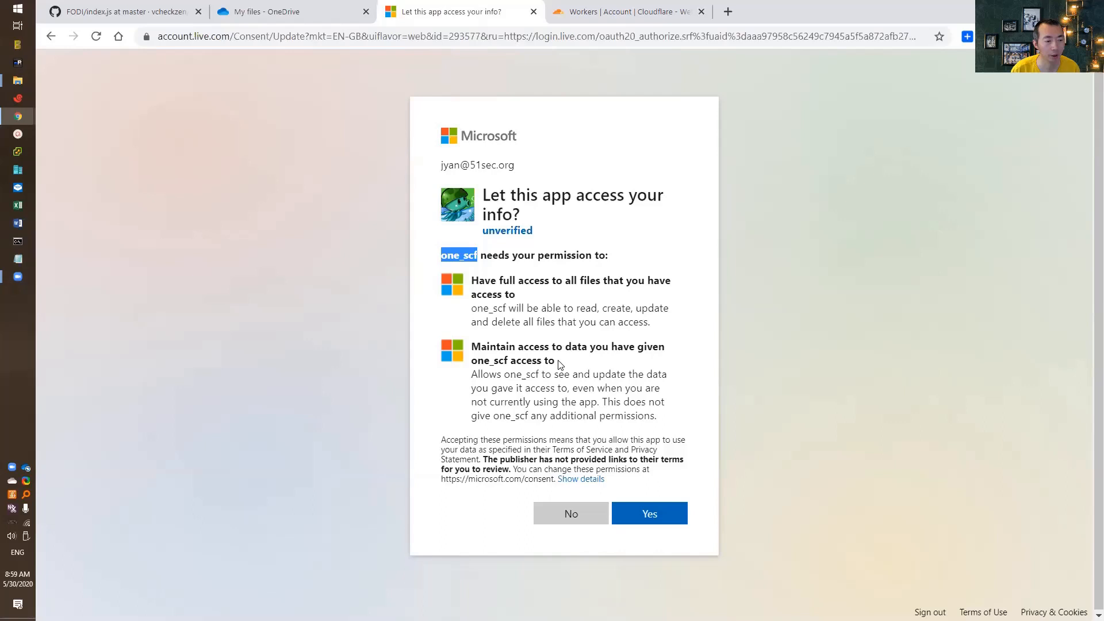
# Approve the one_scf consent request for full OneDrive file access.
pyautogui.moveTo(471, 346); pyautogui.dragTo(554, 360)
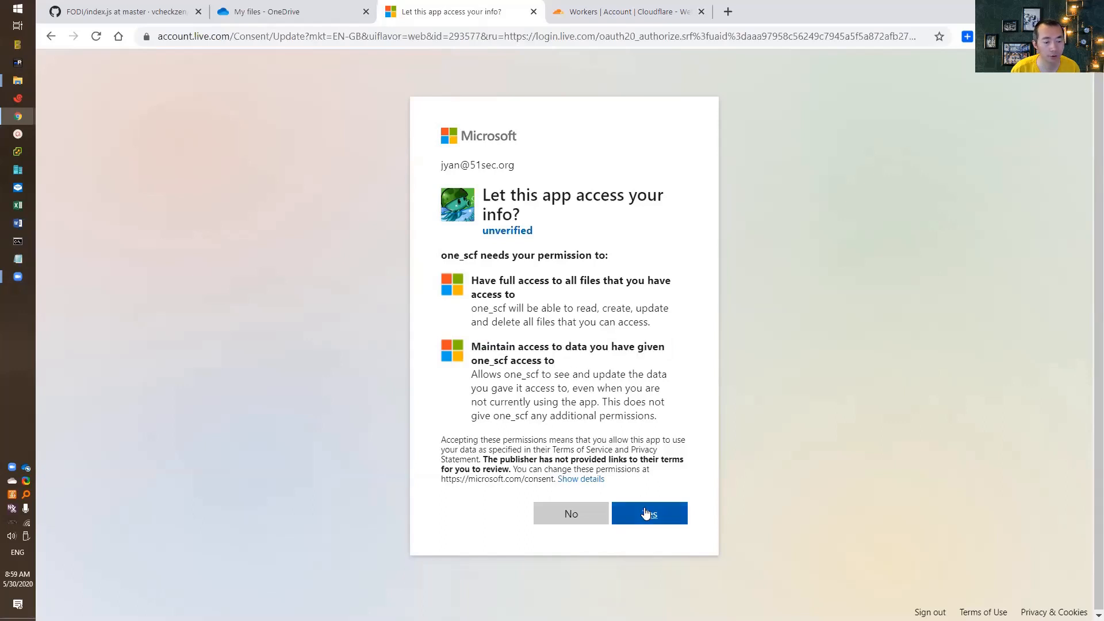
pyautogui.click(648, 513)
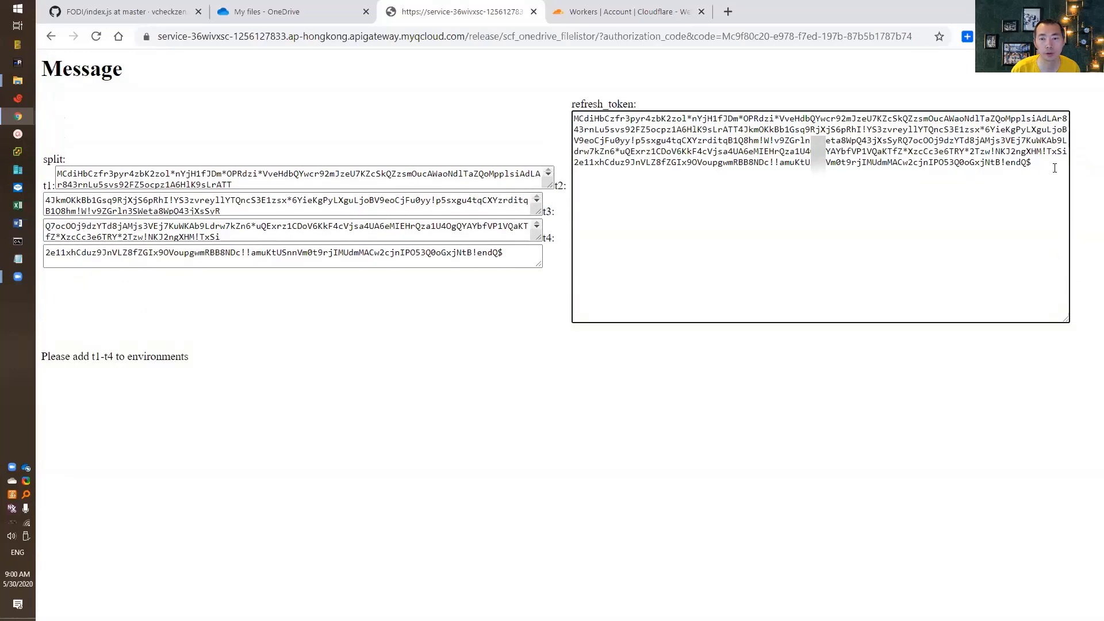
# Select all and copy the generated refresh_token value from its textbox.
pyautogui.rightClick(640, 126)
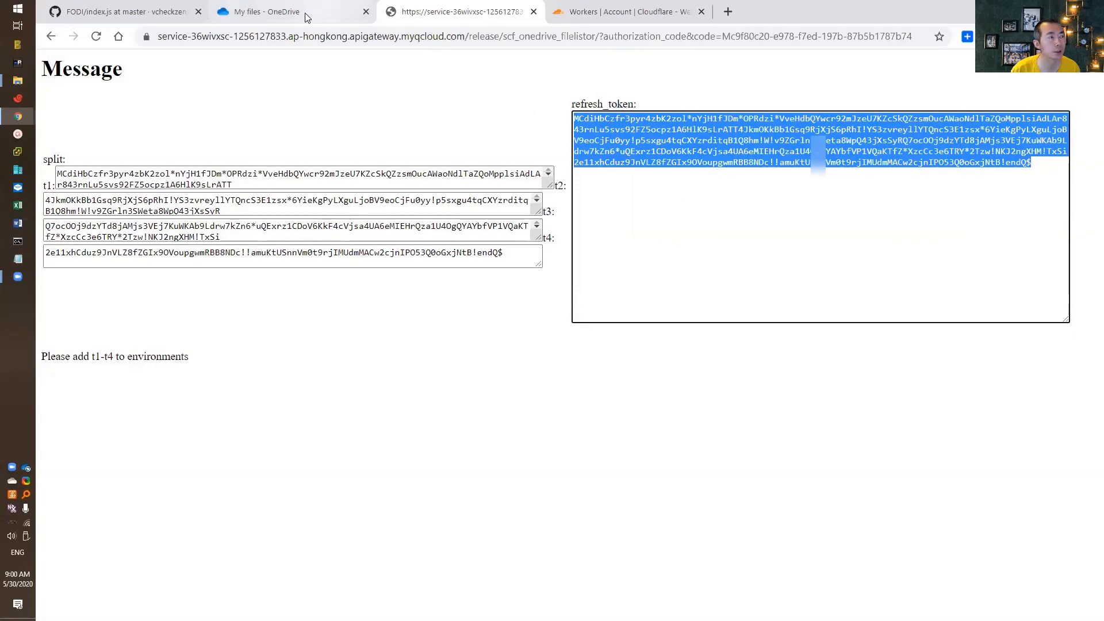
pyautogui.click(625, 12)
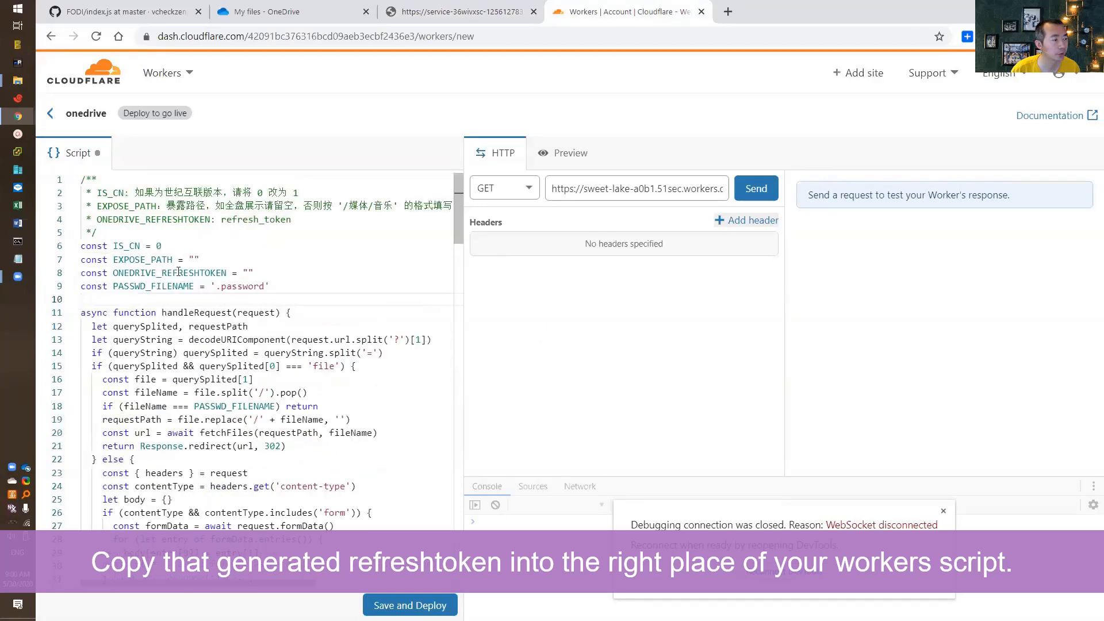
# Paste the token into ONEDRIVE_REFRESHTOKEN, save and deploy, then set EXPOSE_PATH to /test.
pyautogui.click(246, 273)
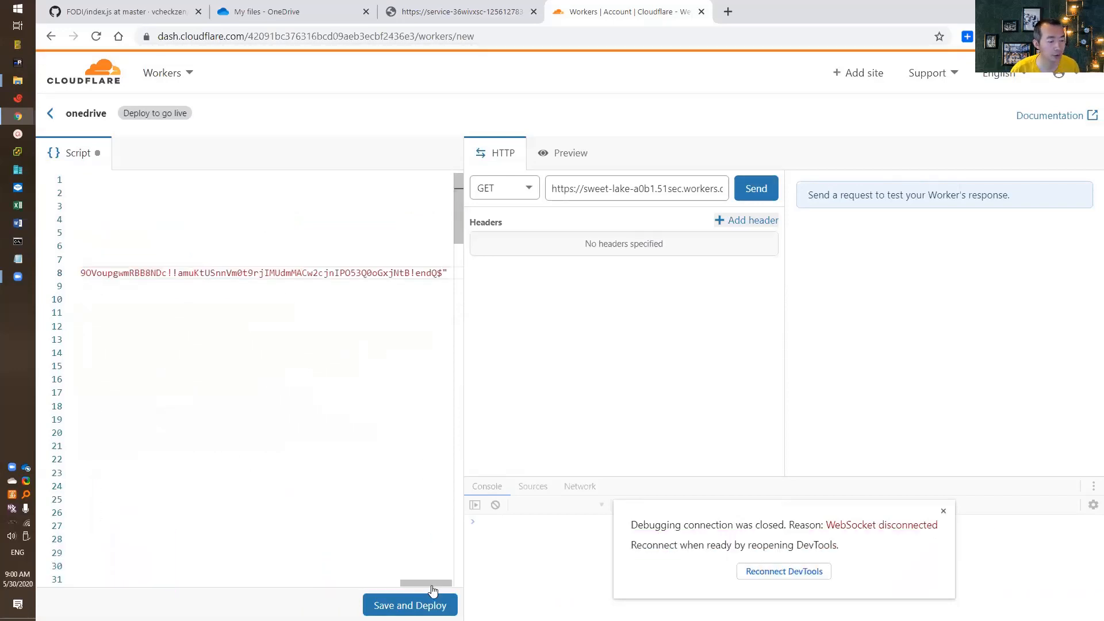
pyautogui.click(410, 604)
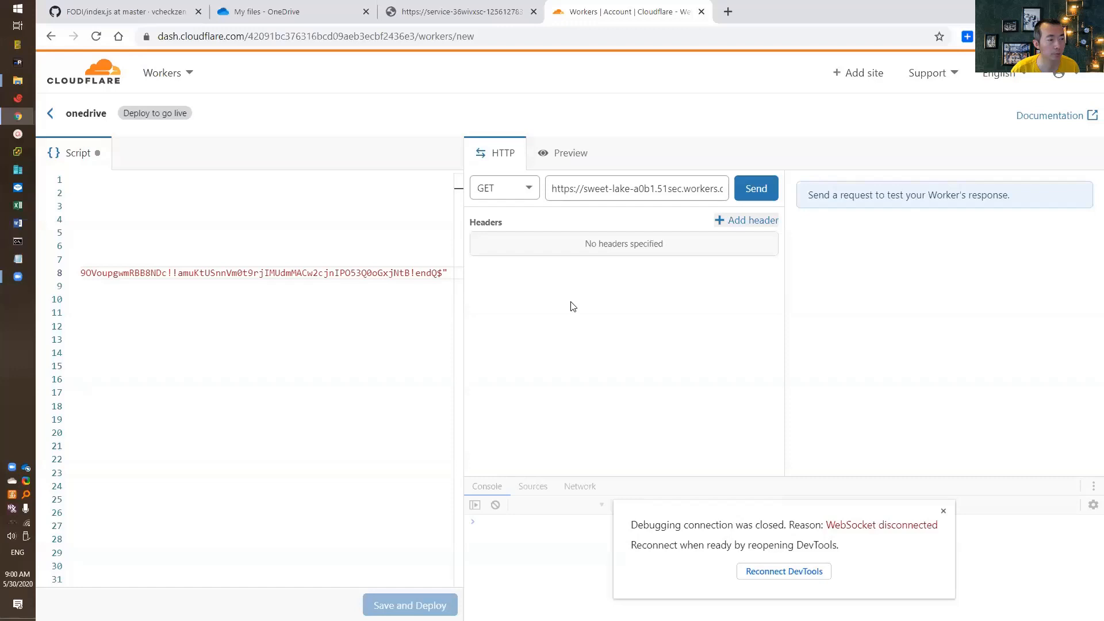
pyautogui.click(410, 605)
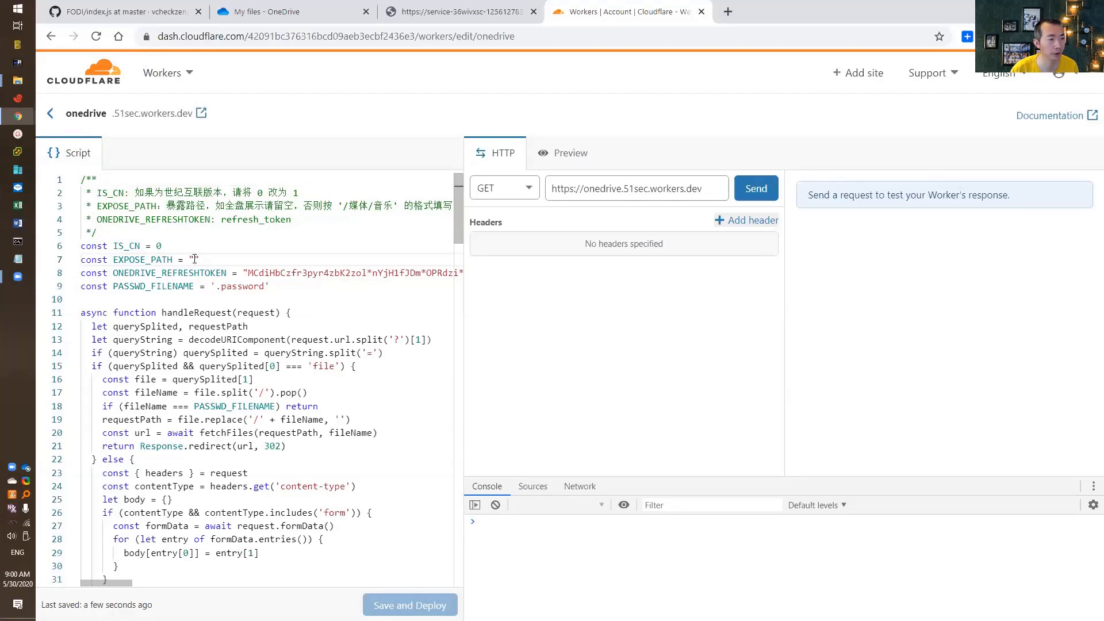
pyautogui.click(199, 259)
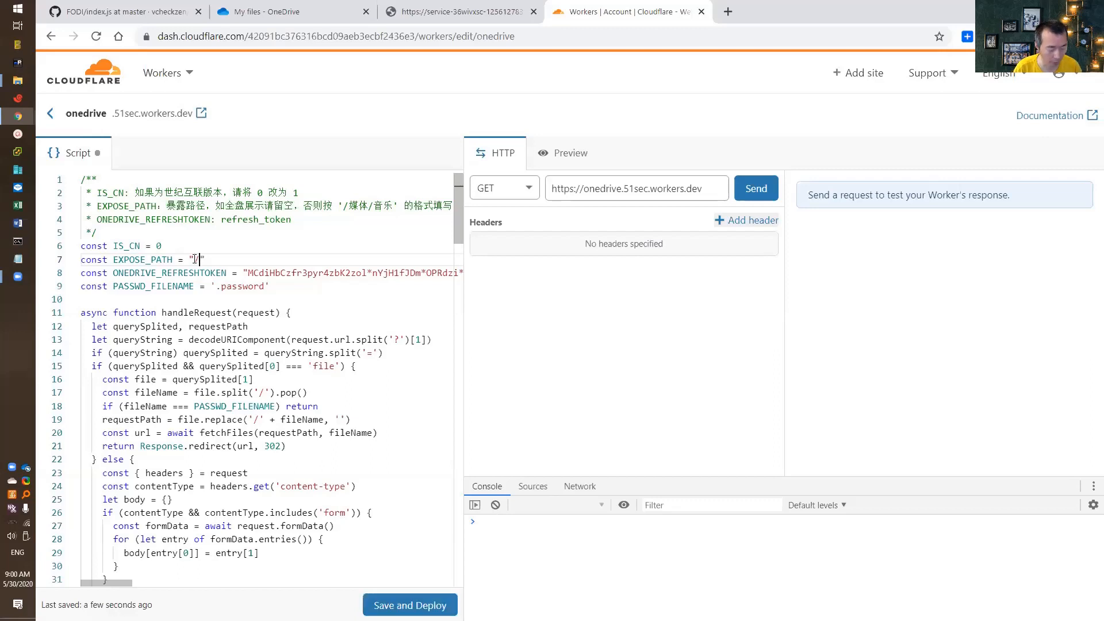
pyautogui.write('/test')
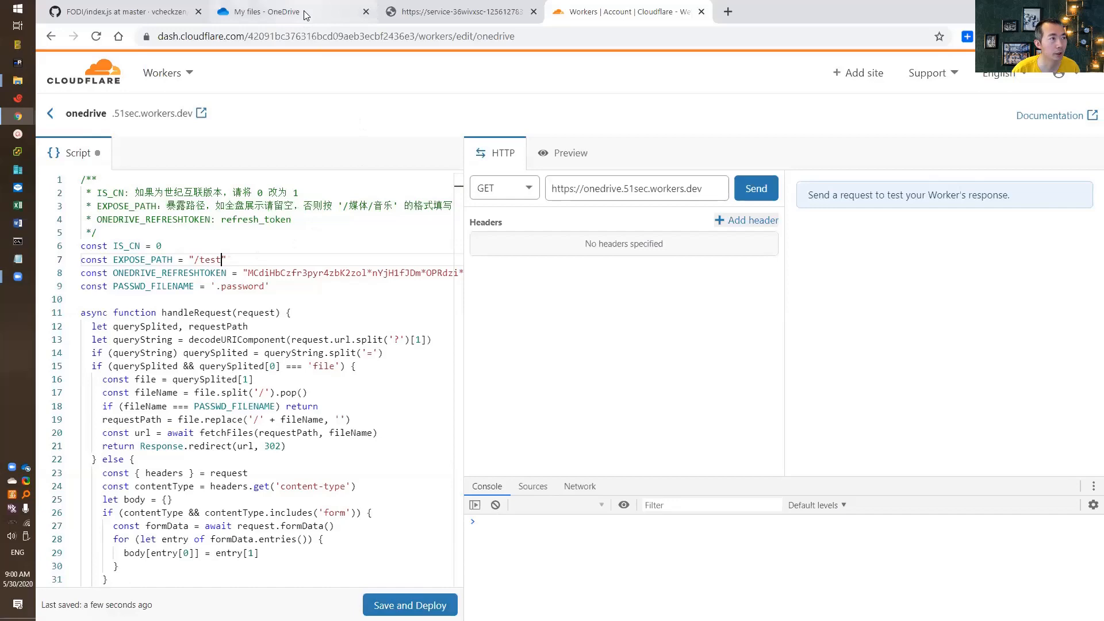
# Open OneDrive's Test folder and confirm it contains no files.
pyautogui.click(275, 12)
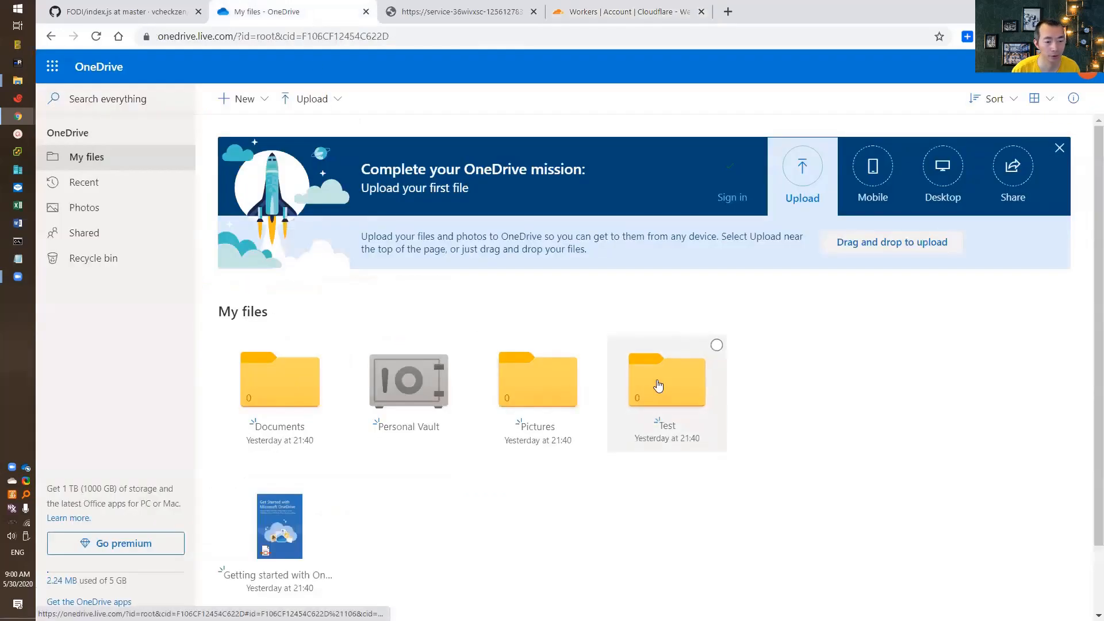
pyautogui.doubleClick(665, 380)
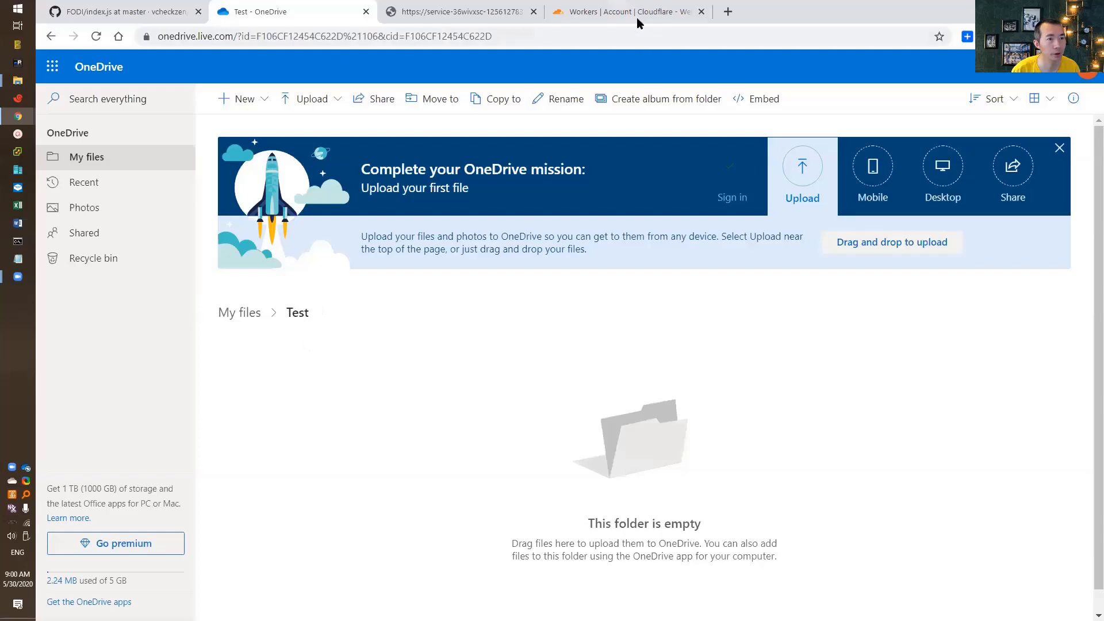
pyautogui.click(460, 12)
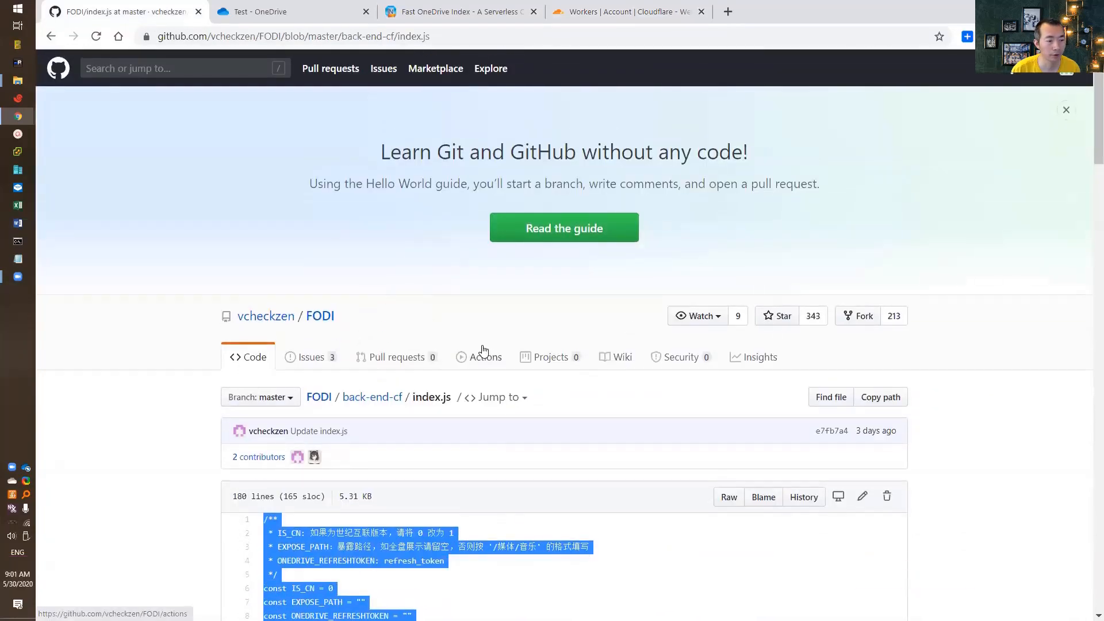
pyautogui.moveTo(1019, 141)
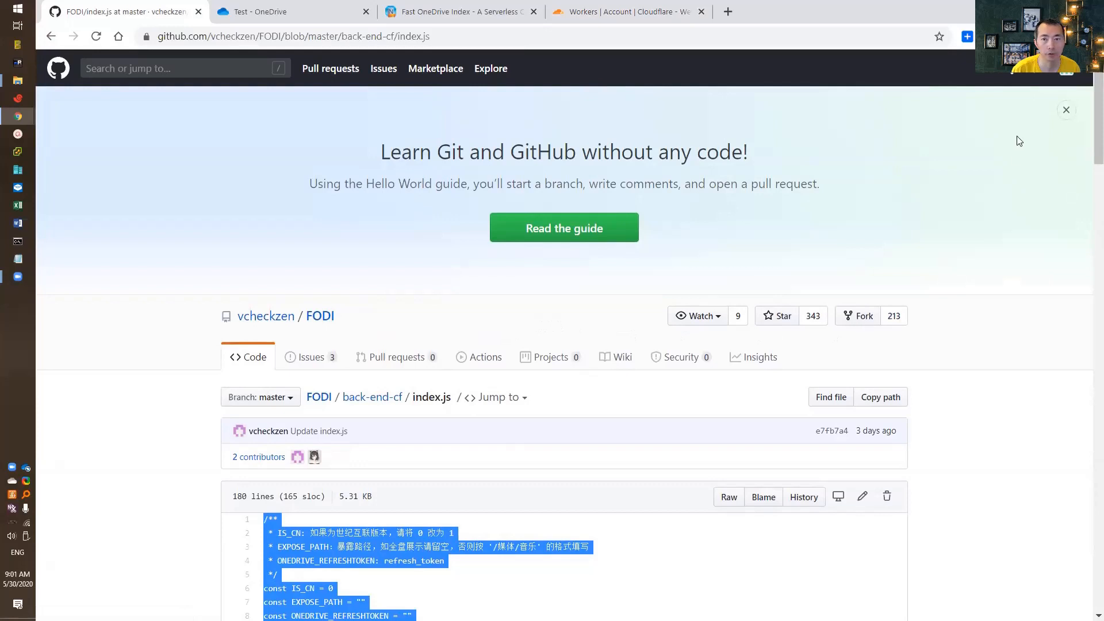
# Fork FODI into the itprosec account and open its front-end folder.
pyautogui.click(859, 316)
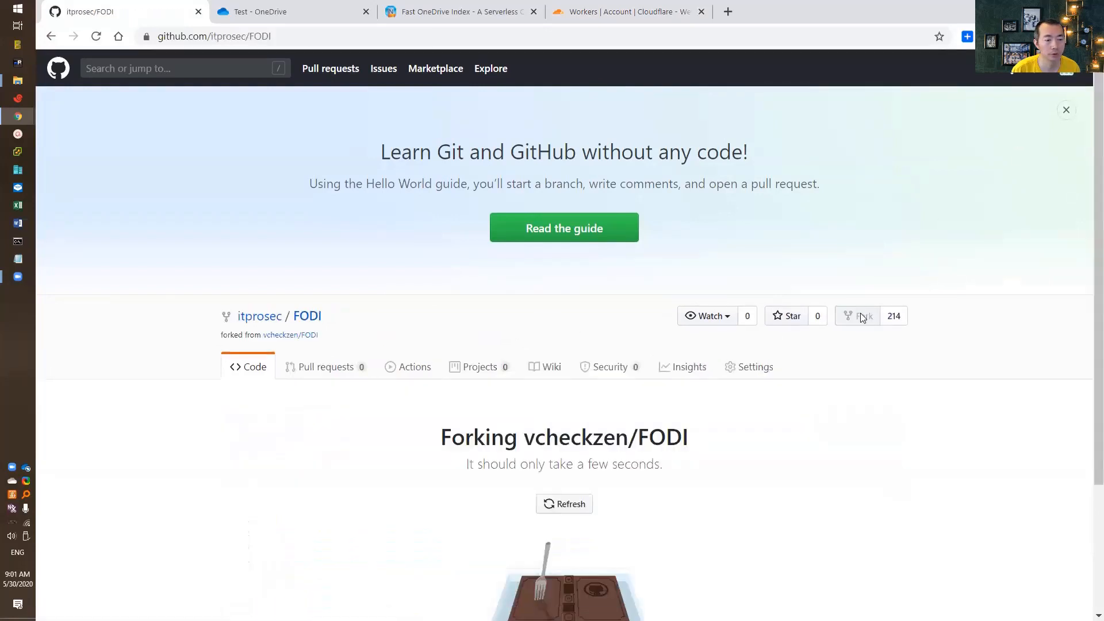
pyautogui.scroll(-3)
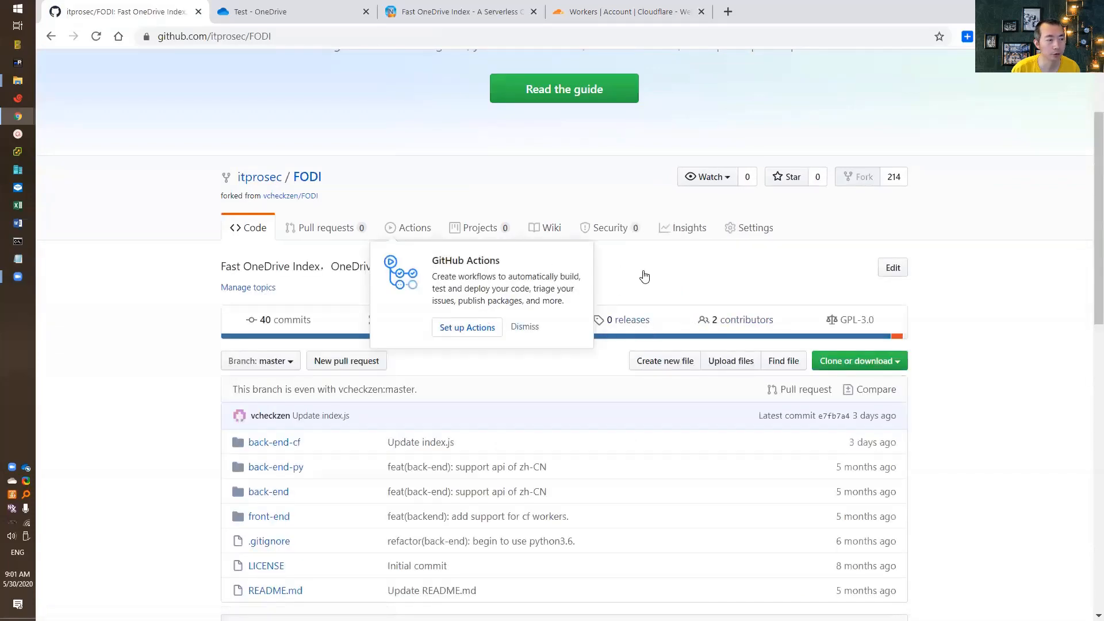
pyautogui.scroll(-3)
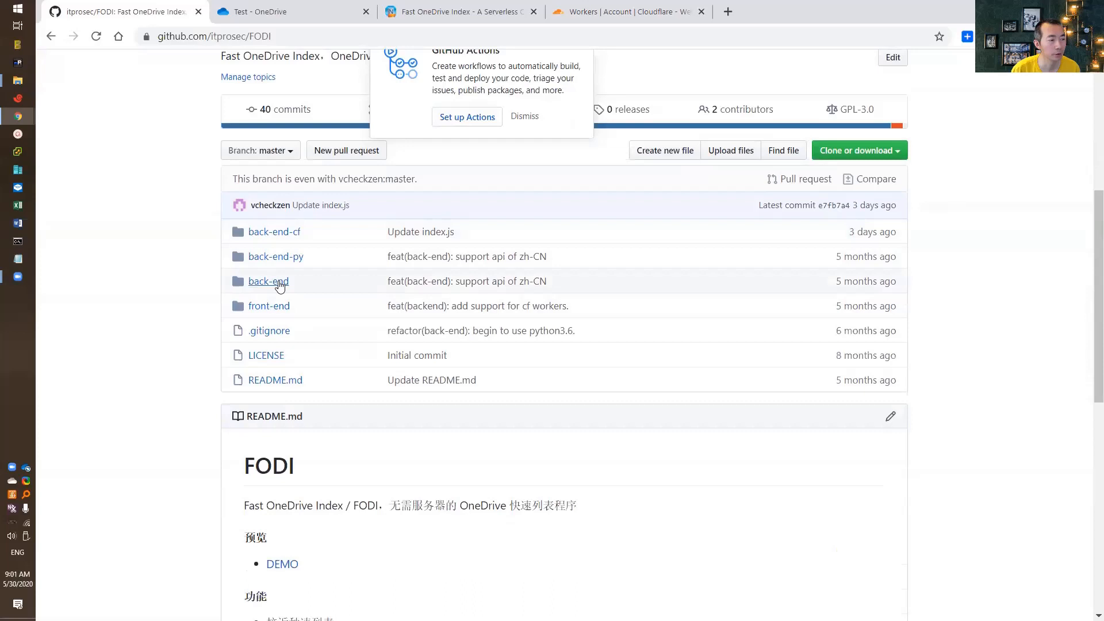
pyautogui.moveTo(270, 305)
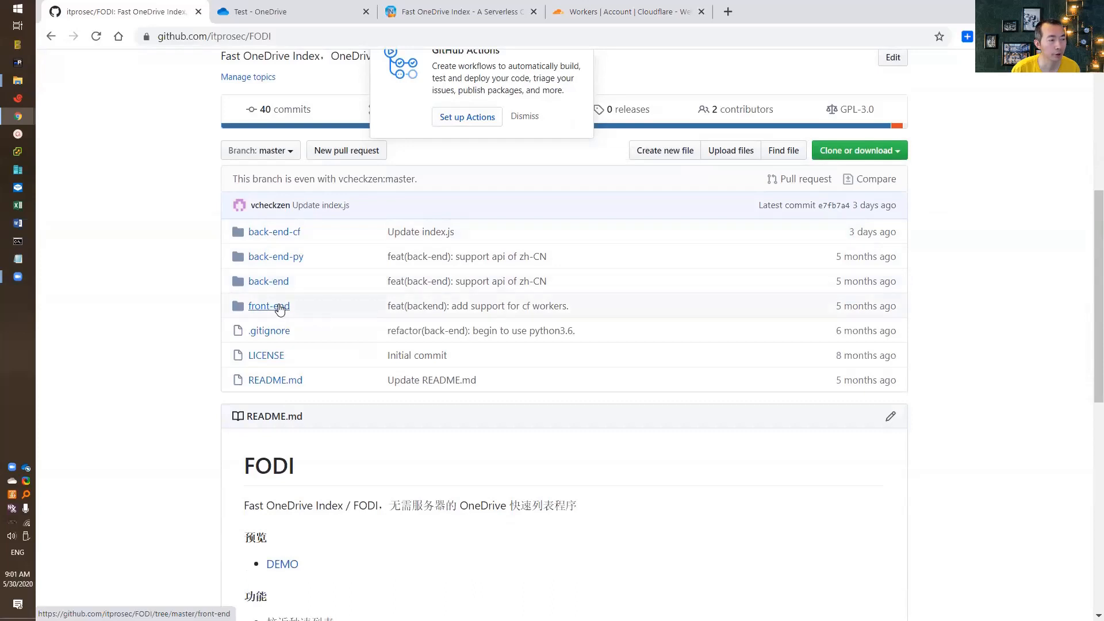
pyautogui.click(269, 306)
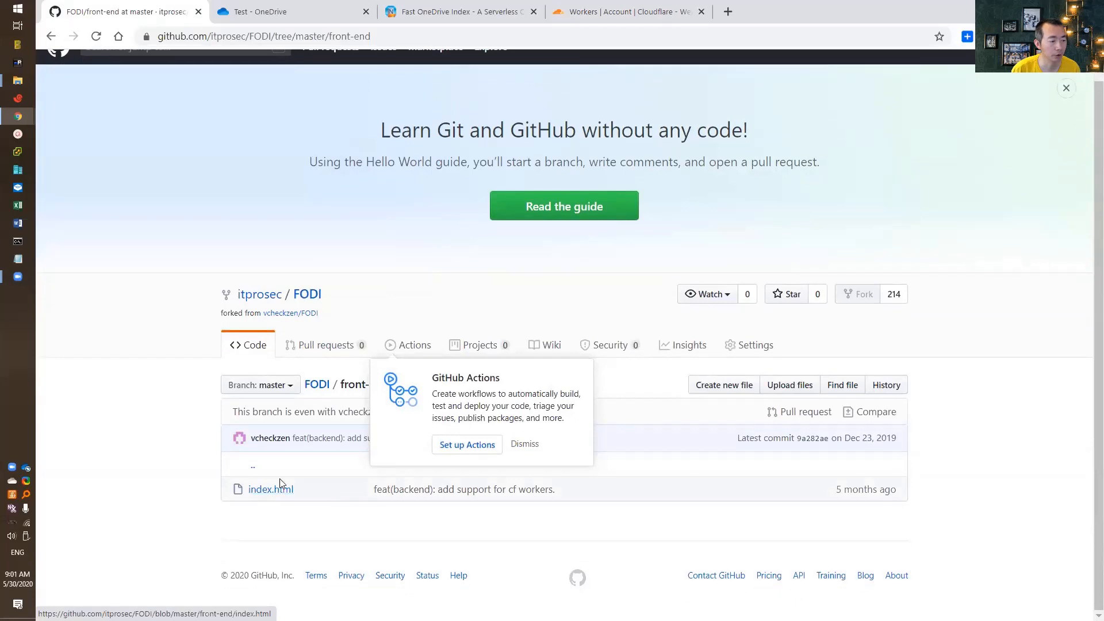
pyautogui.moveTo(271, 489)
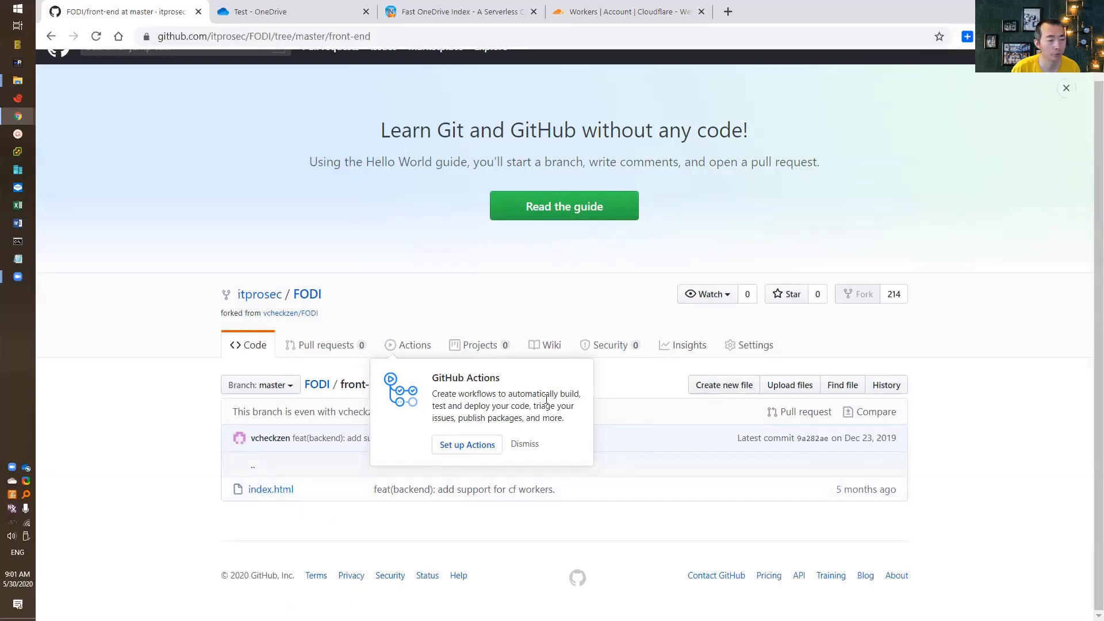
pyautogui.moveTo(756, 345)
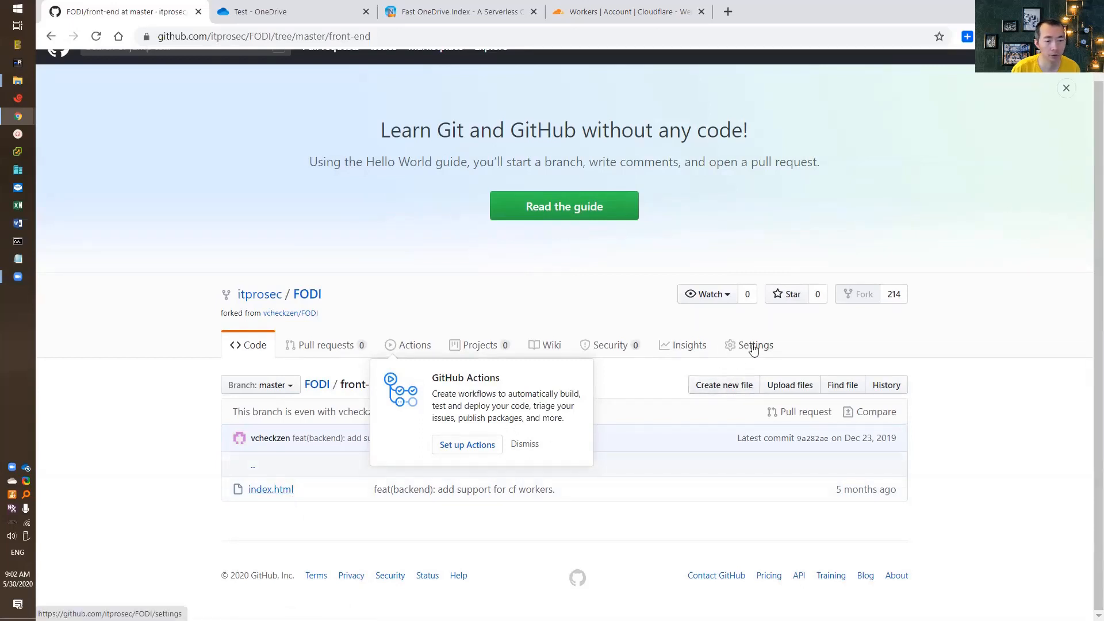
# Open the forked repository's settings and review Manage access.
pyautogui.click(755, 345)
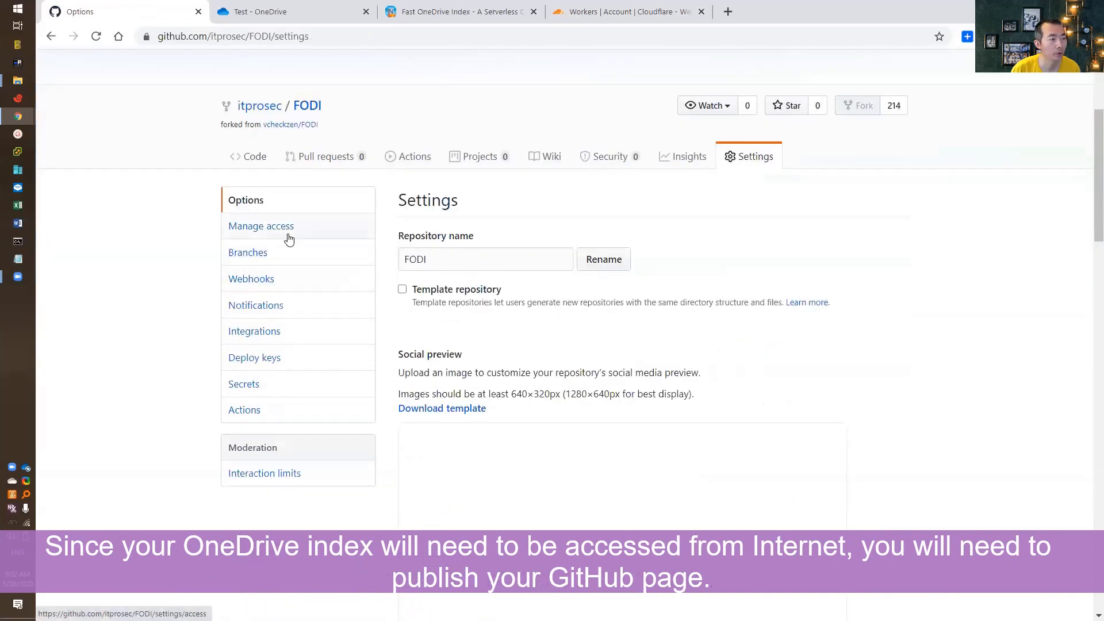
pyautogui.moveTo(264, 278)
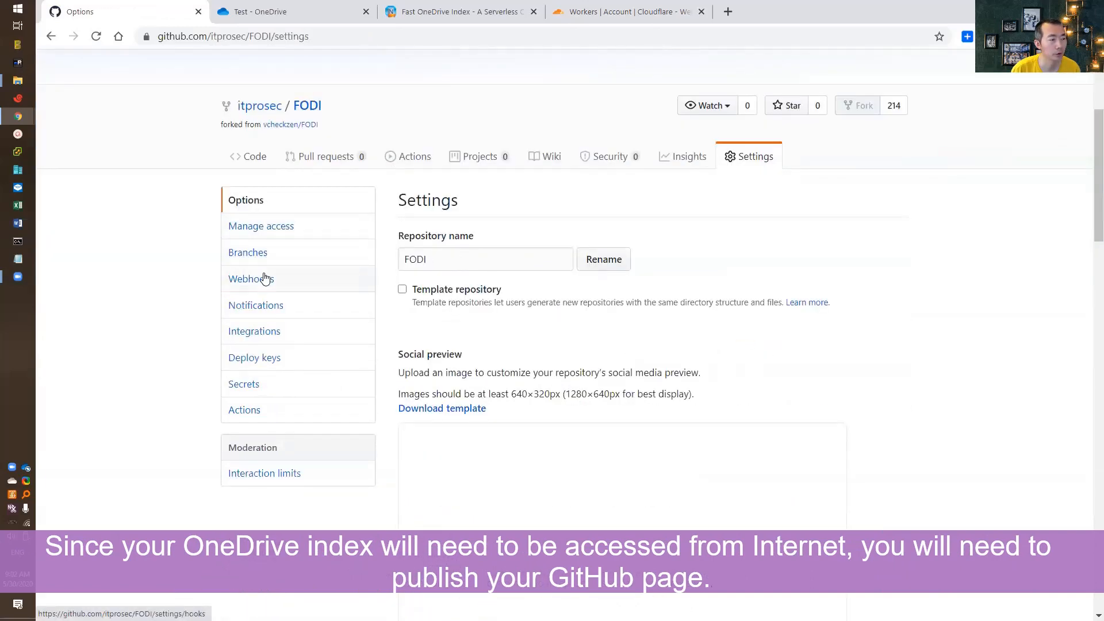
pyautogui.click(261, 226)
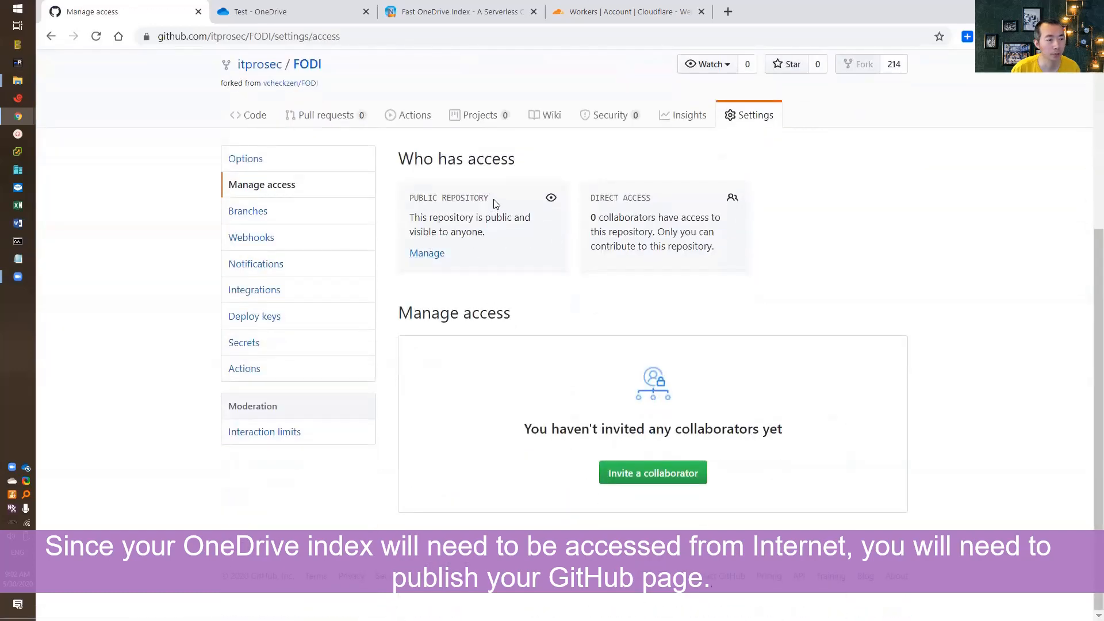
pyautogui.doubleClick(449, 197)
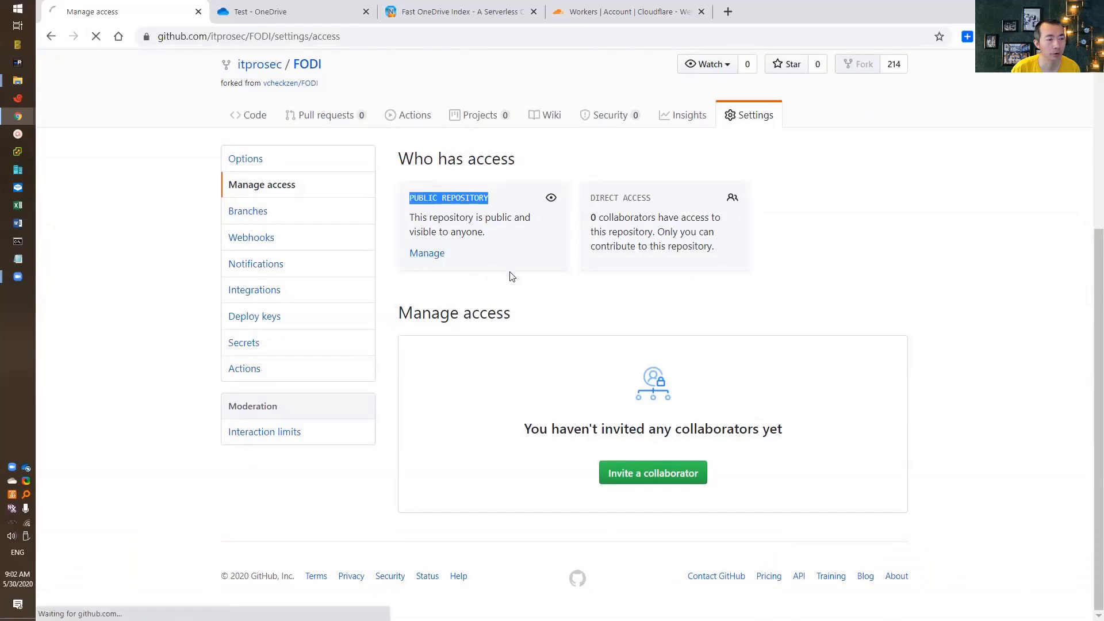
# Publish GitHub Pages from the master branch and copy the itprosec.github.io/FODI/ address.
pyautogui.click(245, 158)
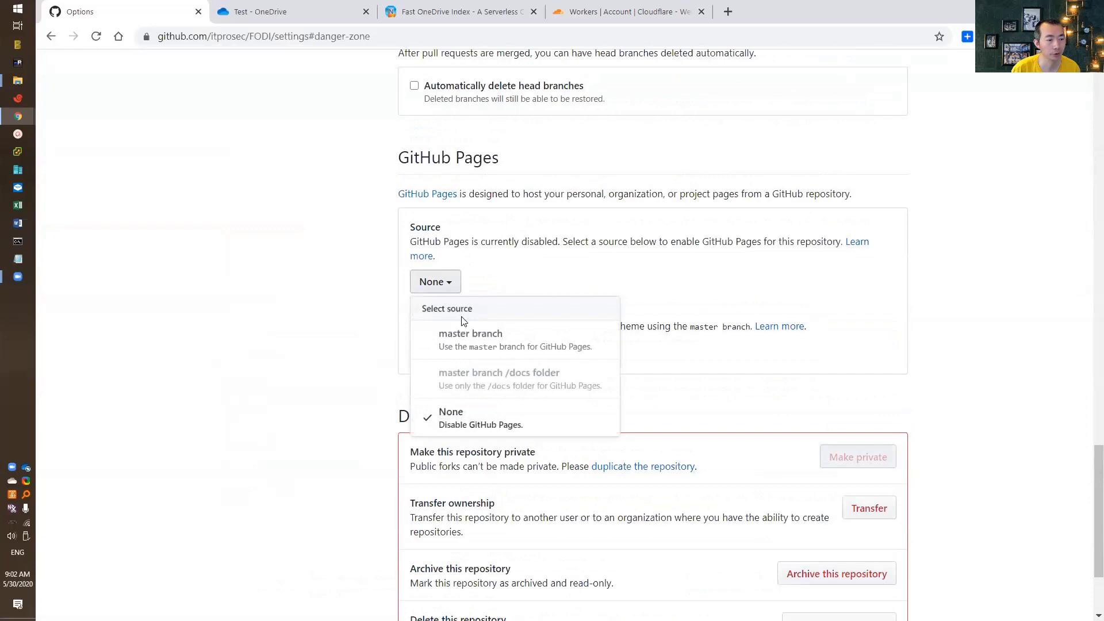
pyautogui.moveTo(454, 352)
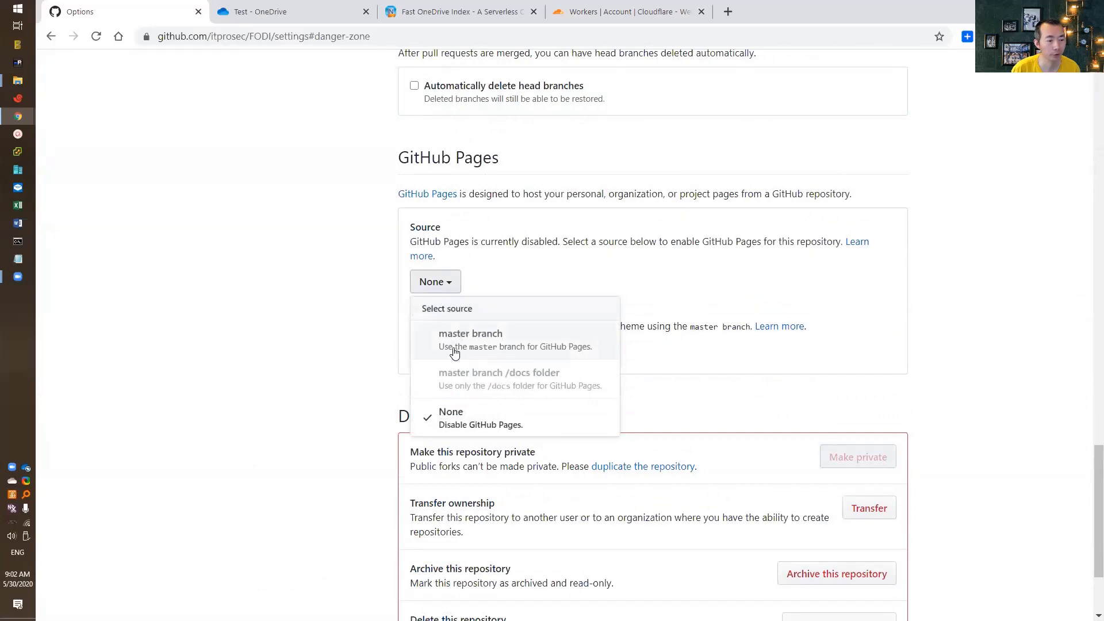
pyautogui.click(471, 333)
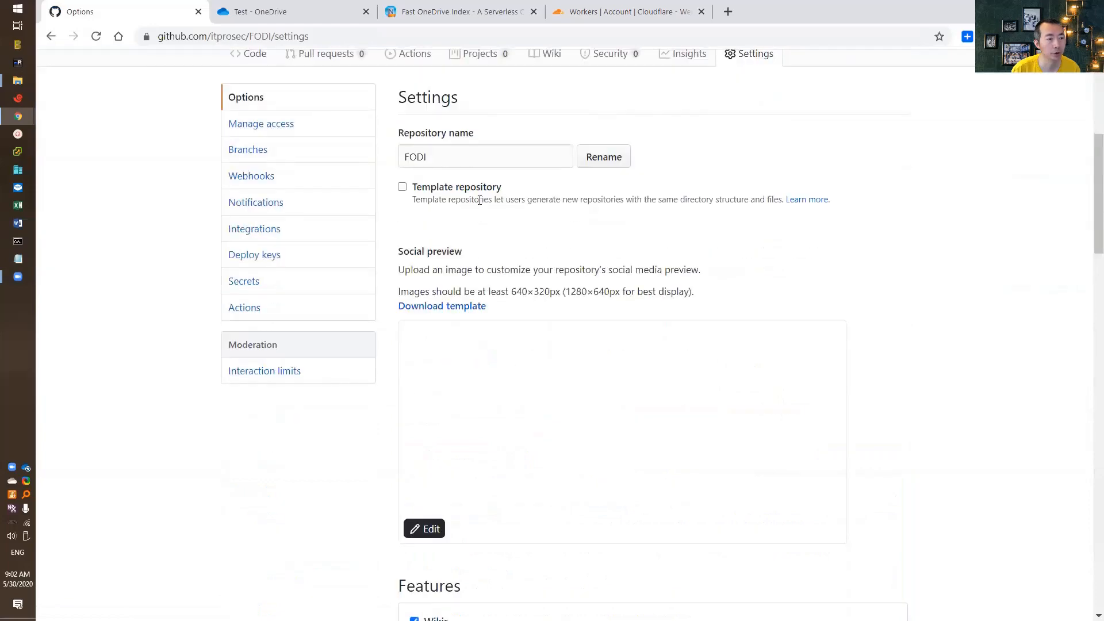
pyautogui.click(261, 123)
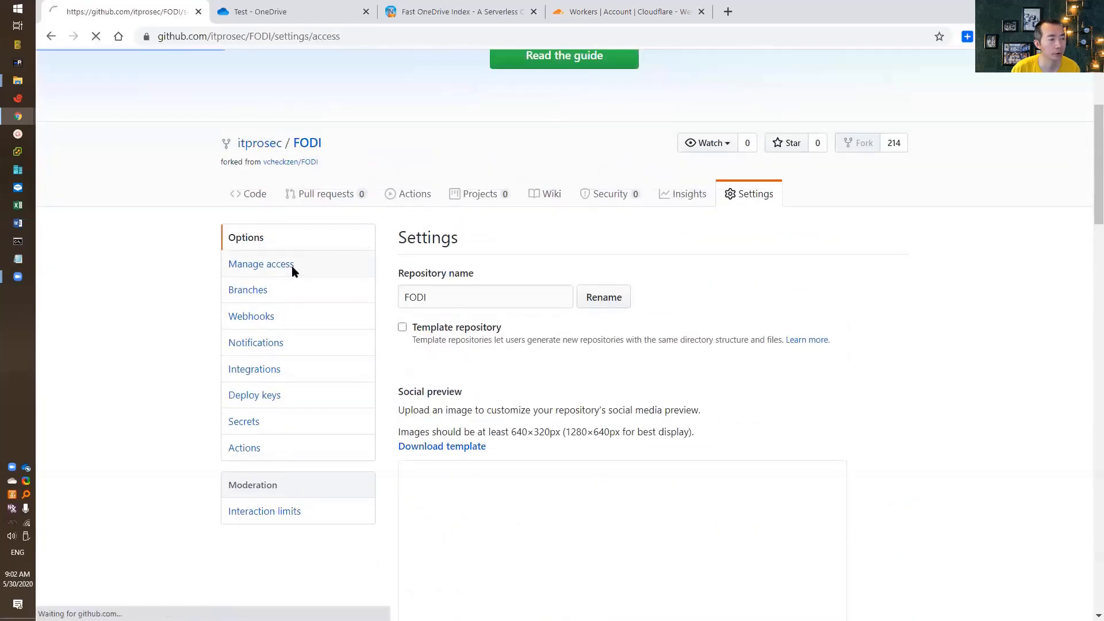
pyautogui.click(261, 264)
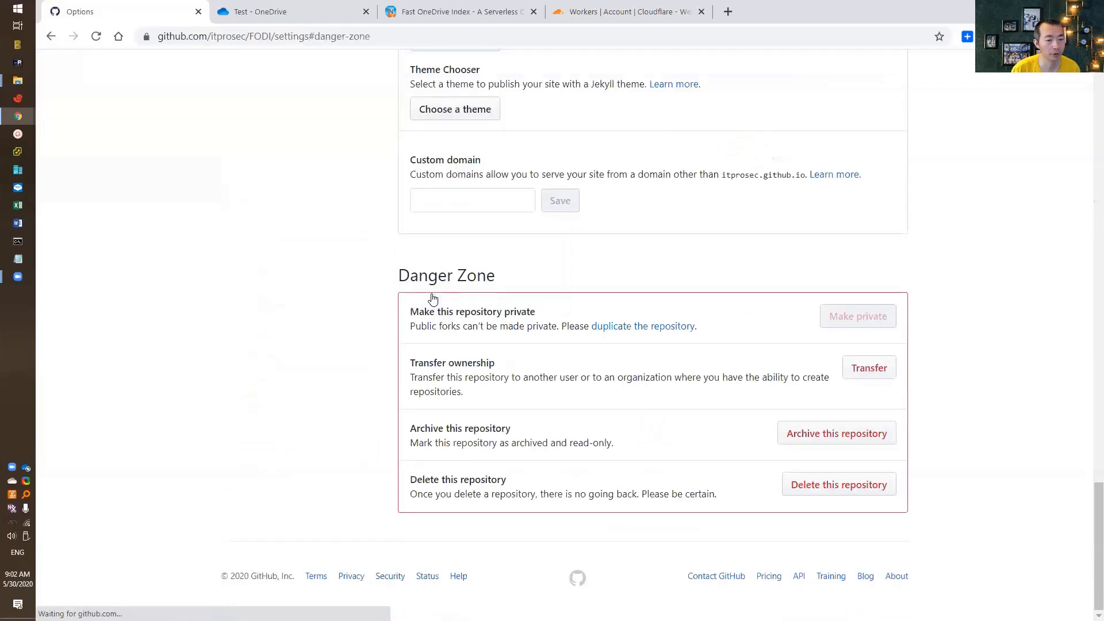
pyautogui.scroll(3)
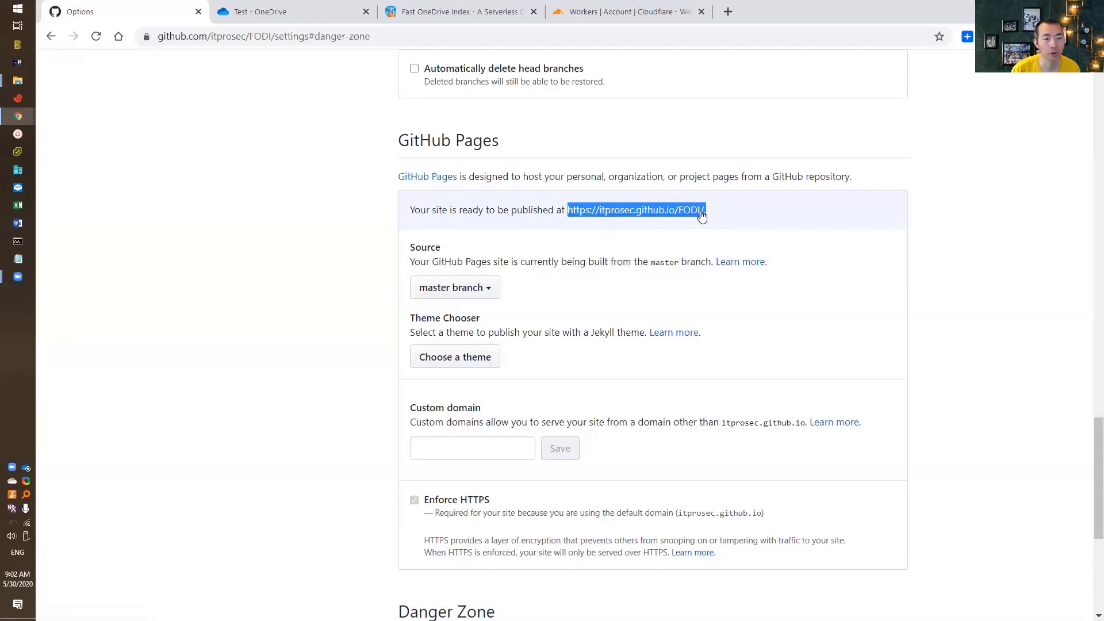
pyautogui.rightClick(636, 210)
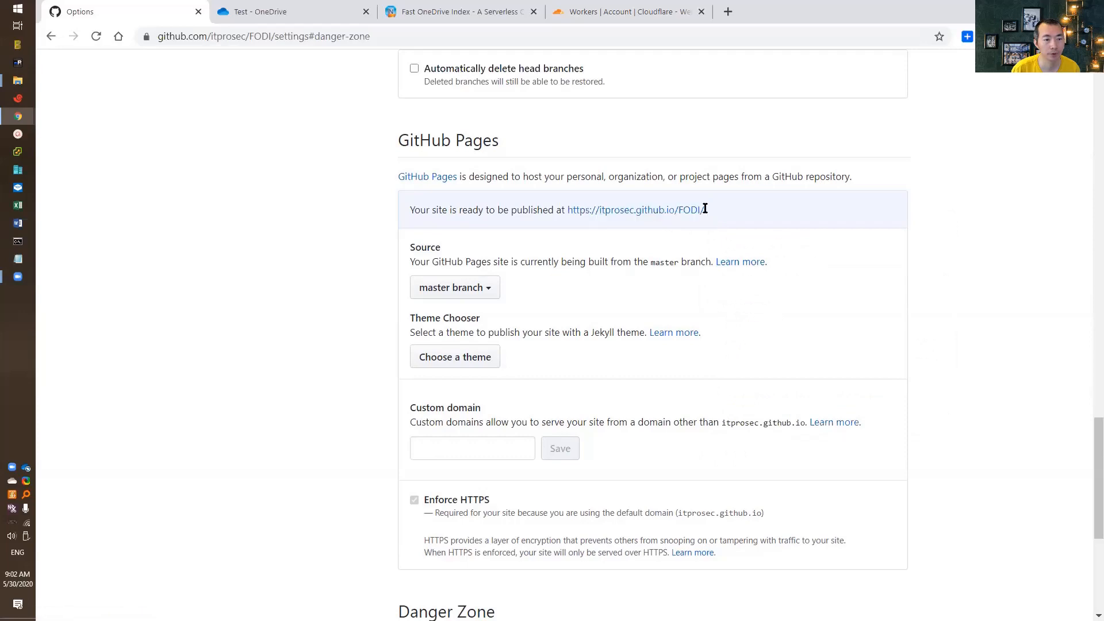
pyautogui.rightClick(635, 209)
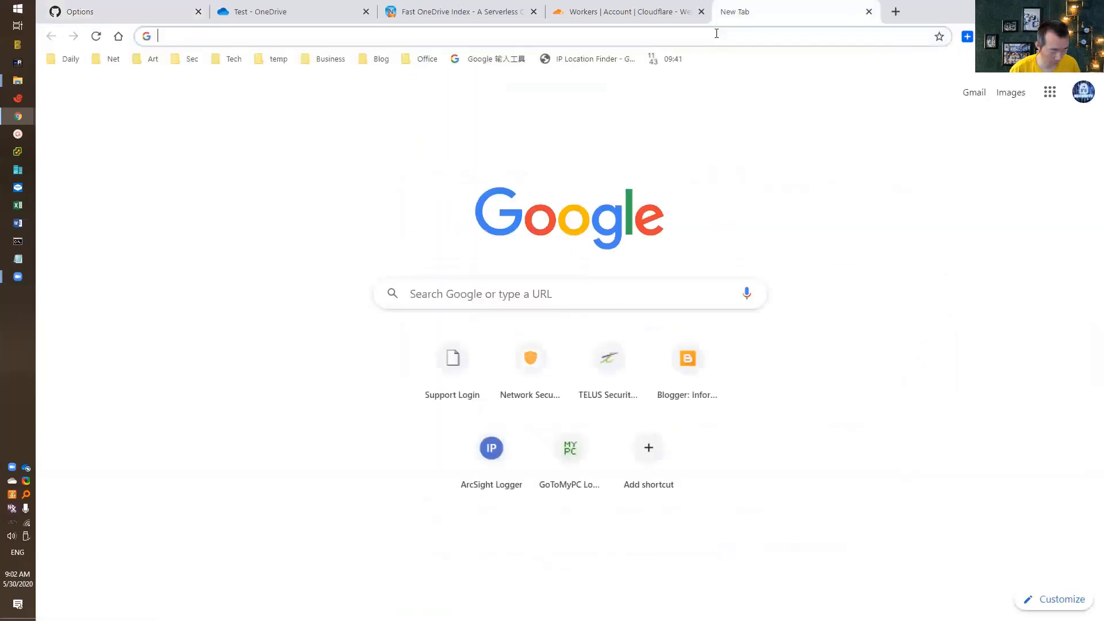
# Visit itprosec.github.io/FODI/, which shows a 404 'no GitHub Pages site' page.
pyautogui.write('itprosec.github.io/FODI/')
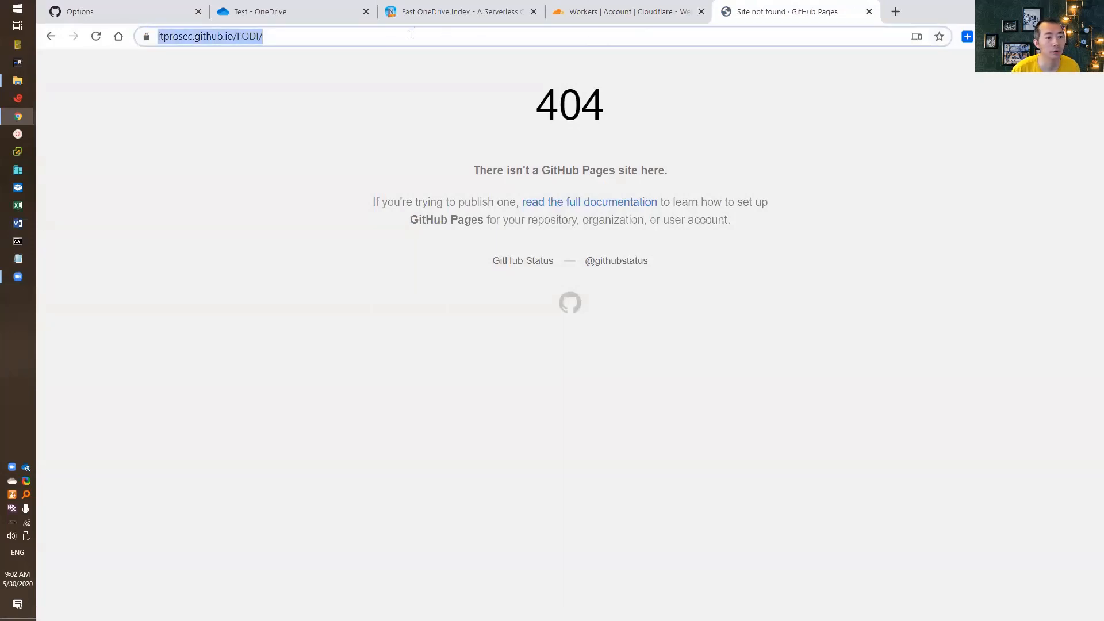
pyautogui.moveTo(275, 56)
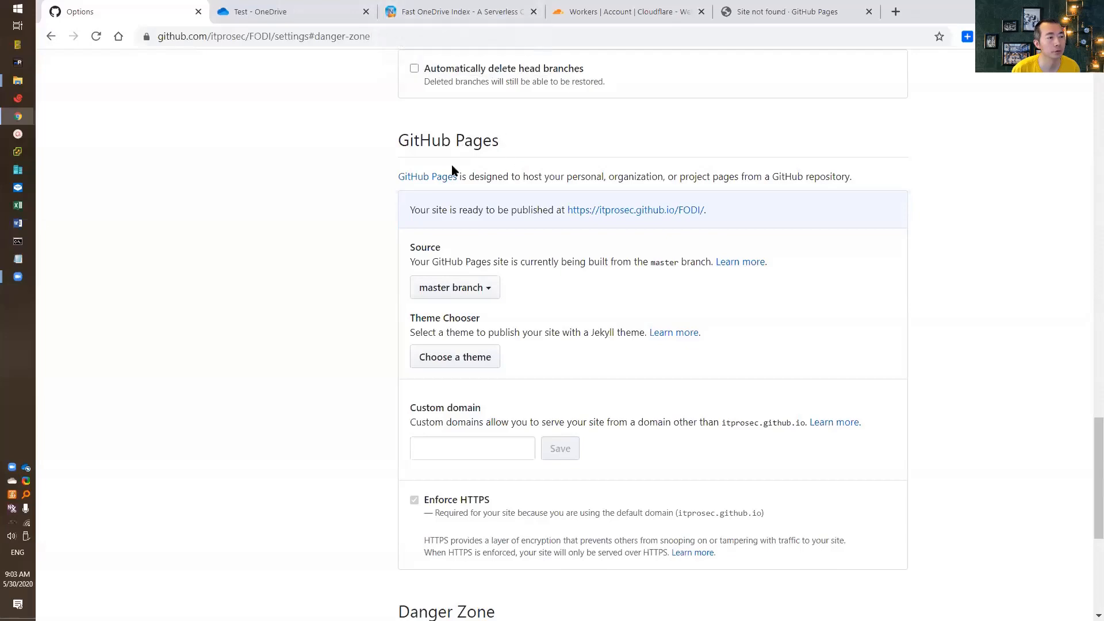
pyautogui.scroll(3)
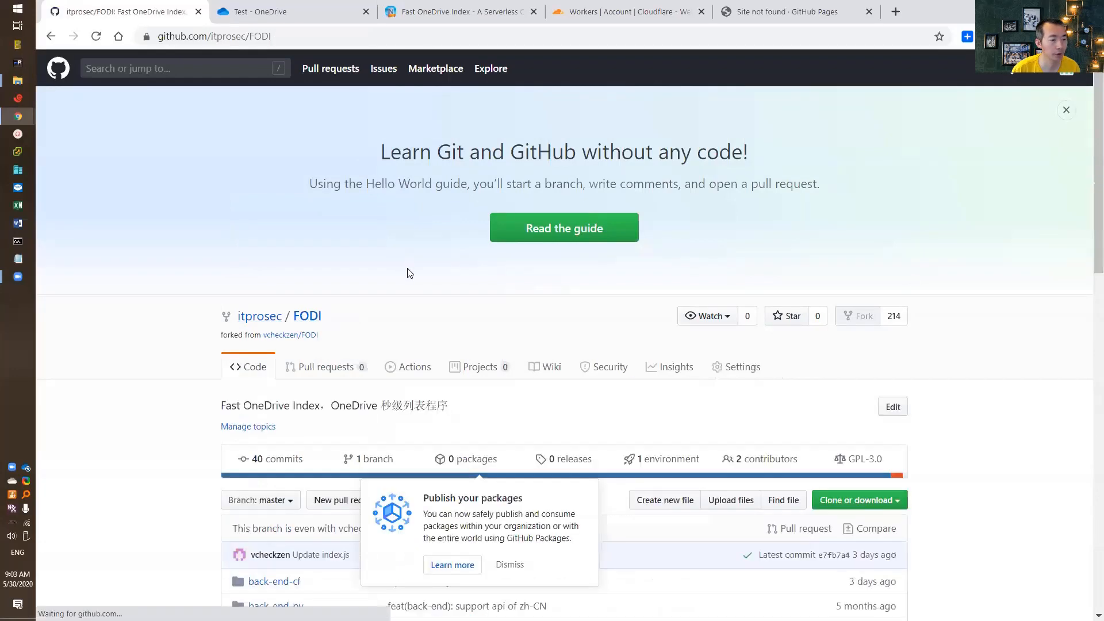
# Start editing front-end/index.html in the forked FODI repository.
pyautogui.scroll(-3)
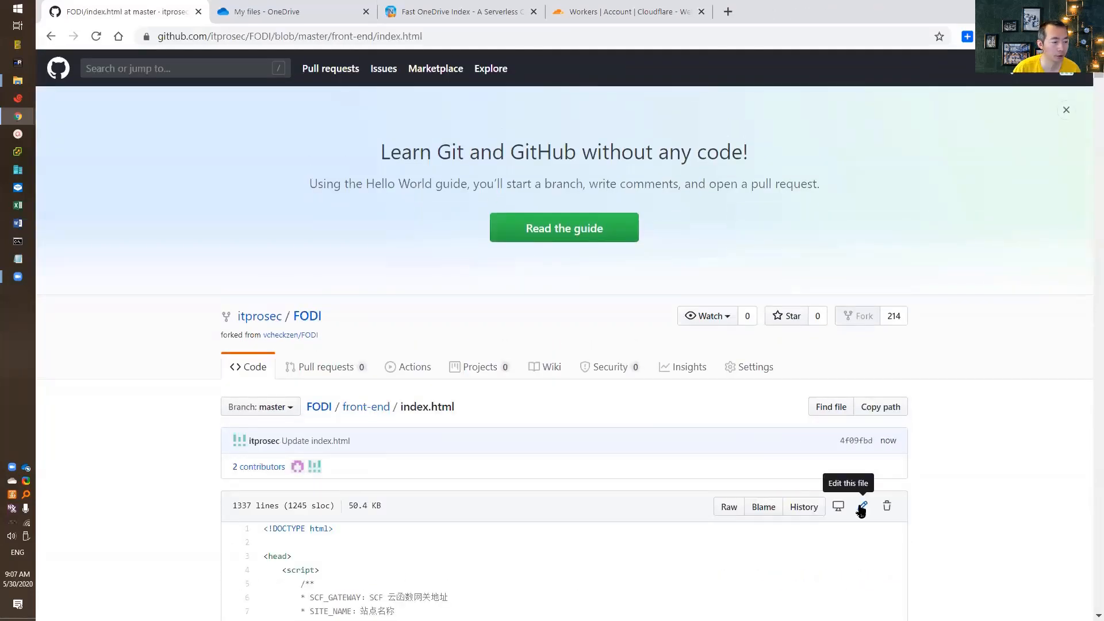
pyautogui.click(861, 506)
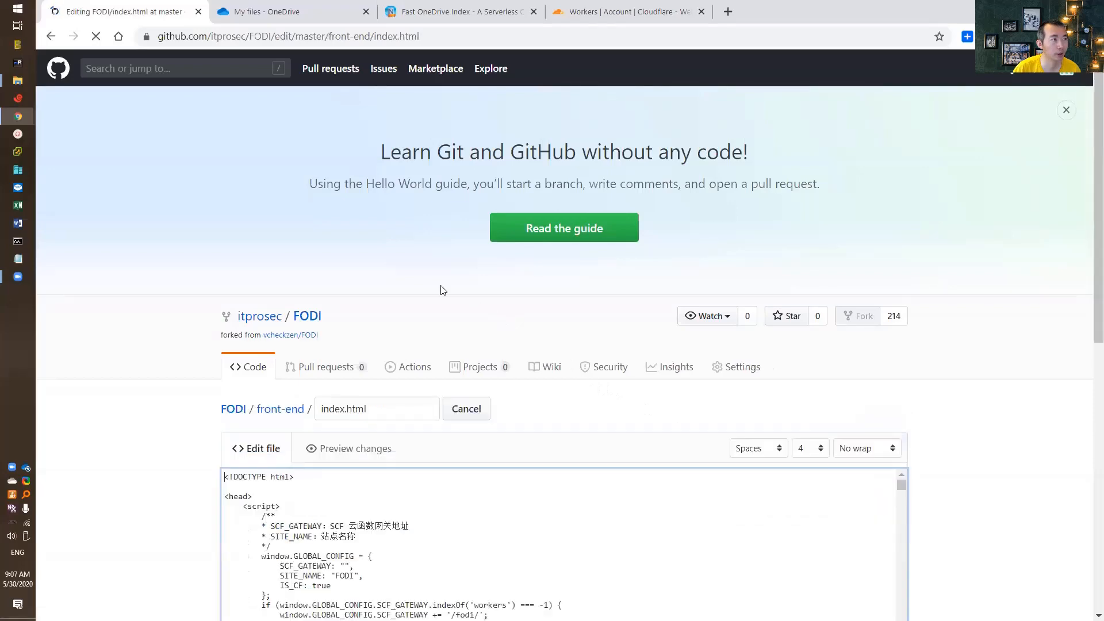
pyautogui.scroll(-3)
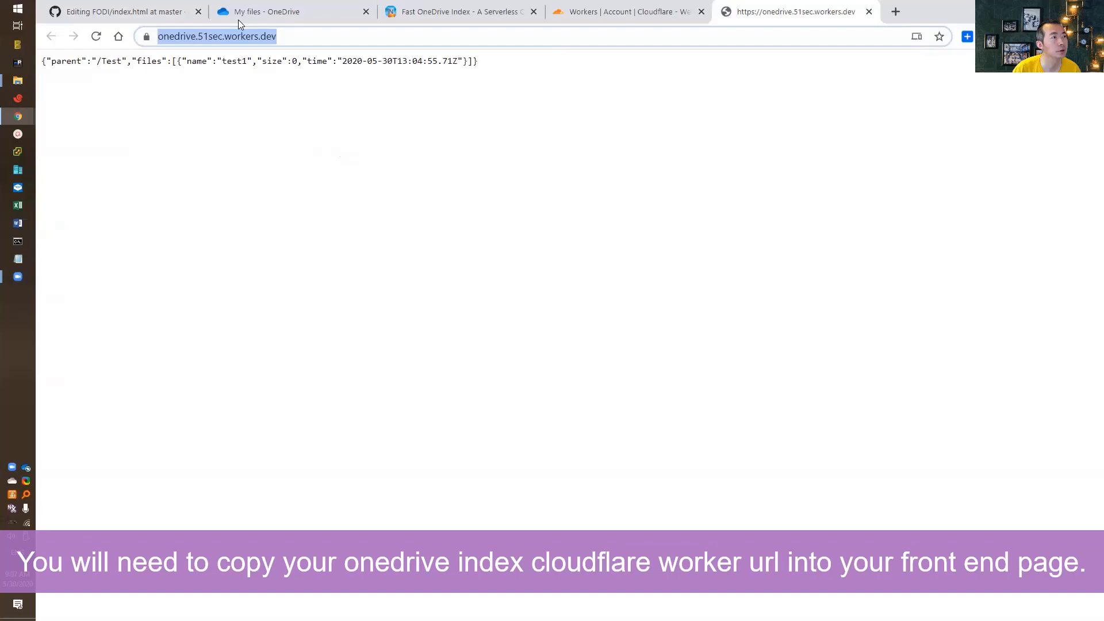
pyautogui.moveTo(654, 71)
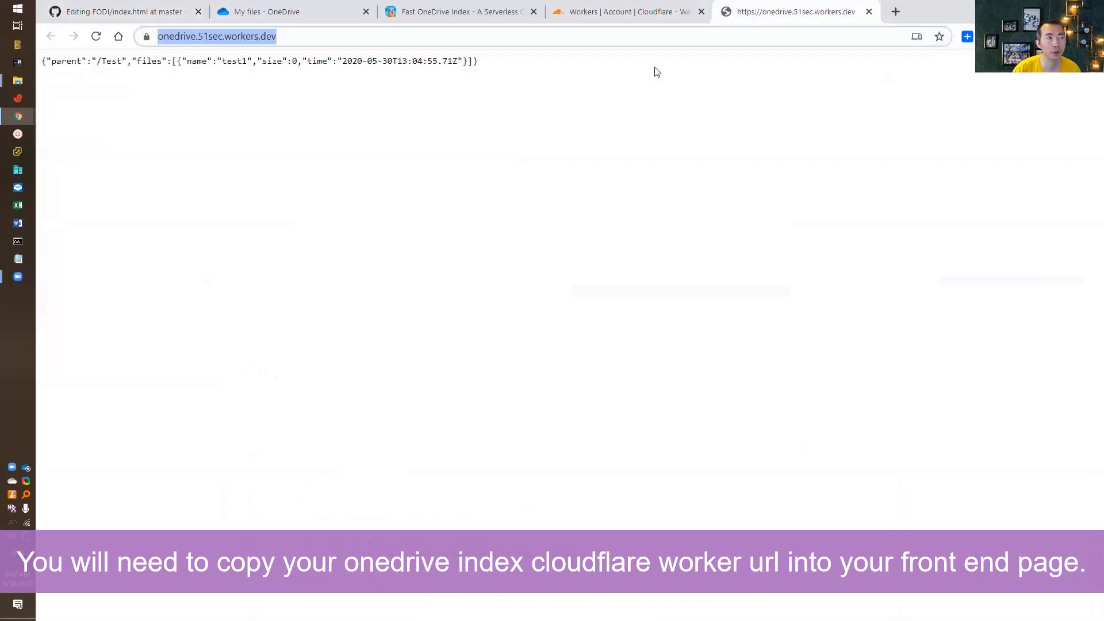
# Switch to the onedrive.51sec.workers.dev worker tab to take its address.
pyautogui.click(120, 11)
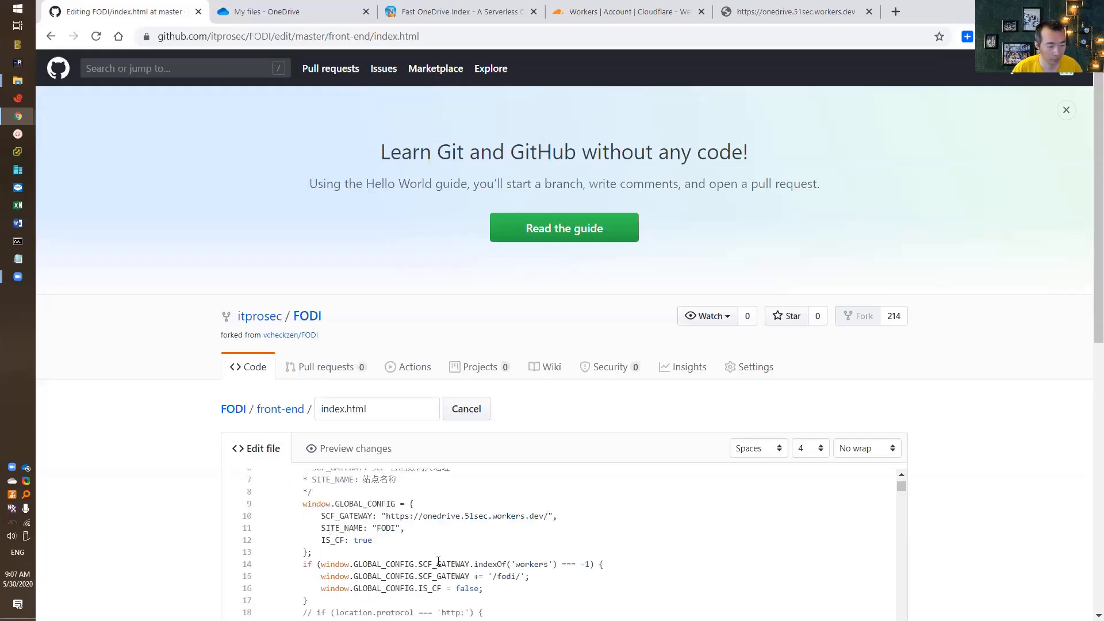
# Change SITE_NAME in index.html to '51Sec OneDrive Index - FODI'.
pyautogui.write('One Dr')
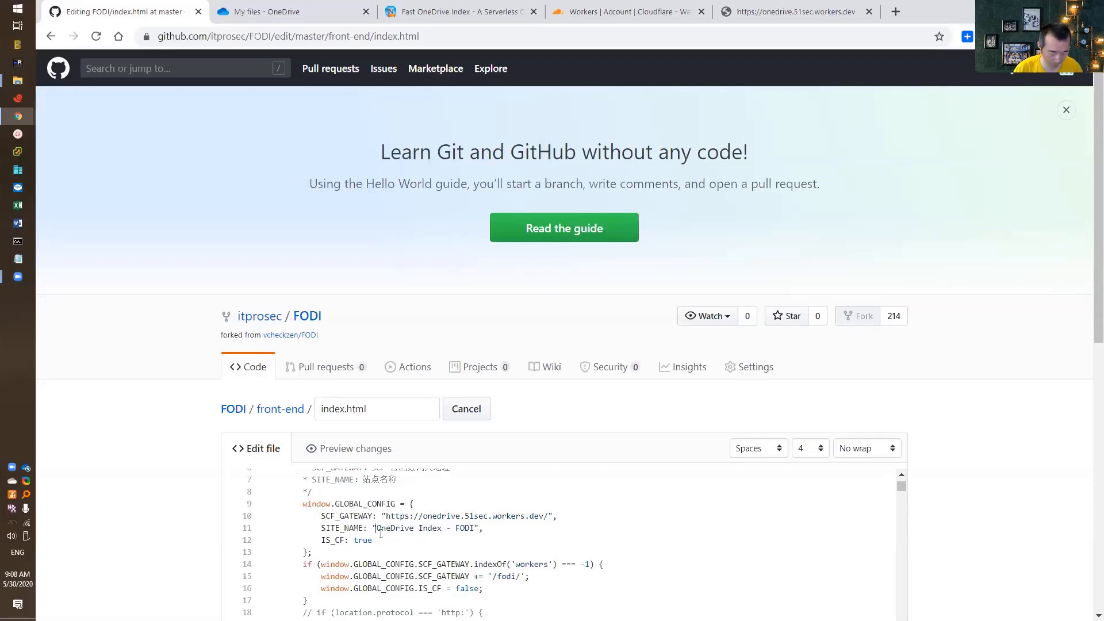
pyautogui.write('51')
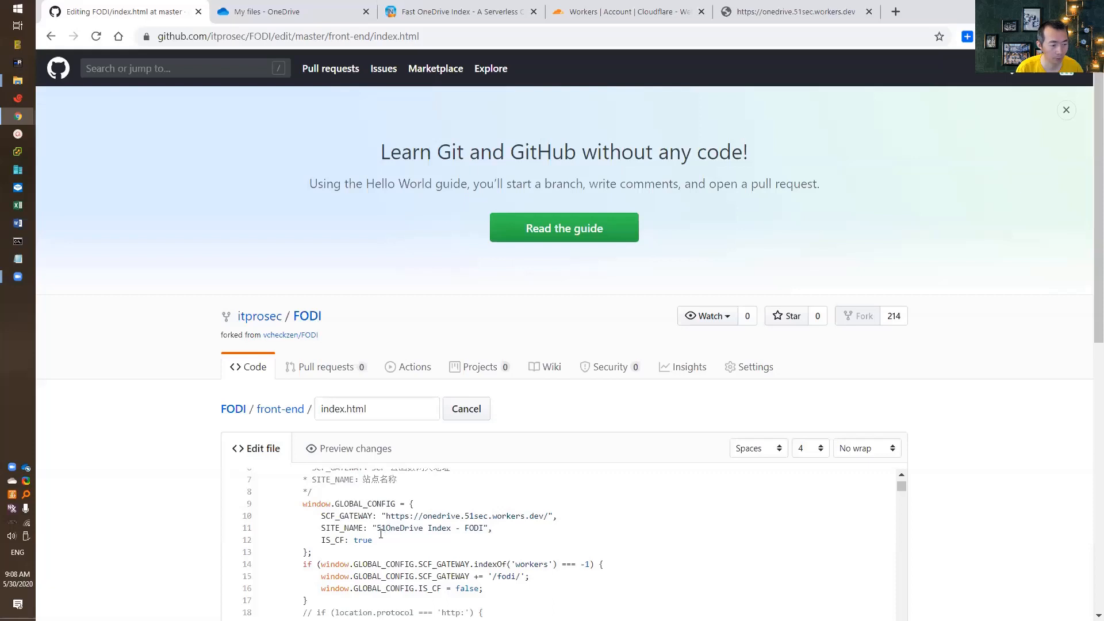
pyautogui.write('51Sec OneDrive Index - FODI')
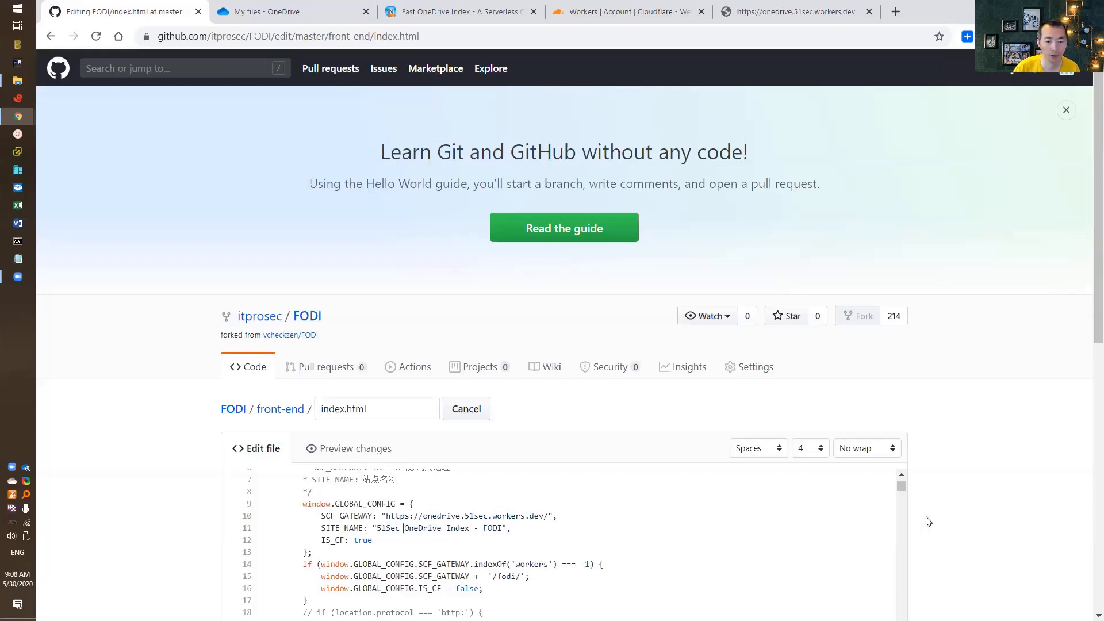
# Commit the index.html edits directly to the master branch.
pyautogui.scroll(-3)
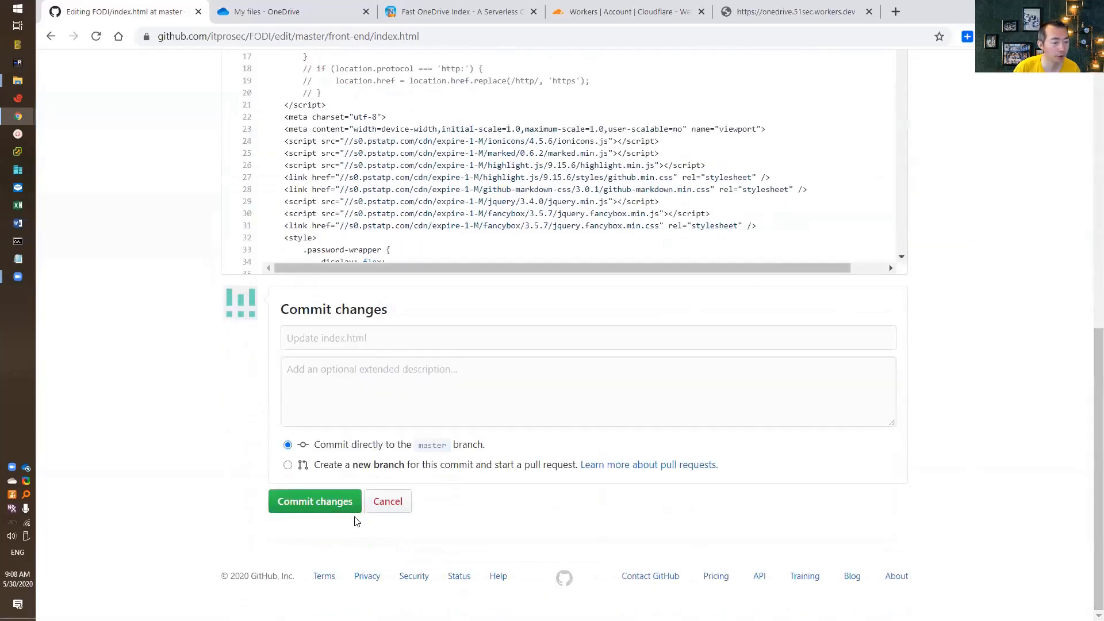
pyautogui.click(314, 501)
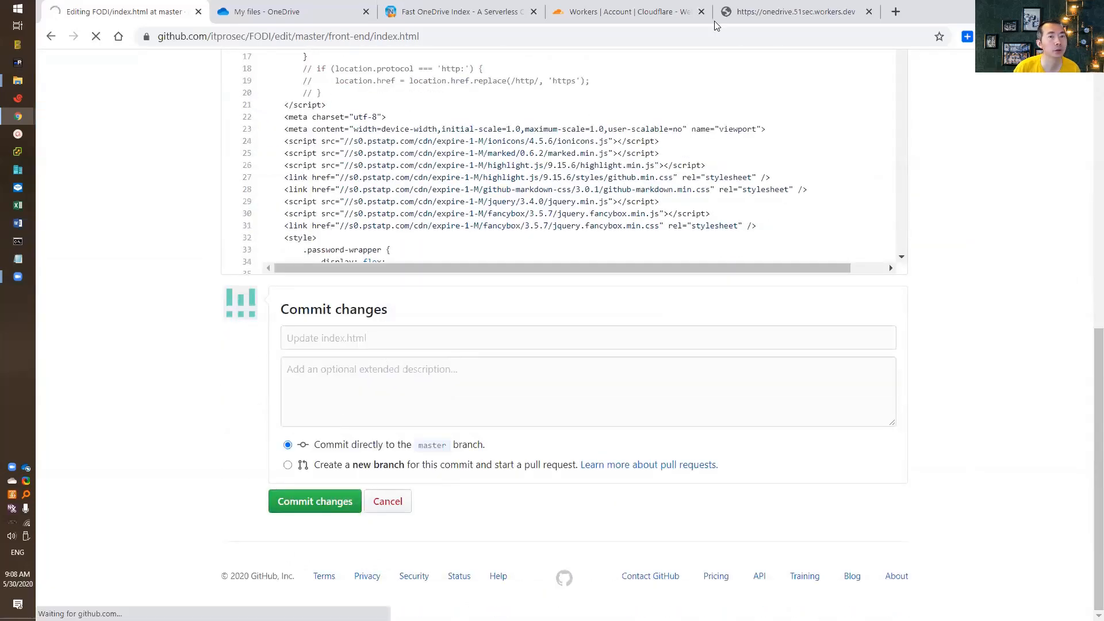
pyautogui.click(314, 501)
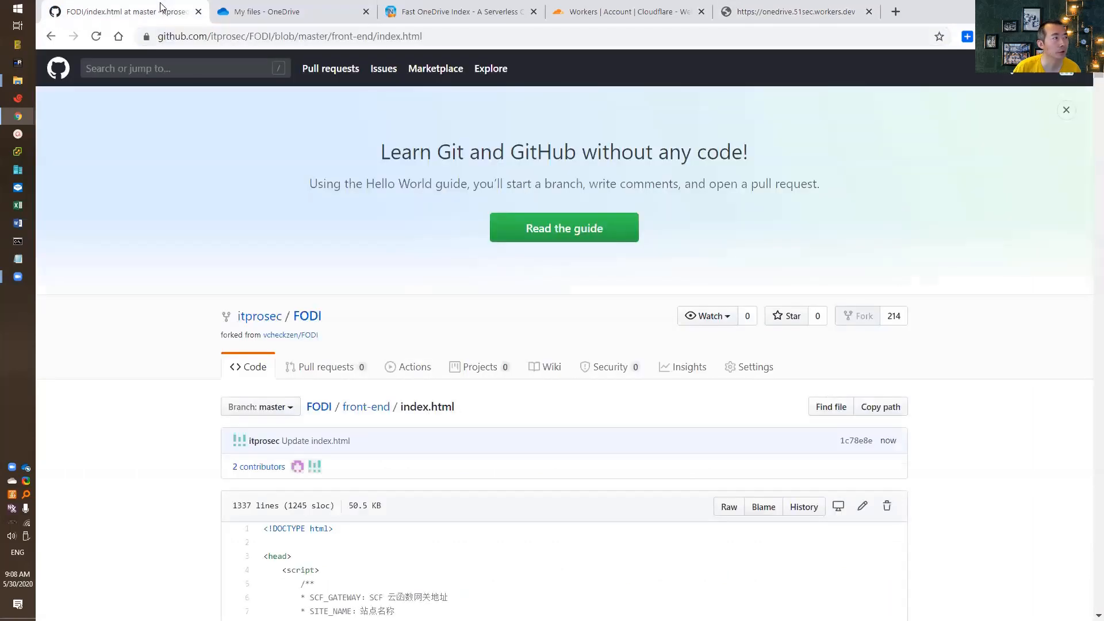
pyautogui.scroll(-3)
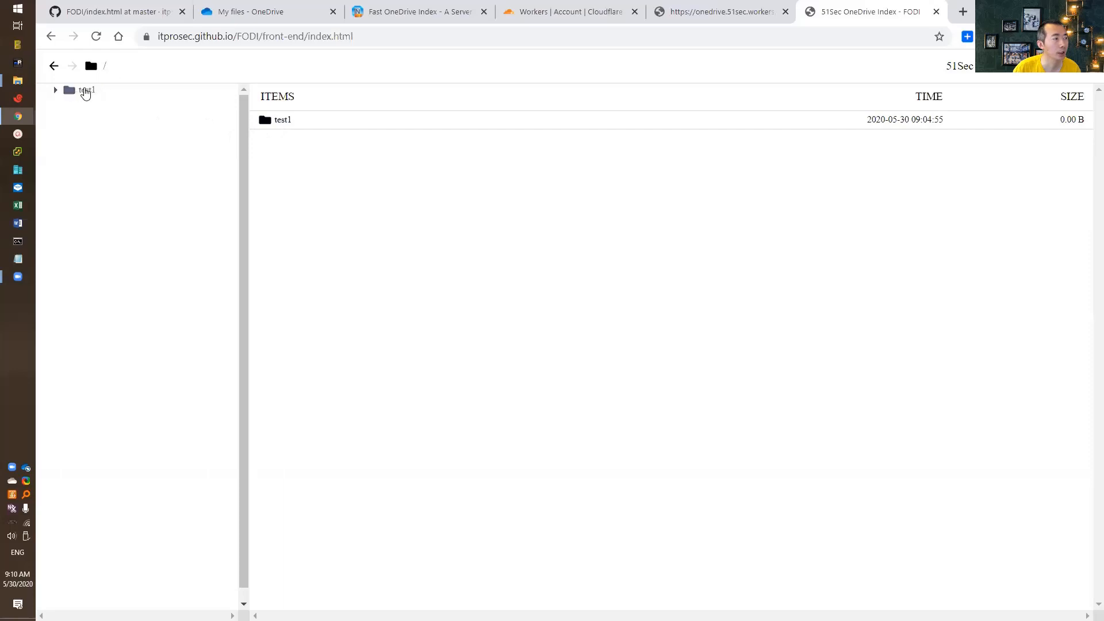
pyautogui.moveTo(182, 91)
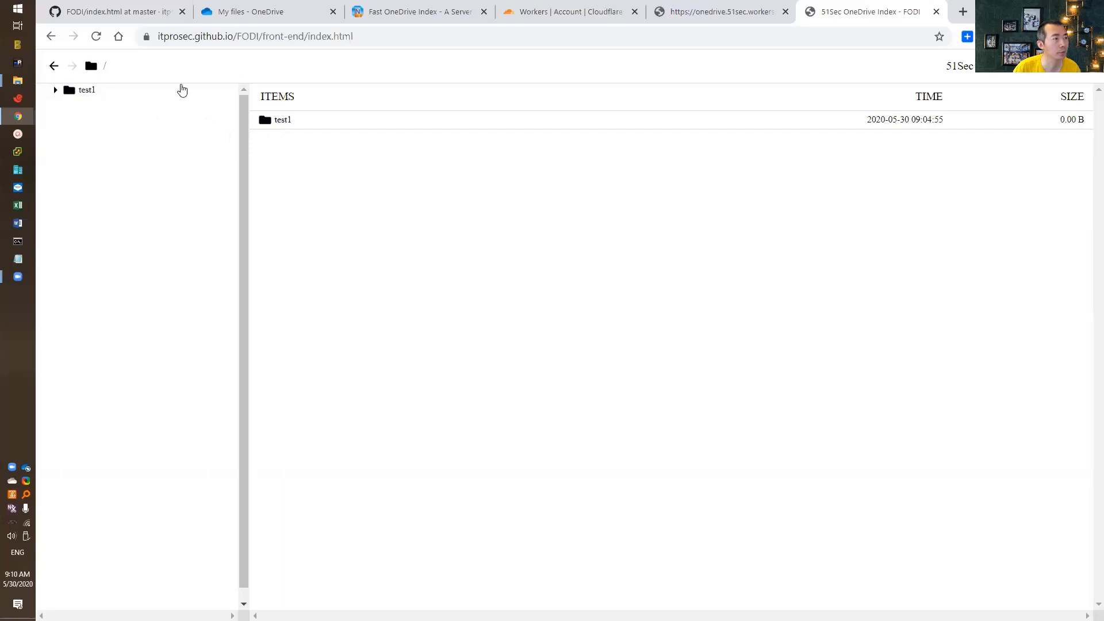
# Return to OneDrive and open the Test/test1 folder.
pyautogui.click(240, 12)
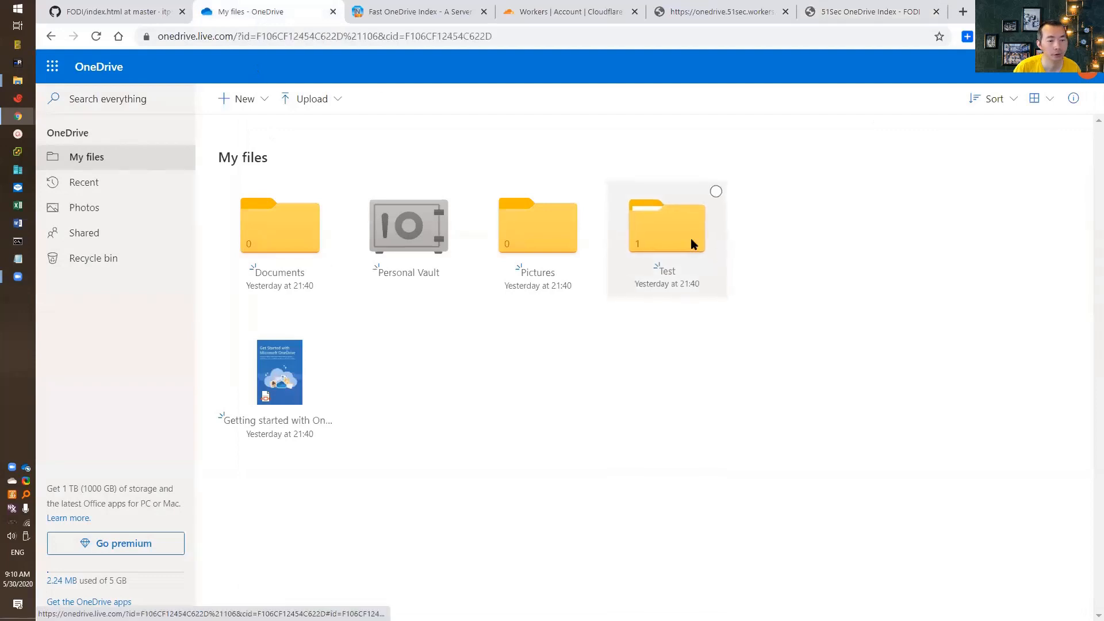
pyautogui.doubleClick(666, 226)
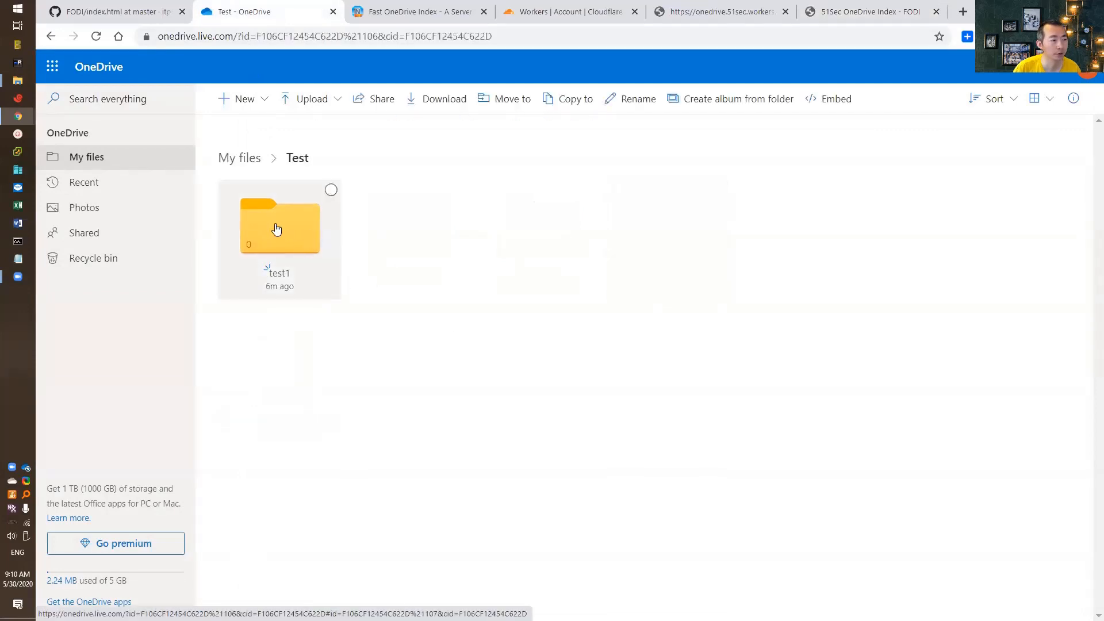
pyautogui.doubleClick(279, 226)
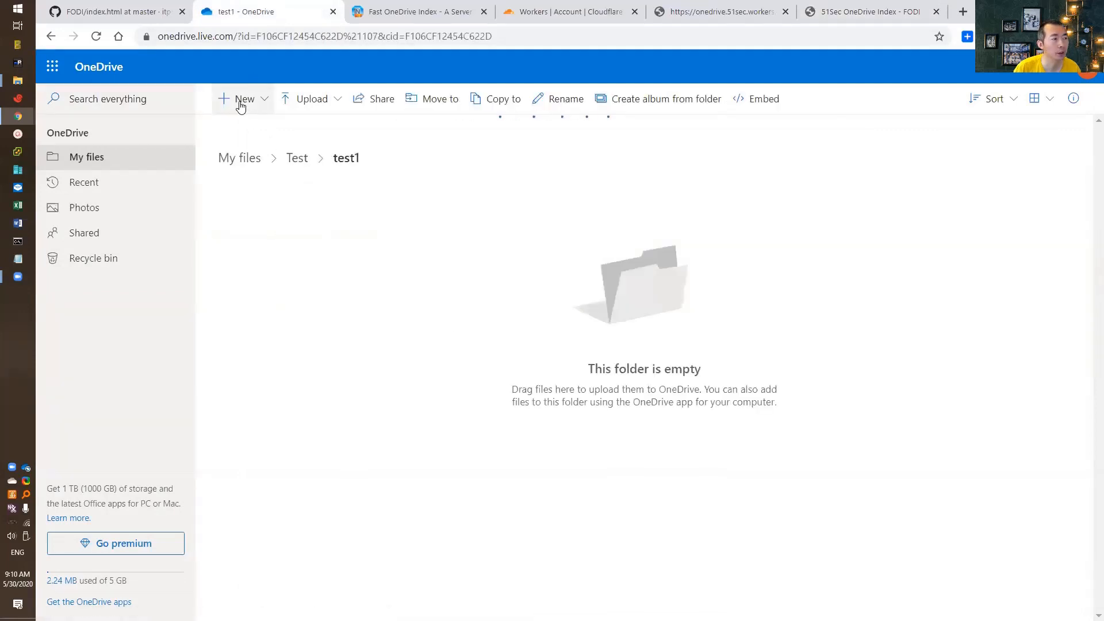
# Create plain text file test.txt containing 'test1 one drive index' and save it.
pyautogui.click(242, 99)
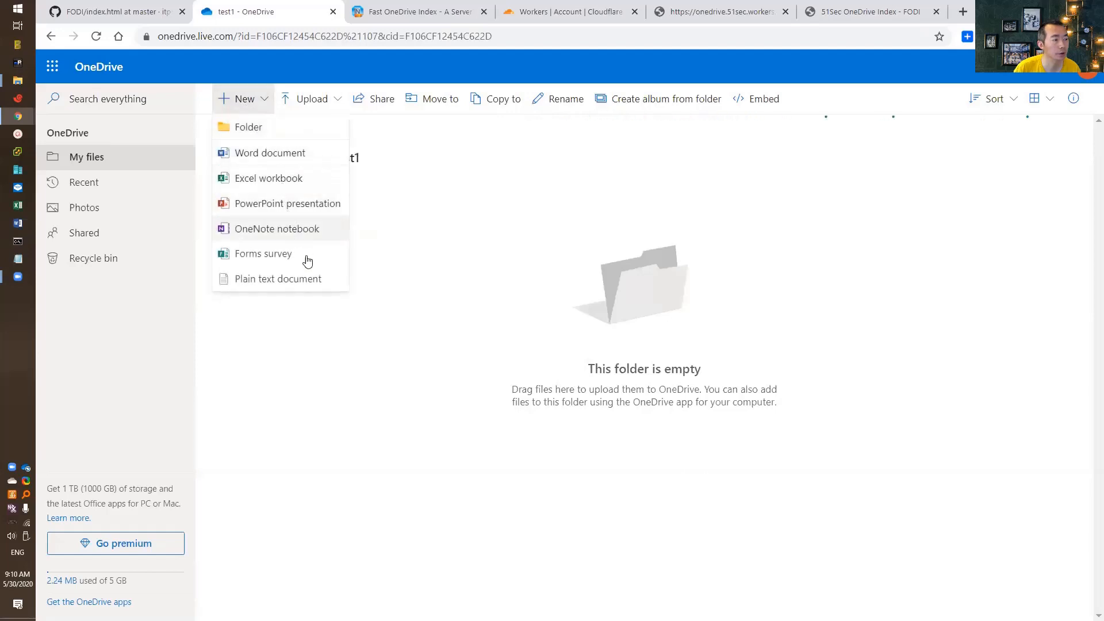
pyautogui.click(278, 278)
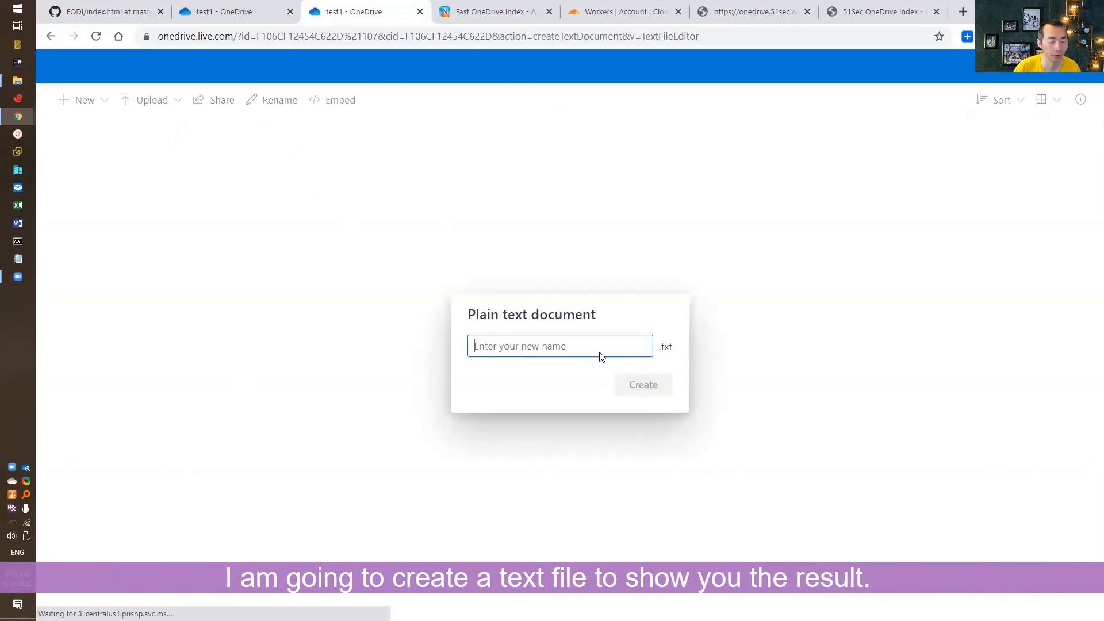
pyautogui.write('test')
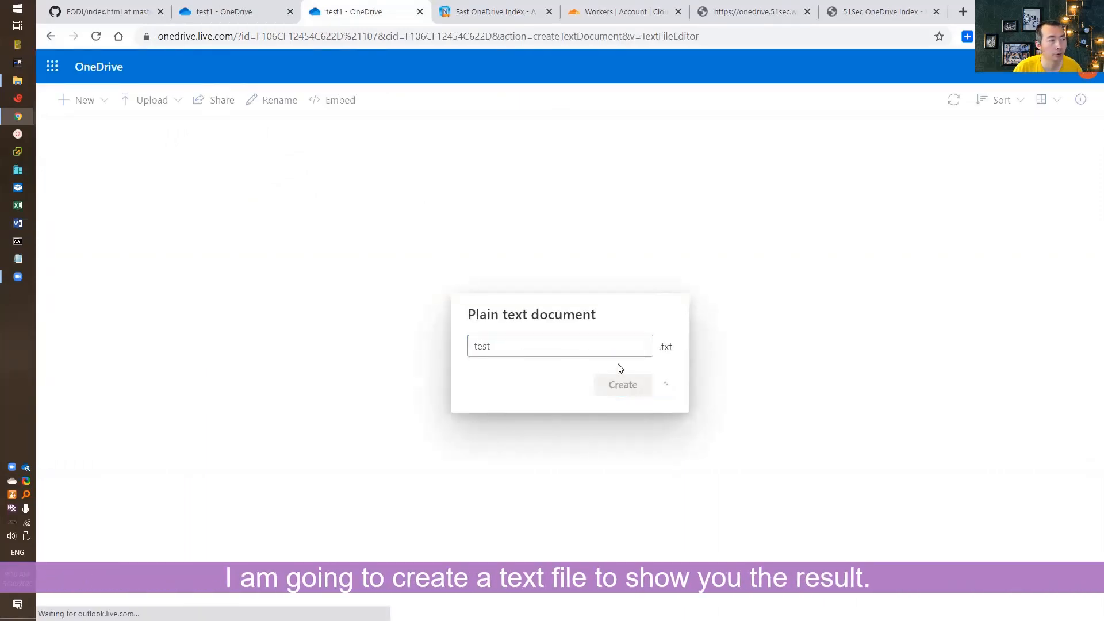
pyautogui.click(622, 385)
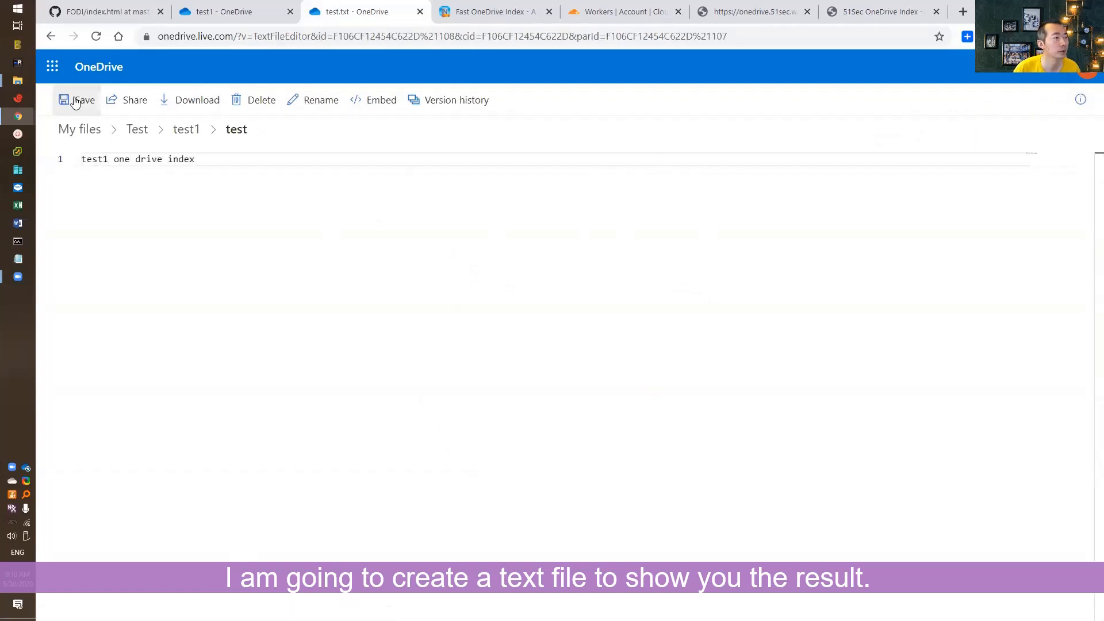
pyautogui.click(83, 99)
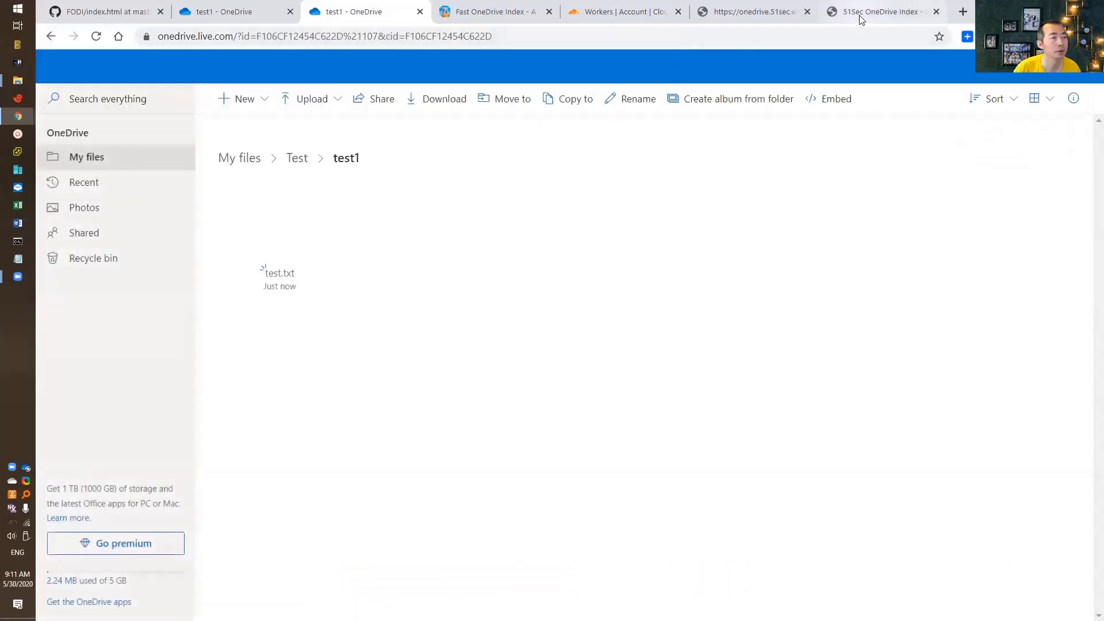
# Reload the FODI index, open test1 and preview test.txt's 'test1 one drive index' text.
pyautogui.click(876, 11)
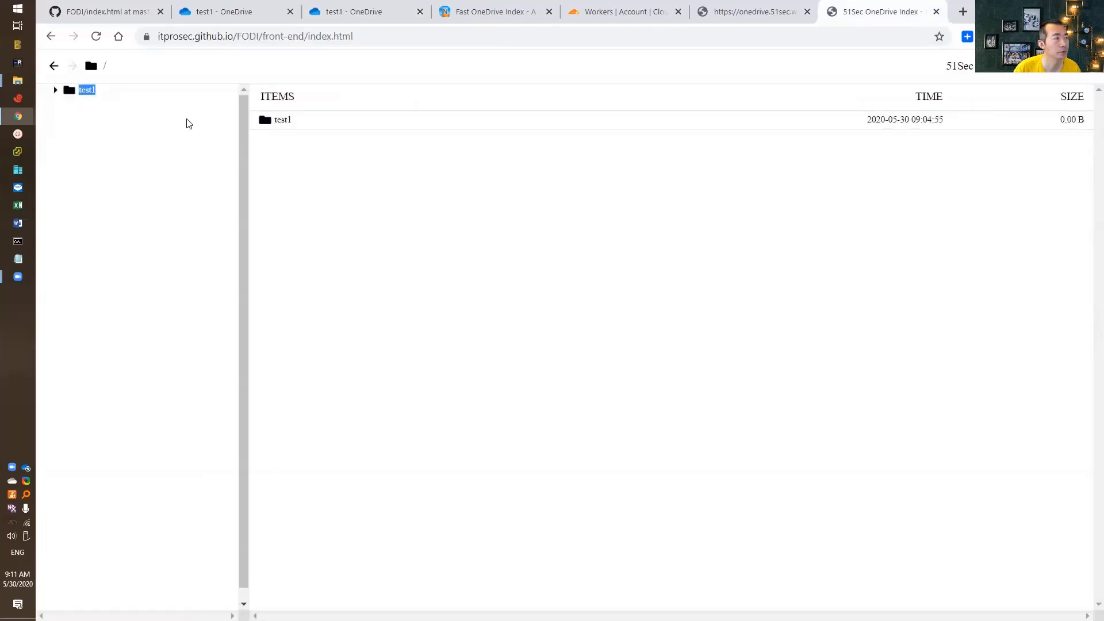
pyautogui.click(97, 35)
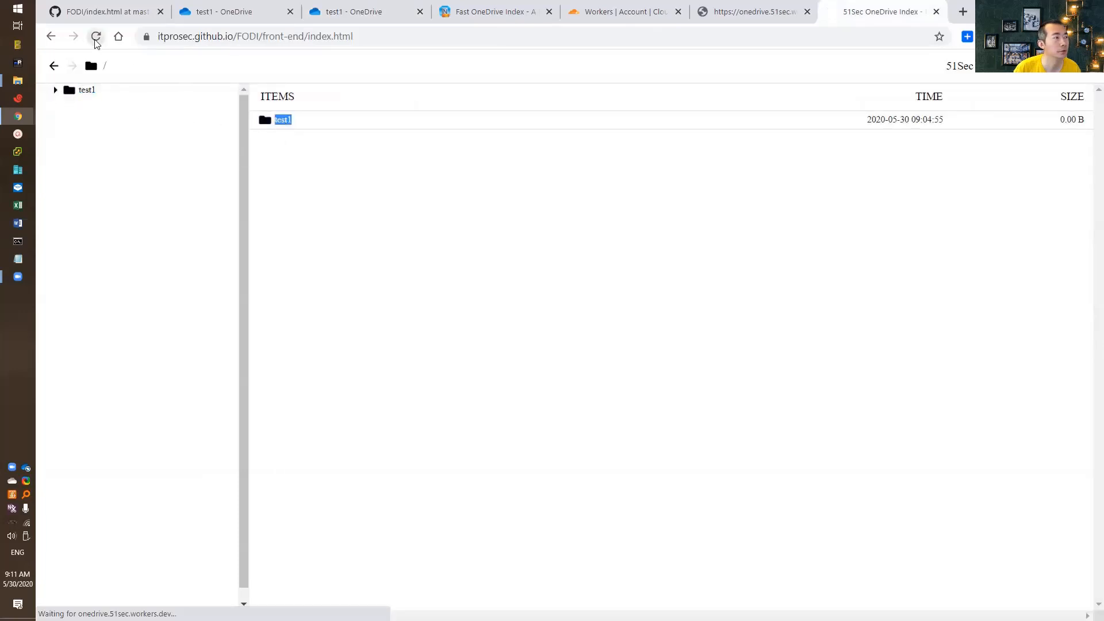
pyautogui.click(283, 119)
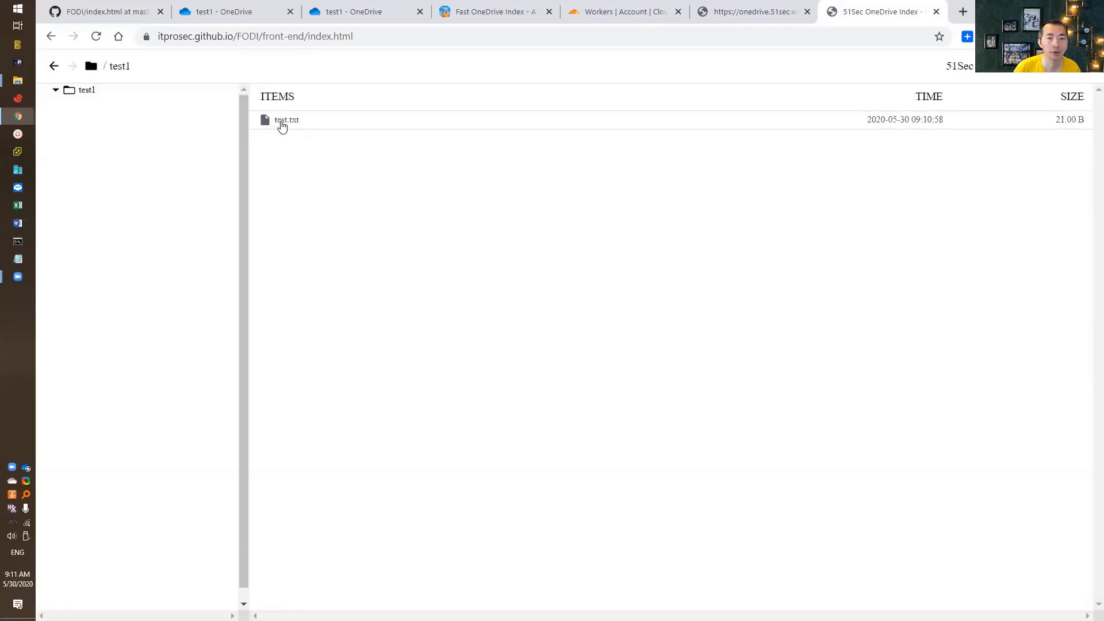
pyautogui.click(287, 119)
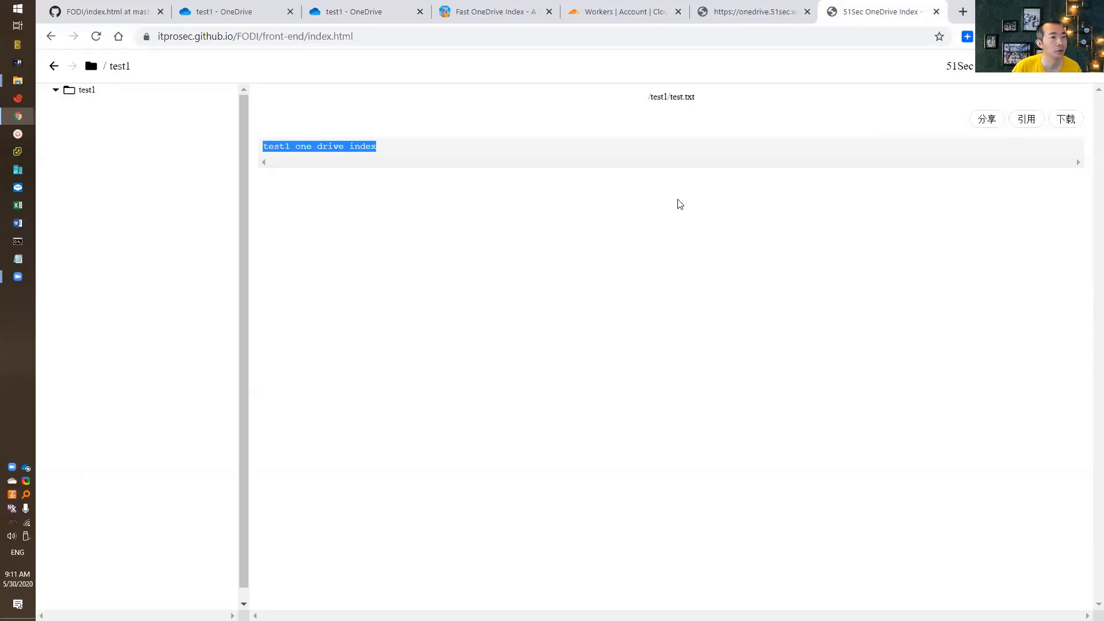
pyautogui.moveTo(621, 265)
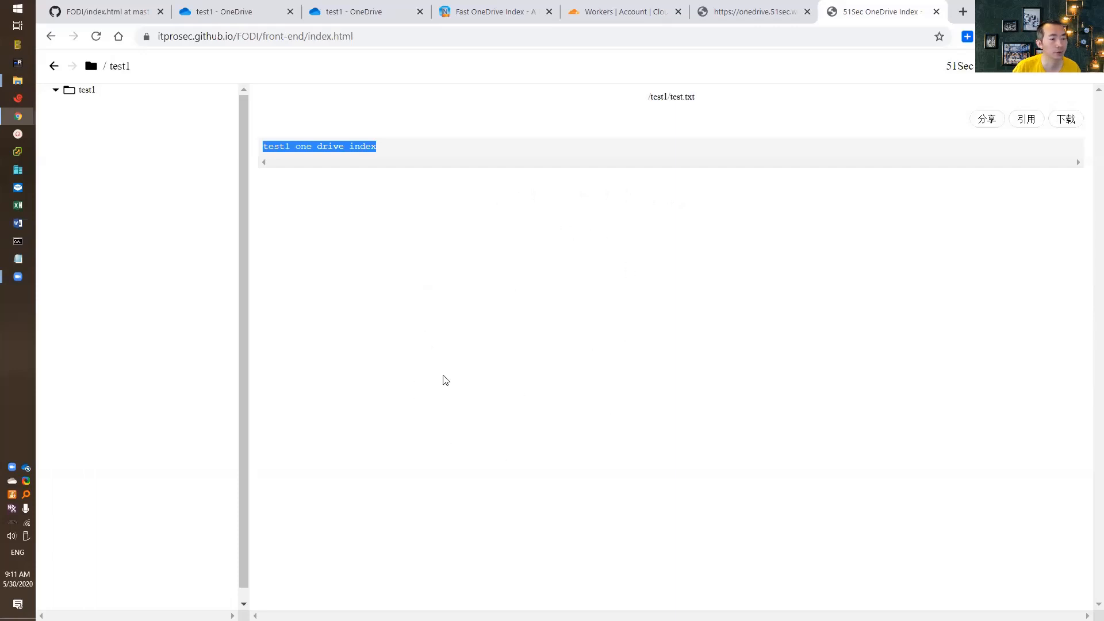
pyautogui.moveTo(642, 134)
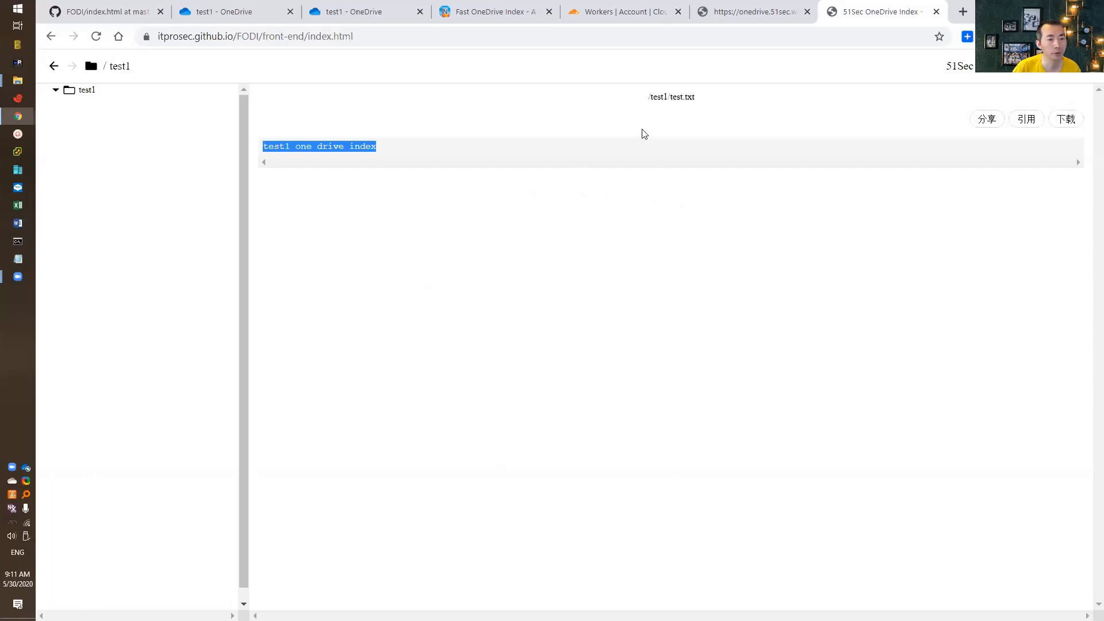
pyautogui.moveTo(414, 113)
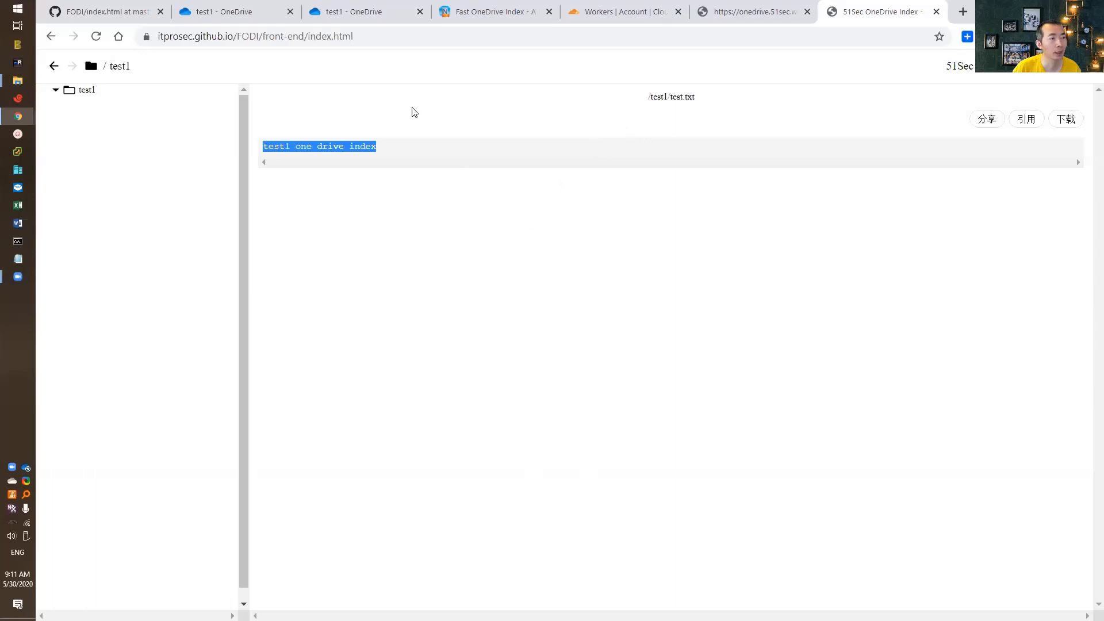
pyautogui.moveTo(345, 56)
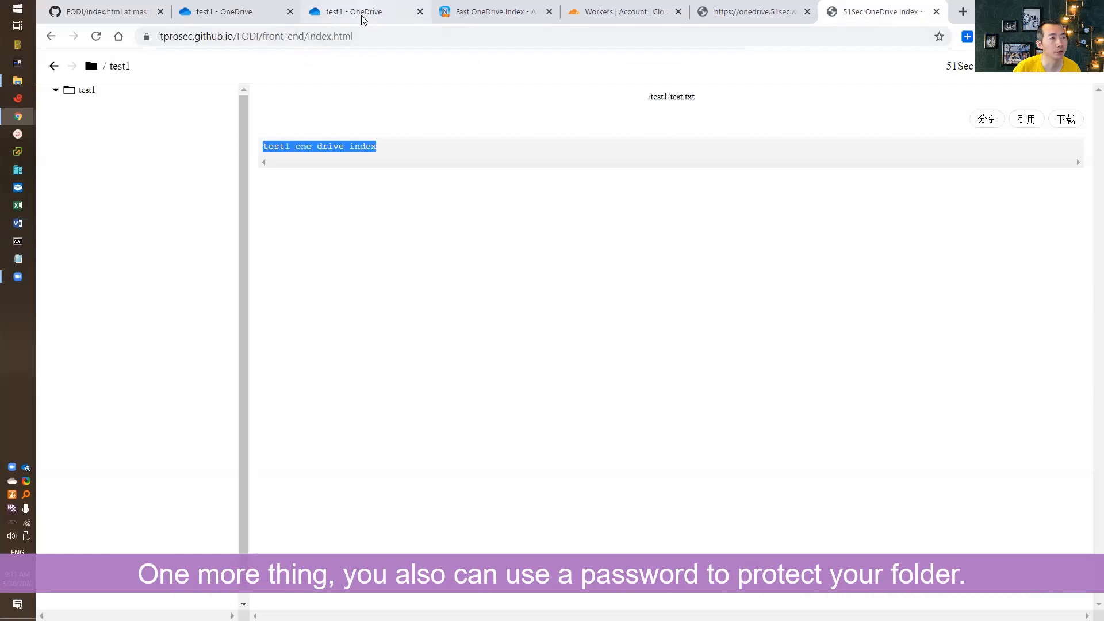
pyautogui.click(349, 12)
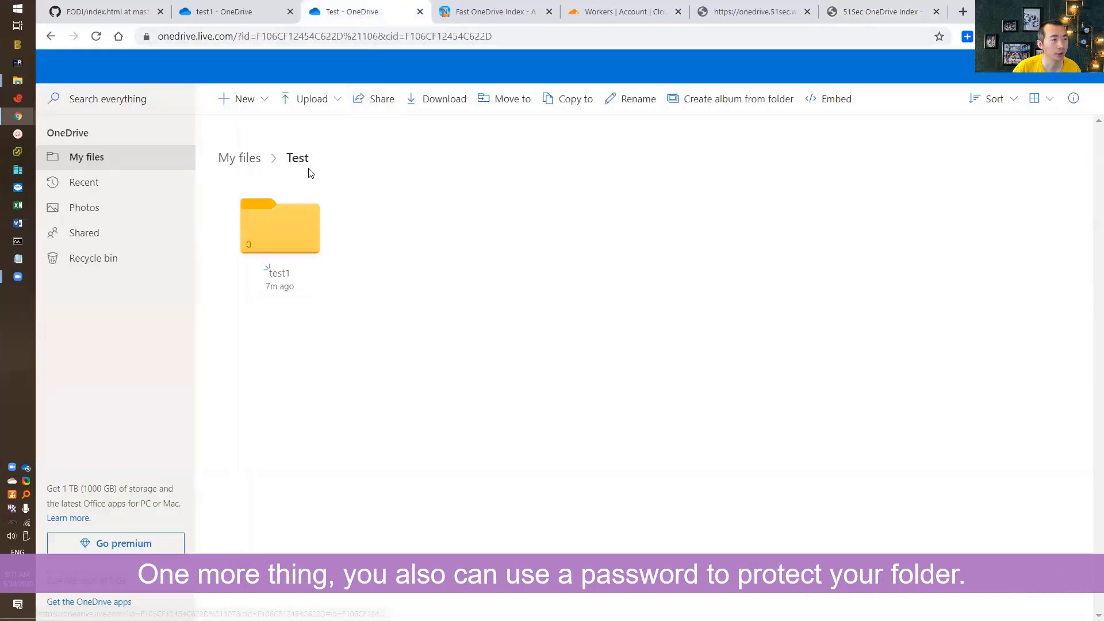
pyautogui.doubleClick(279, 226)
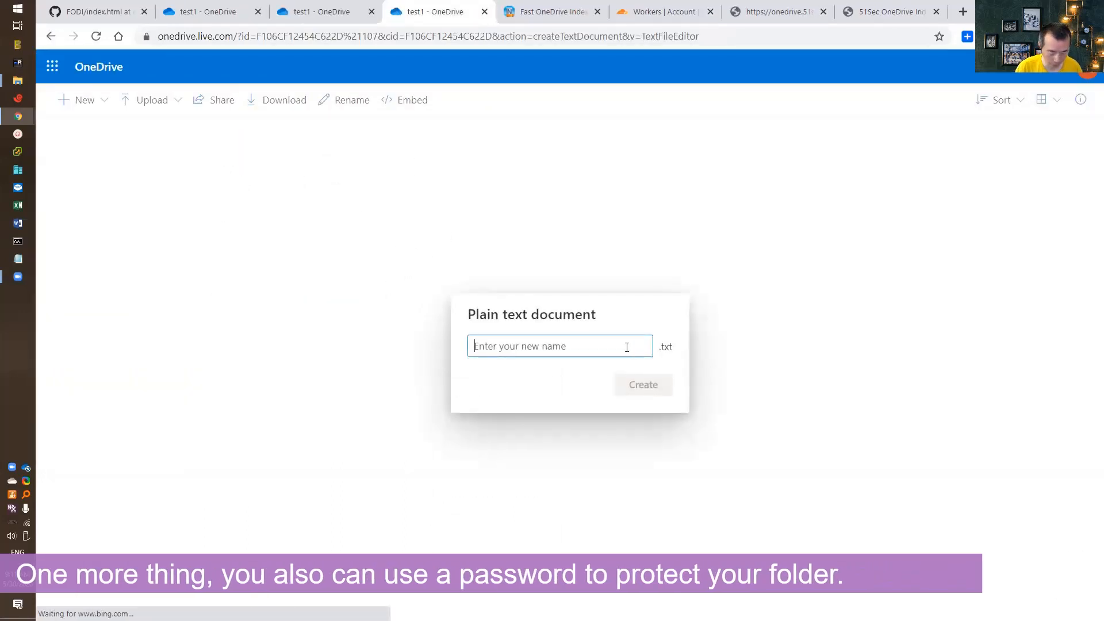
pyautogui.write('.passww')
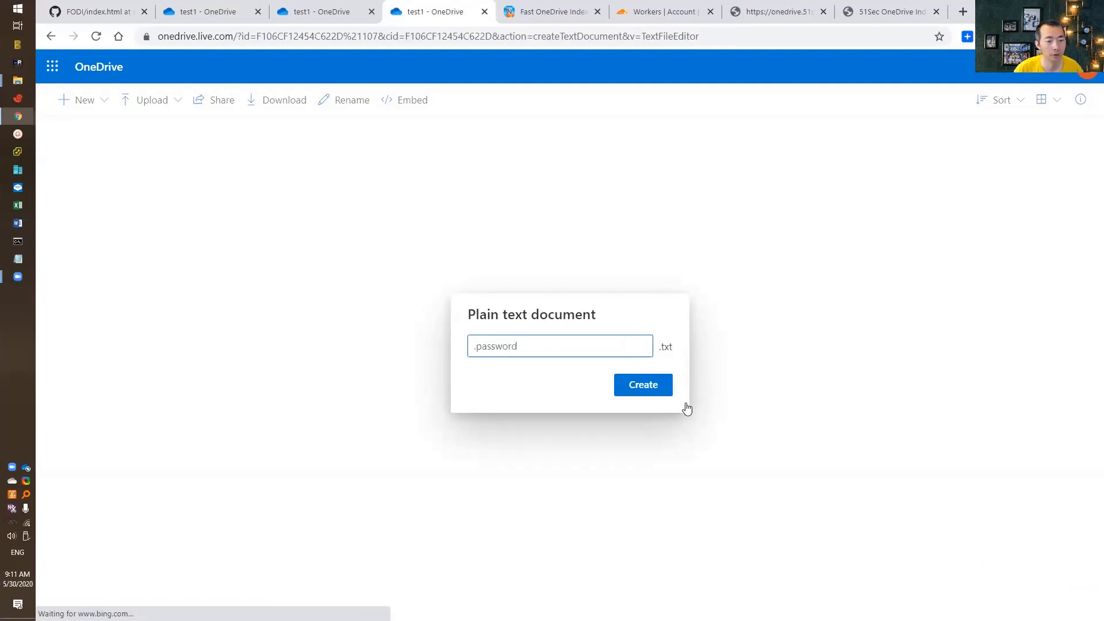
pyautogui.click(642, 384)
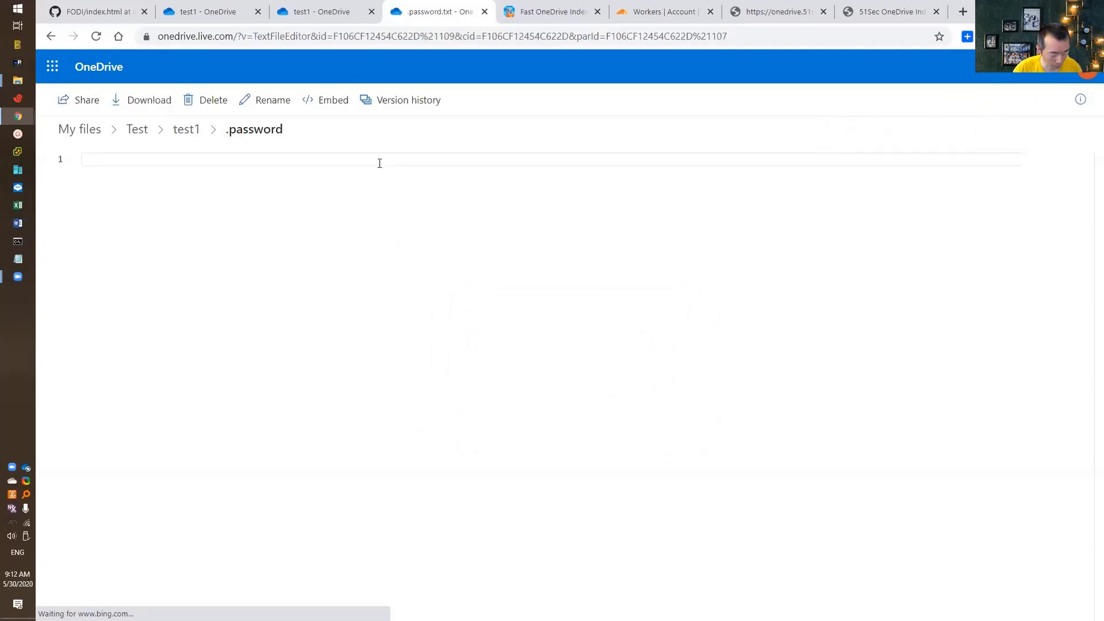
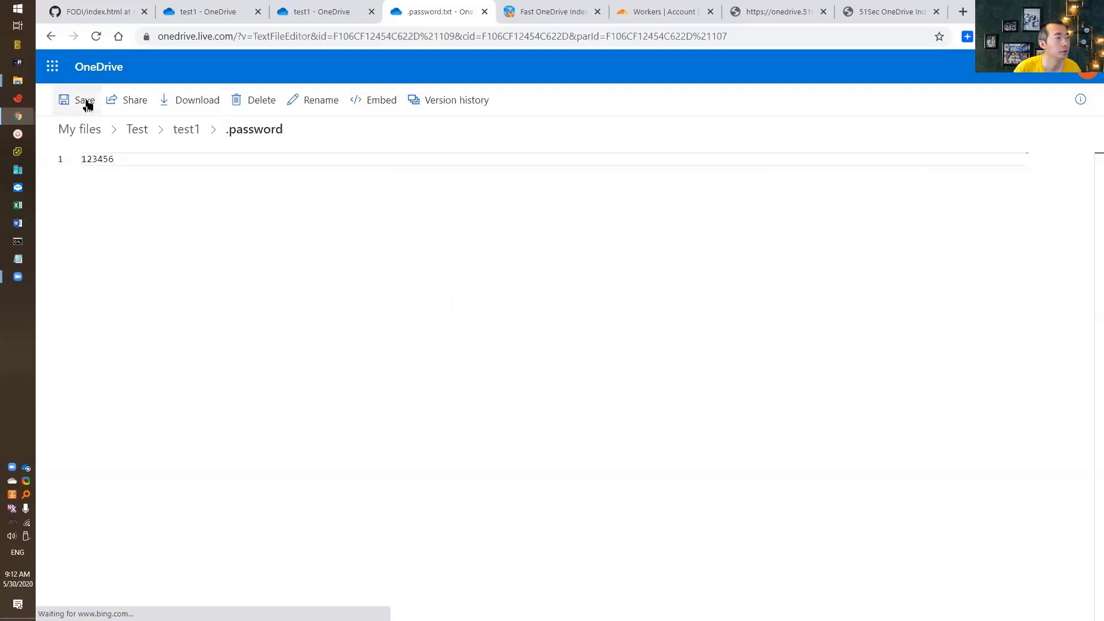
pyautogui.click(84, 100)
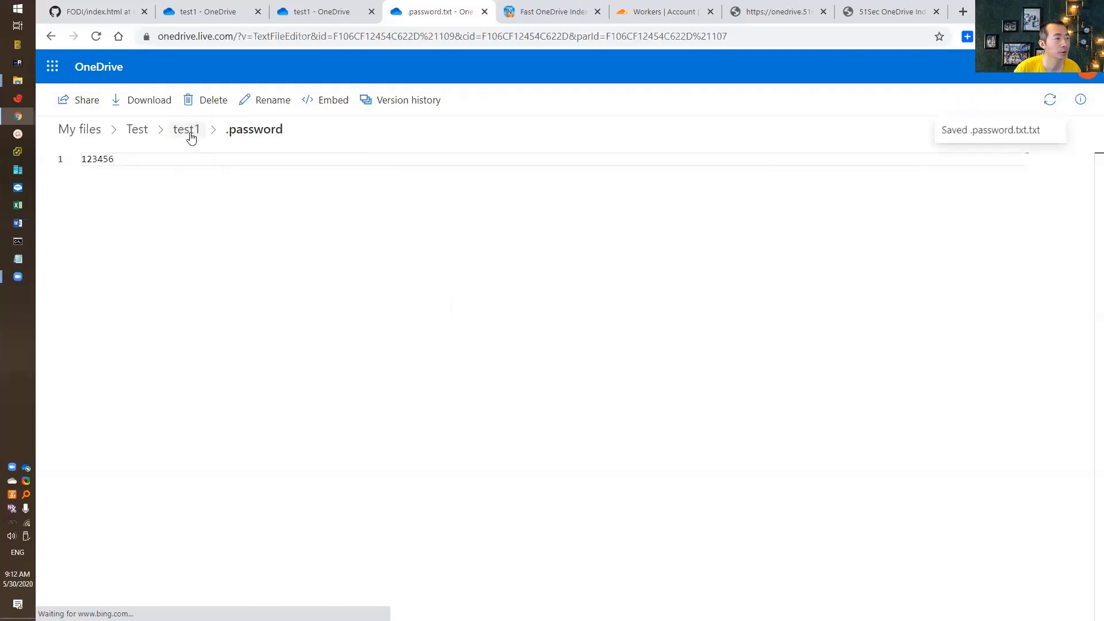
pyautogui.click(186, 129)
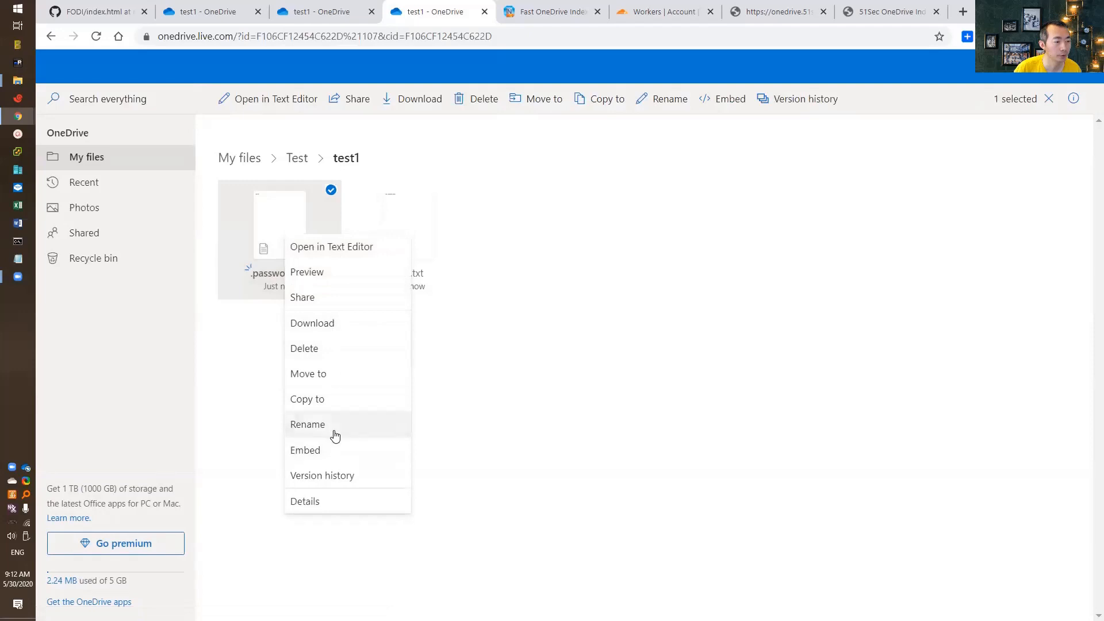
pyautogui.click(307, 423)
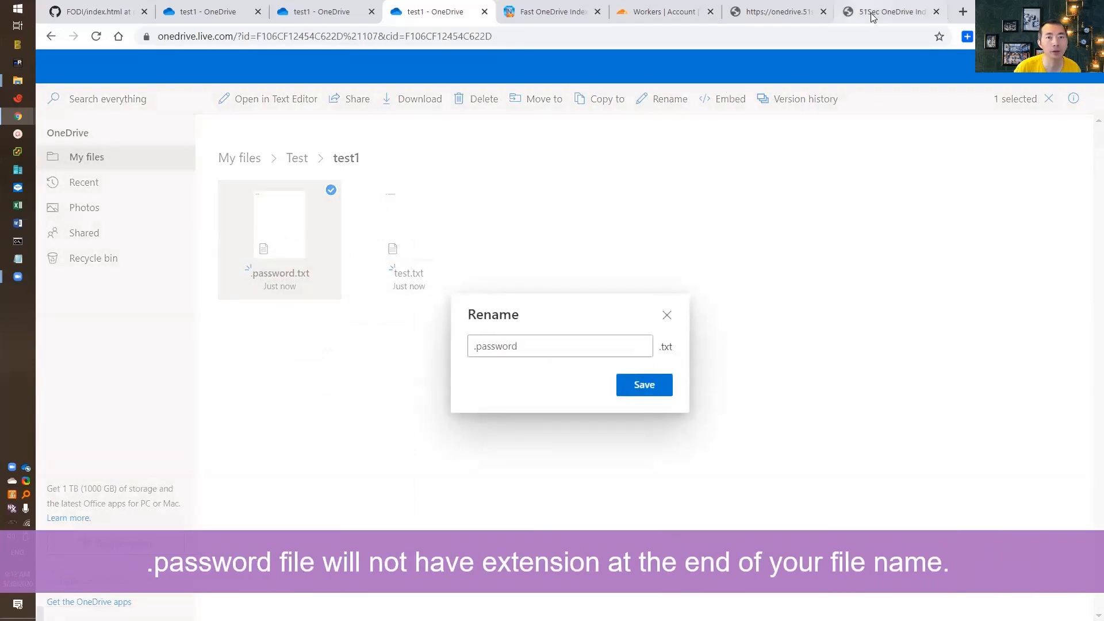
# Reopen test1 in FODI to see .password.txt, then return to OneDrive's test1 folder.
pyautogui.click(891, 12)
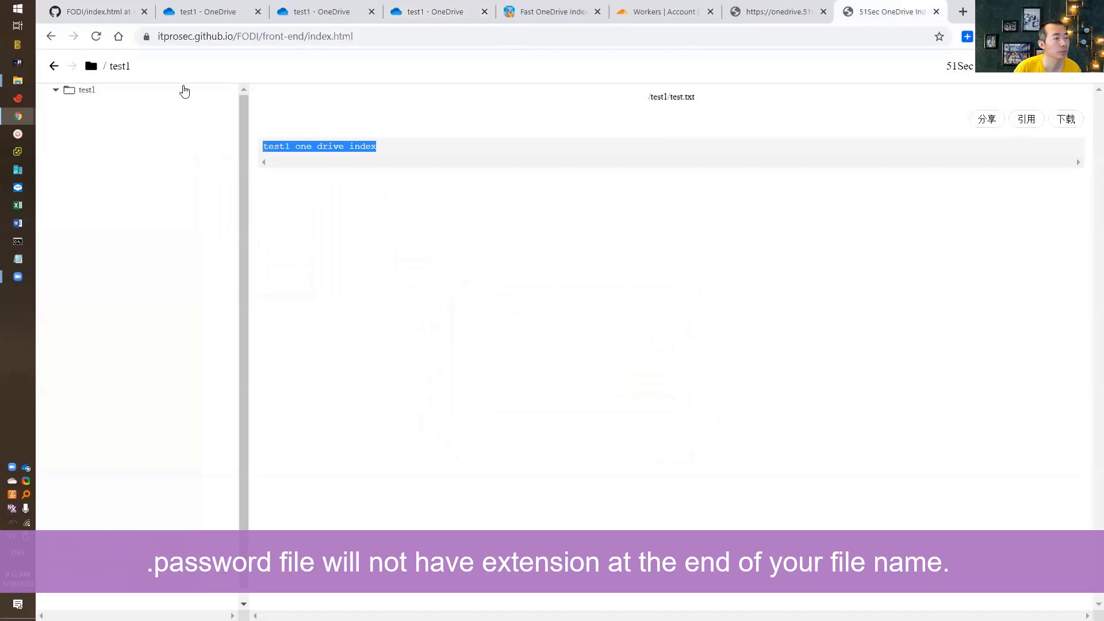
pyautogui.click(53, 66)
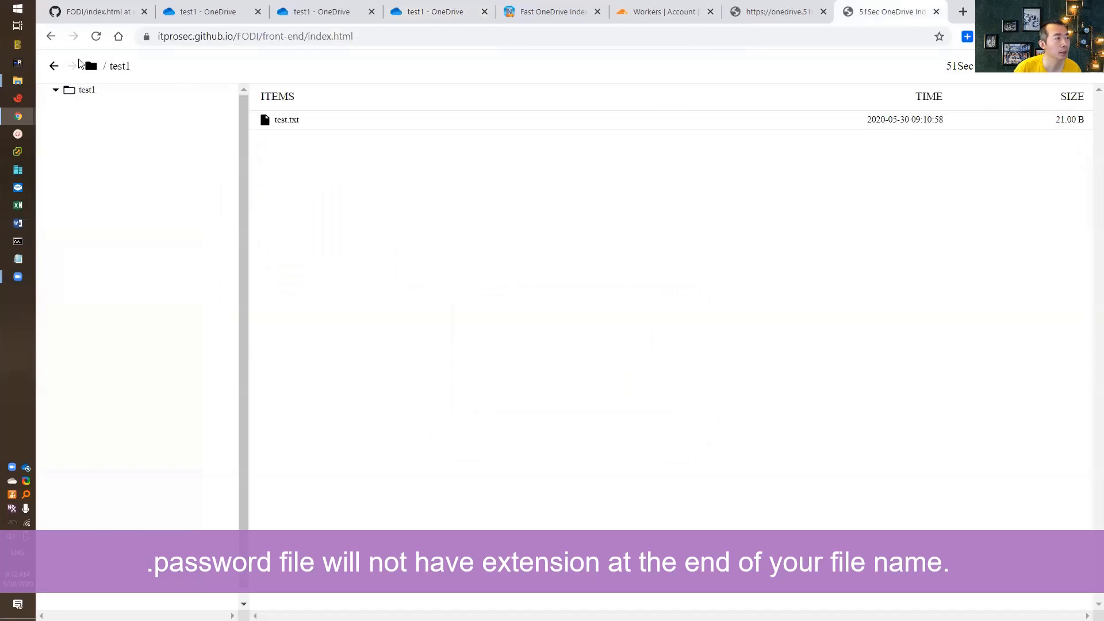
pyautogui.click(53, 66)
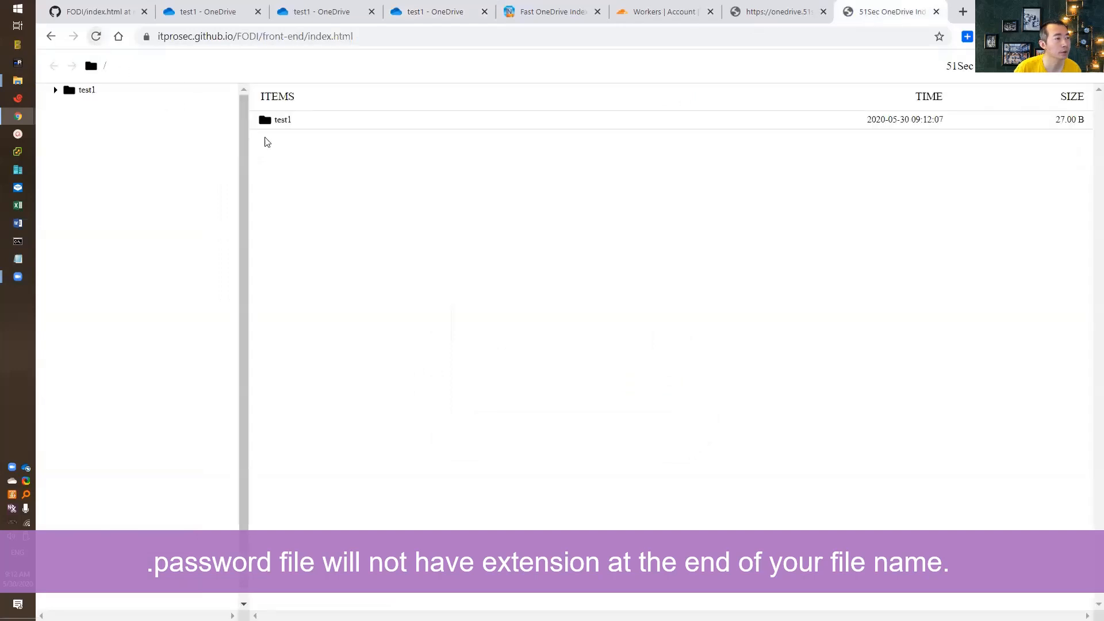
pyautogui.click(282, 119)
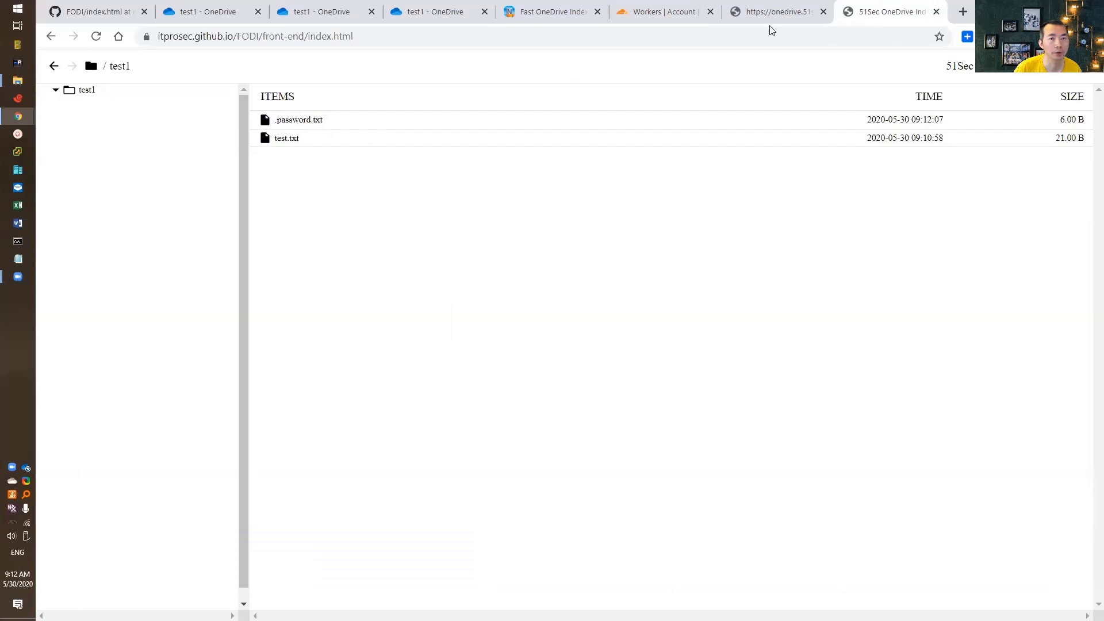
pyautogui.click(325, 11)
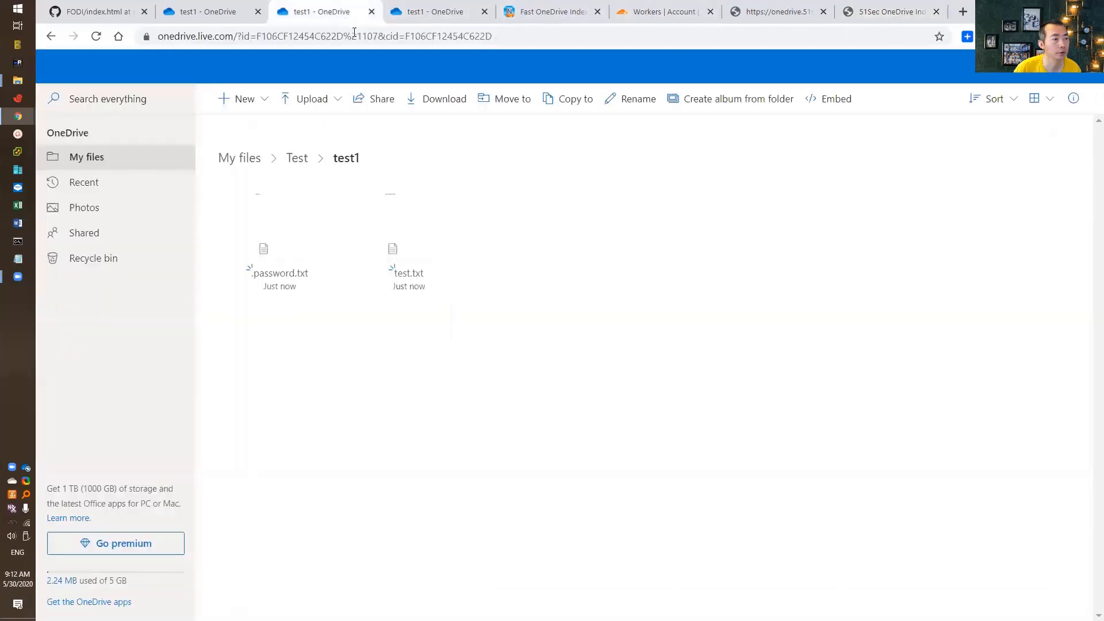
# Begin a file upload to test1 and create a Desktop text document named .password.txt.
pyautogui.click(311, 99)
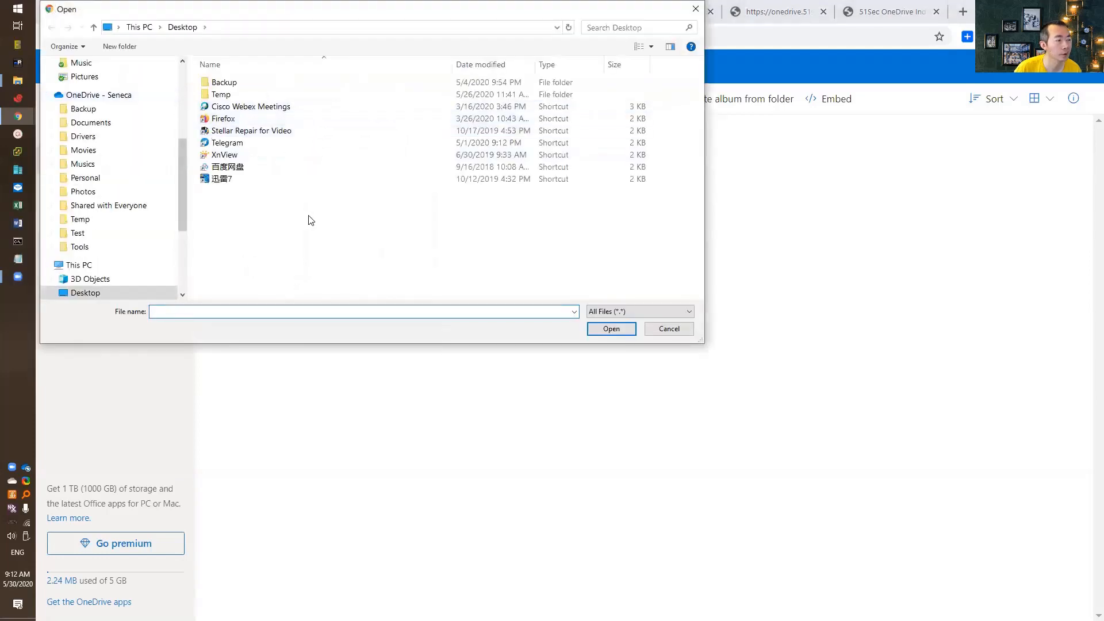
pyautogui.rightClick(308, 220)
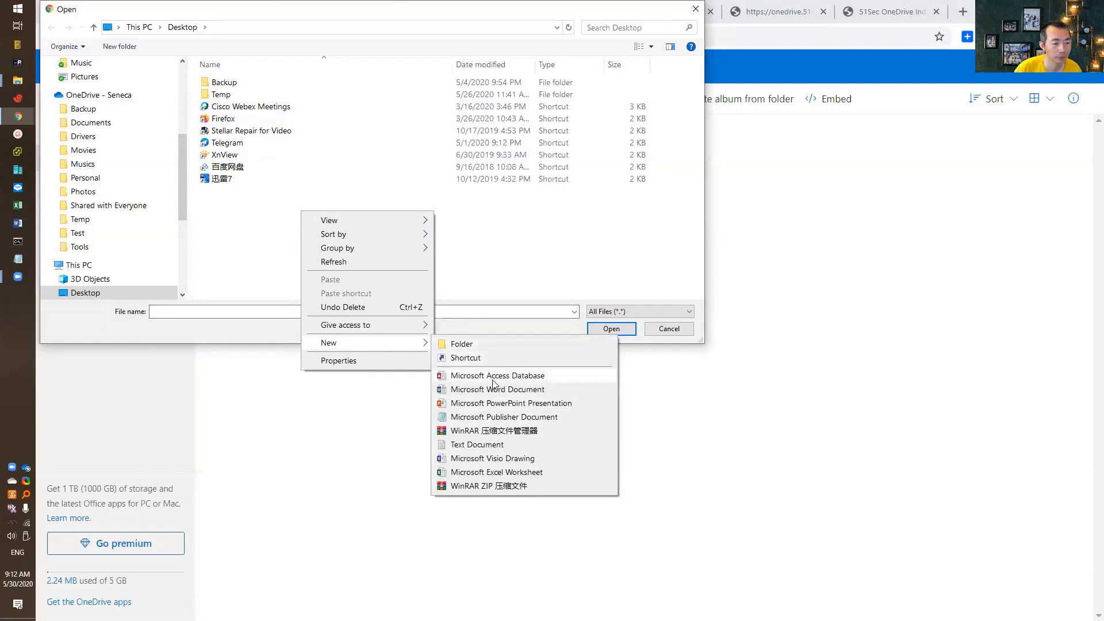
pyautogui.click(477, 444)
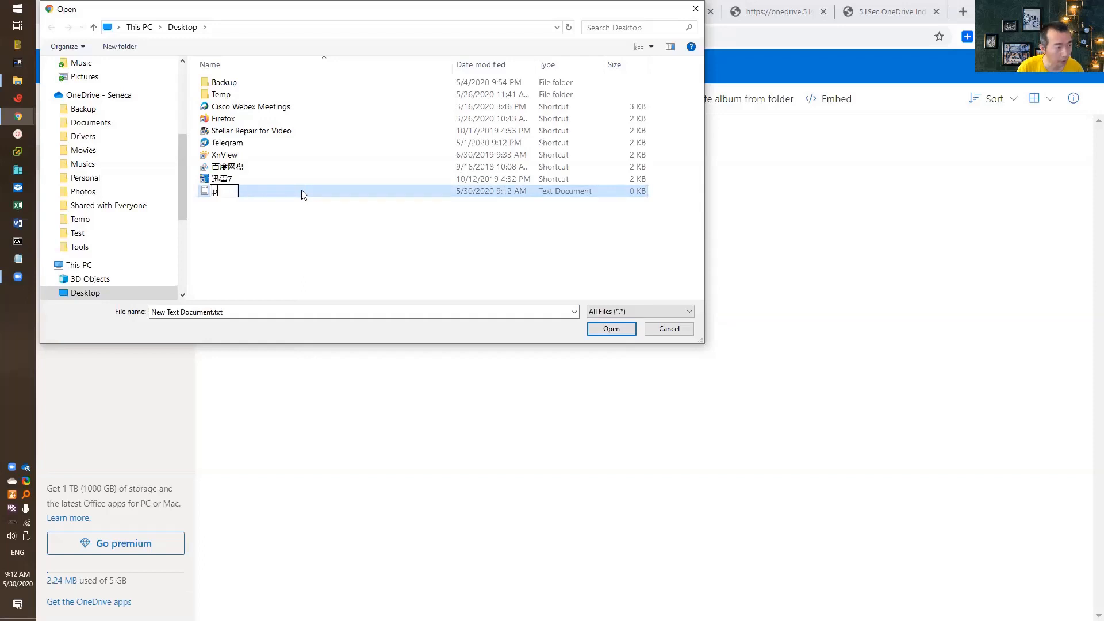
pyautogui.write('password')
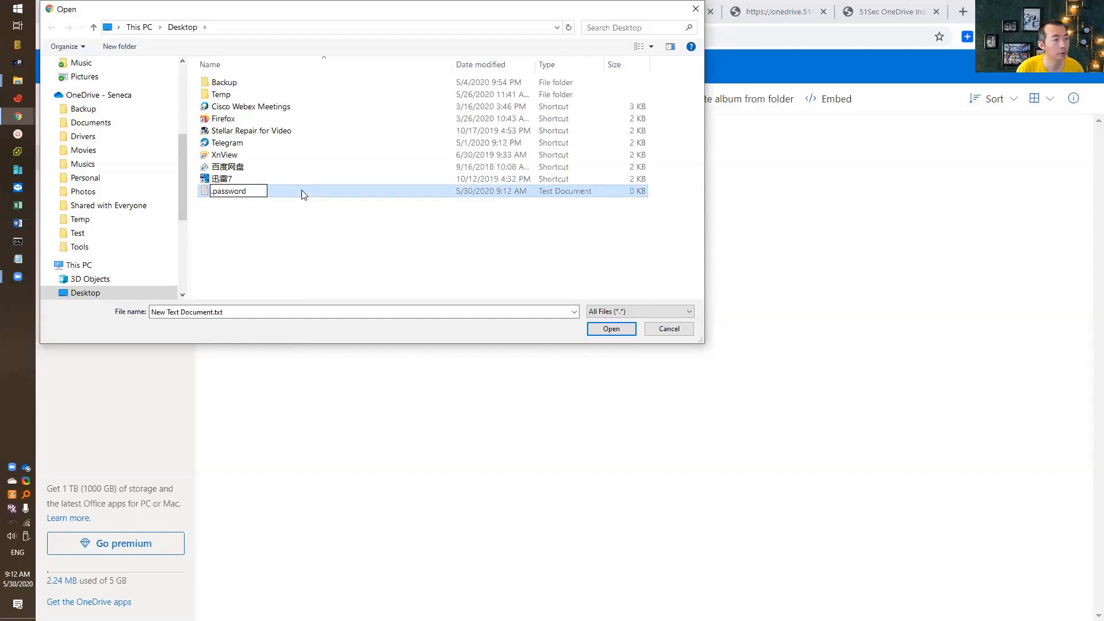
pyautogui.write('.txt')
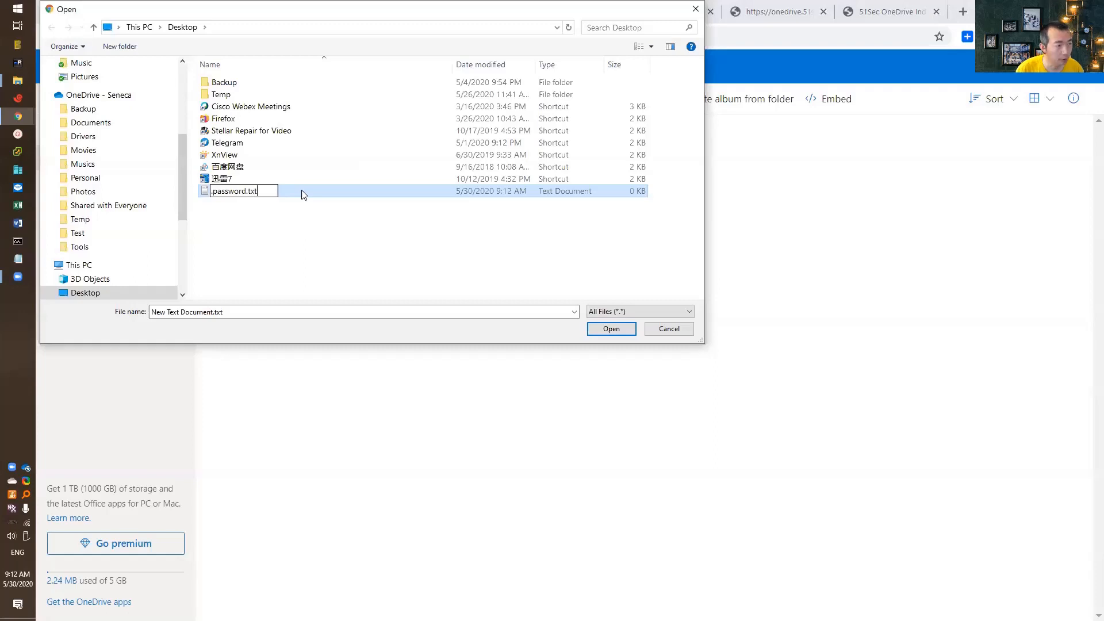
pyautogui.rightClick(303, 195)
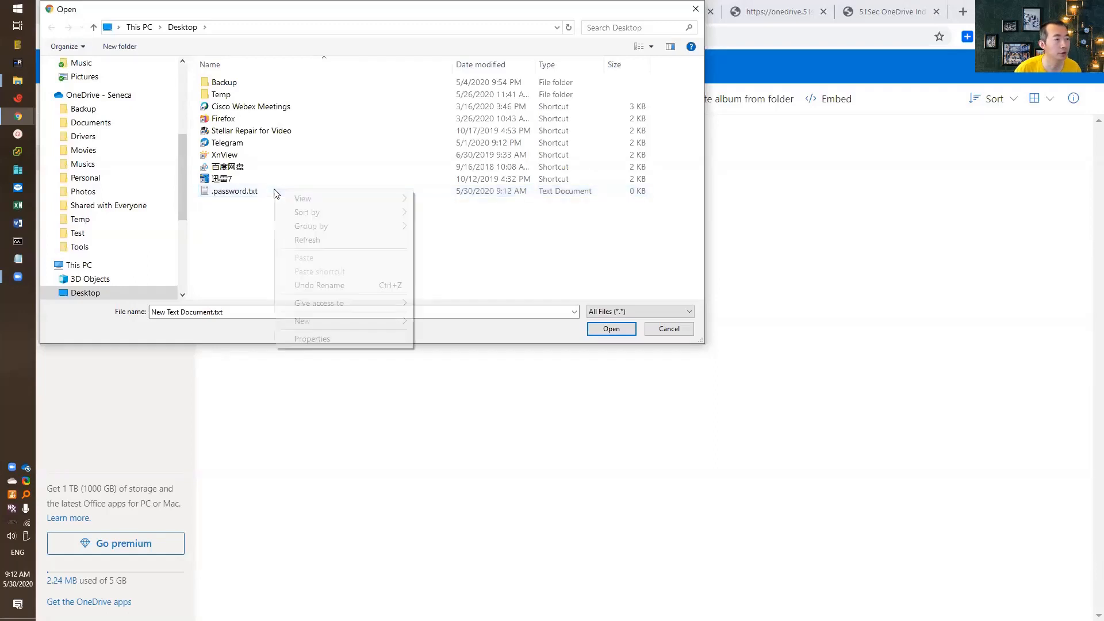
pyautogui.rightClick(233, 191)
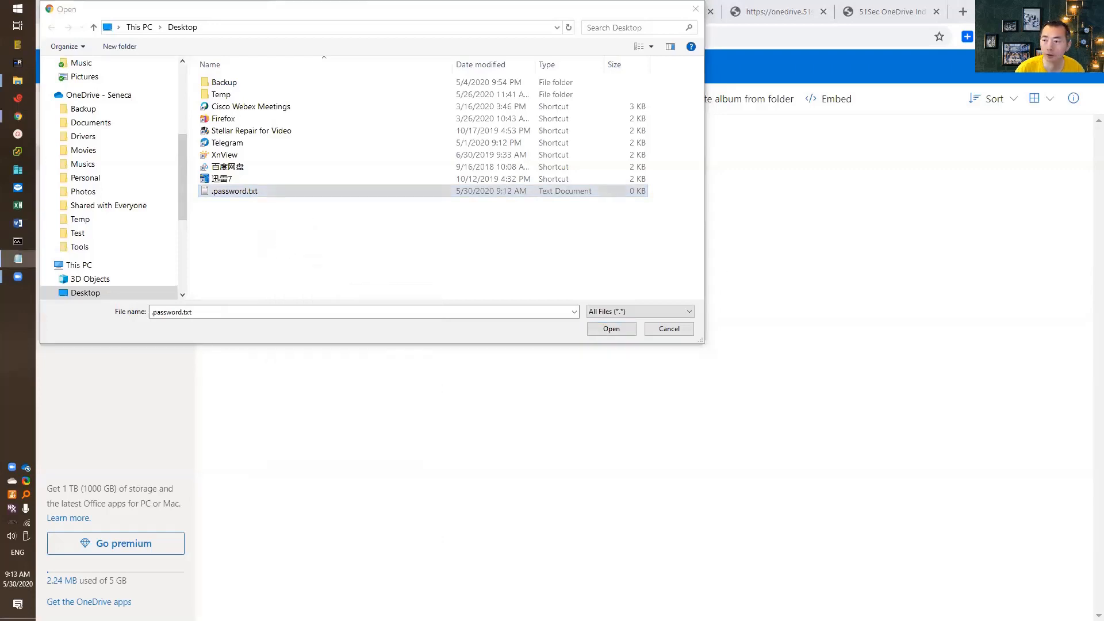
pyautogui.click(609, 329)
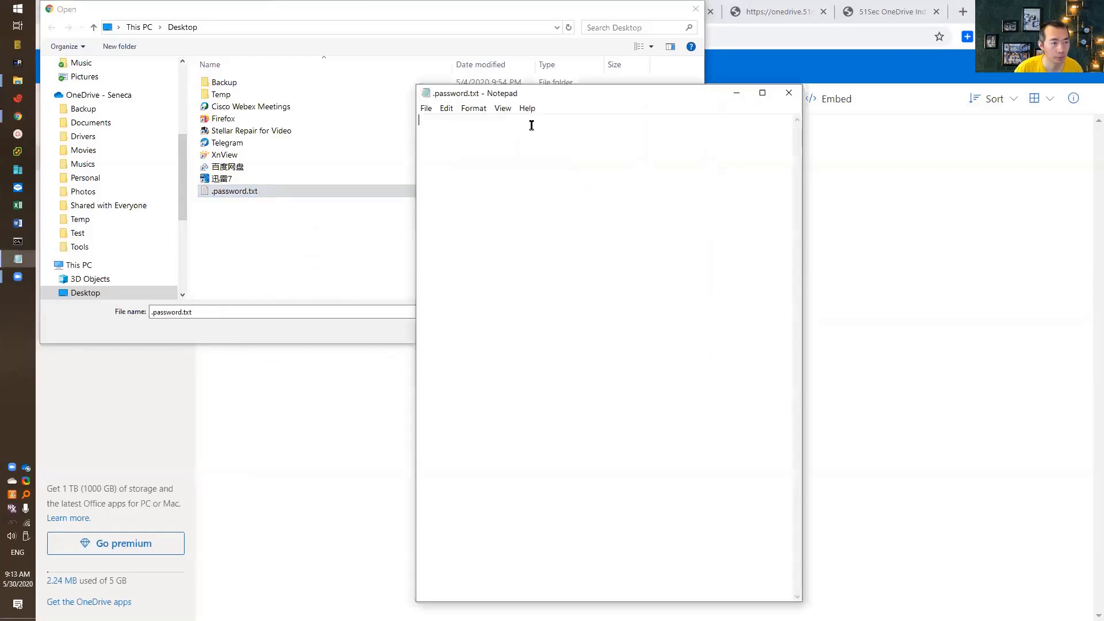
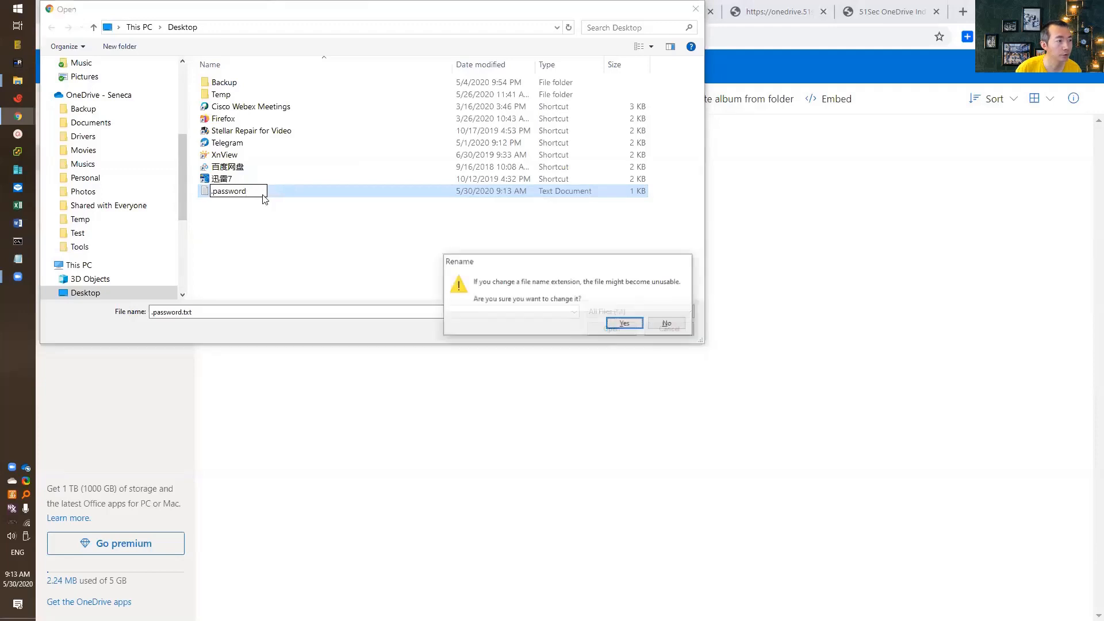
pyautogui.click(622, 323)
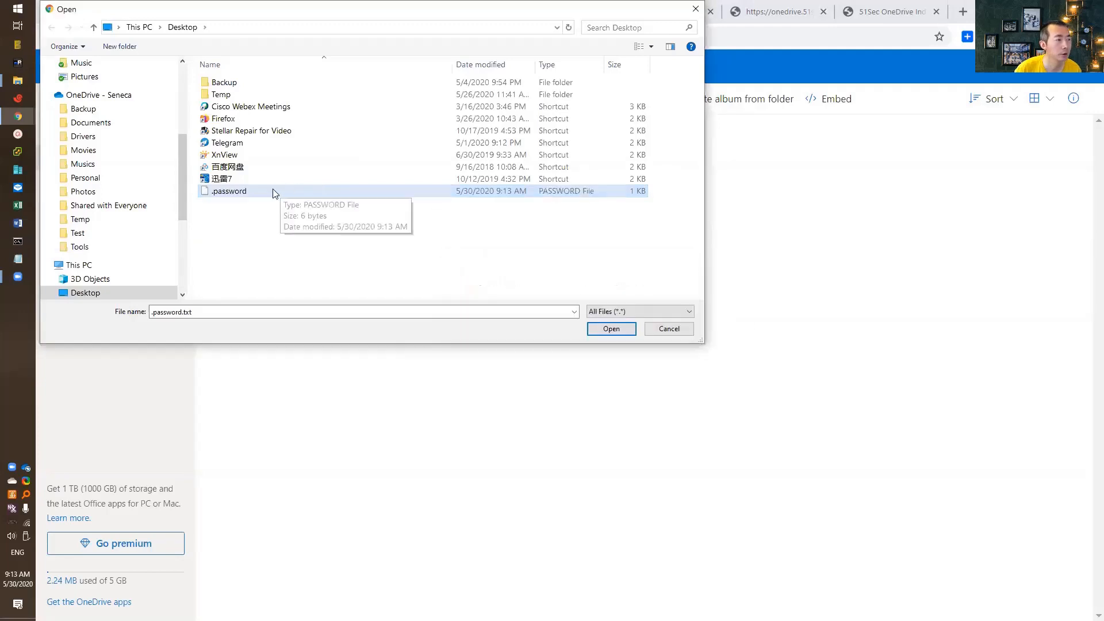
pyautogui.click(610, 329)
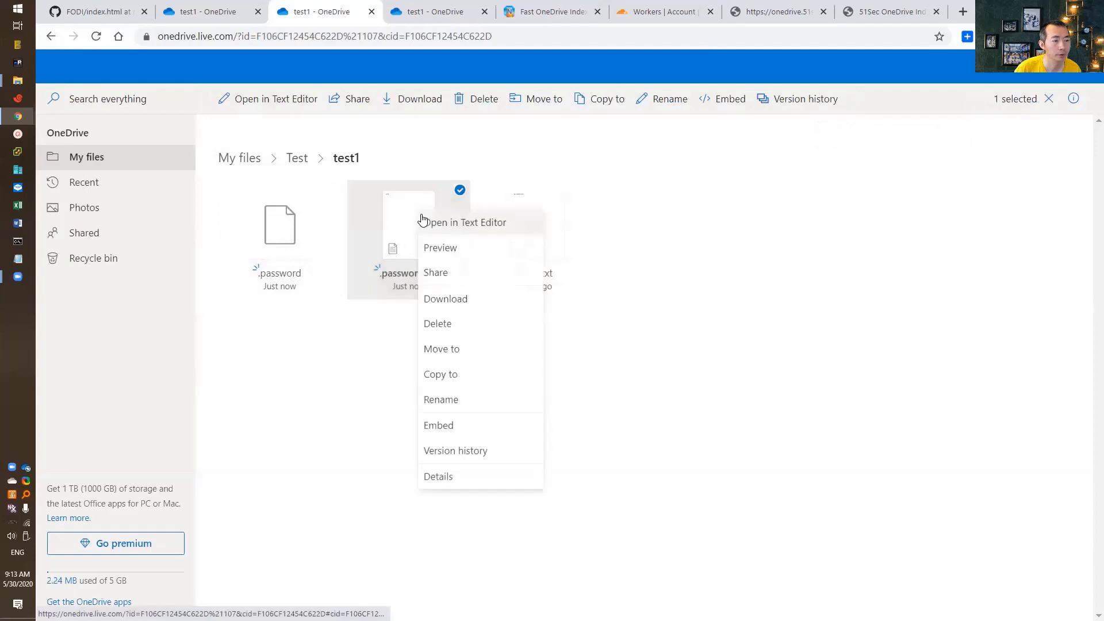
# Delete .password.txt from OneDrive's test1 folder and return to the FODI index page.
pyautogui.click(437, 323)
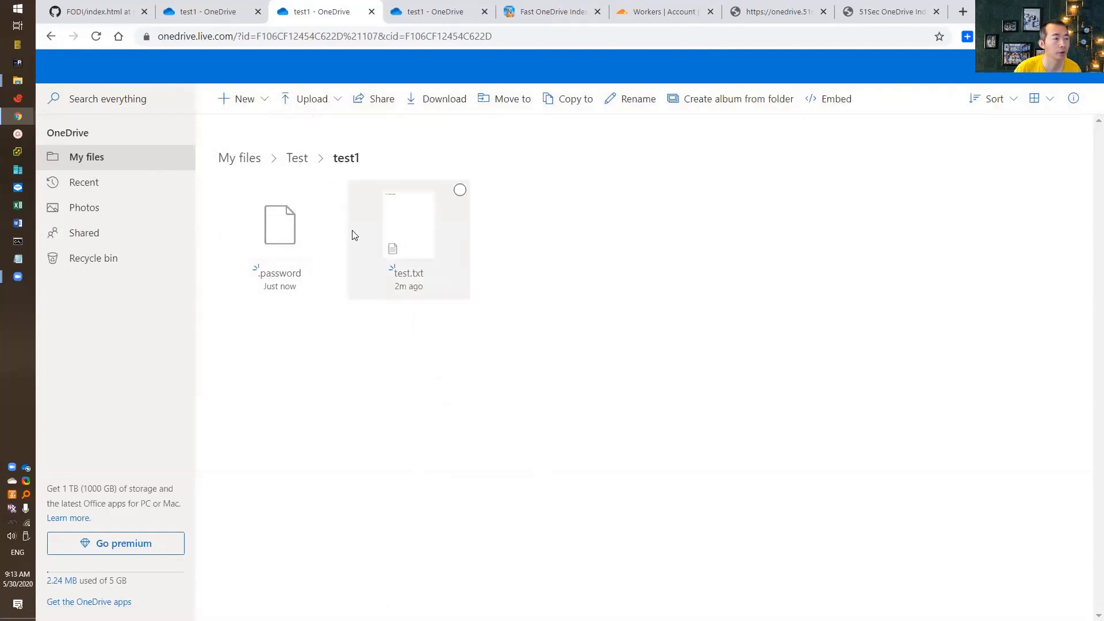
pyautogui.click(891, 12)
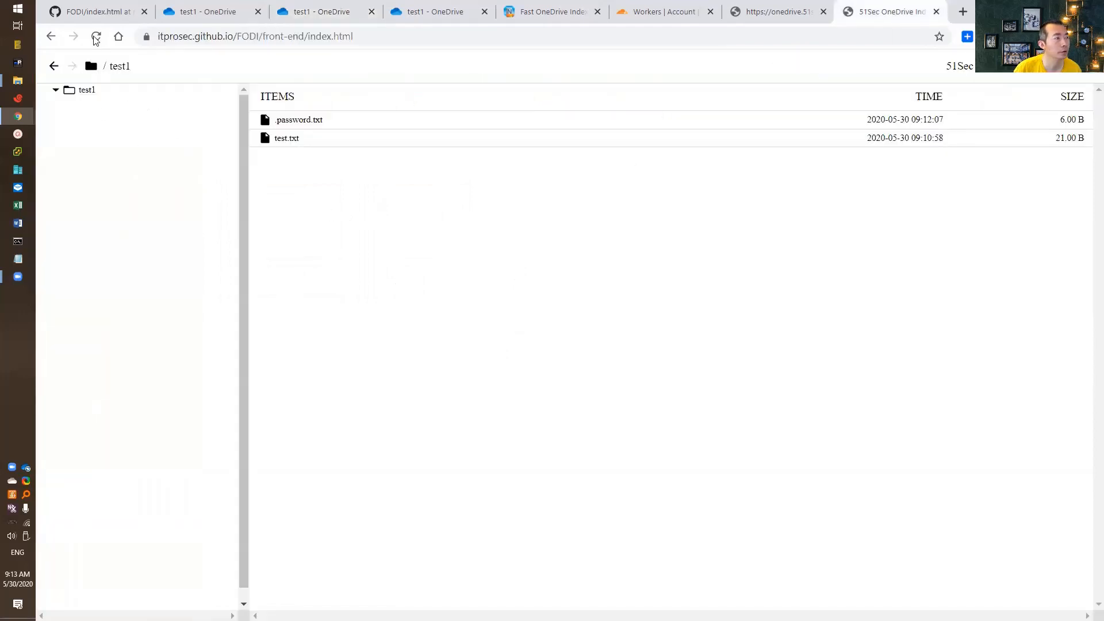
# Reload FODI, unlock test1 with its password to show test.txt, and refuse Chrome's password saving.
pyautogui.click(53, 66)
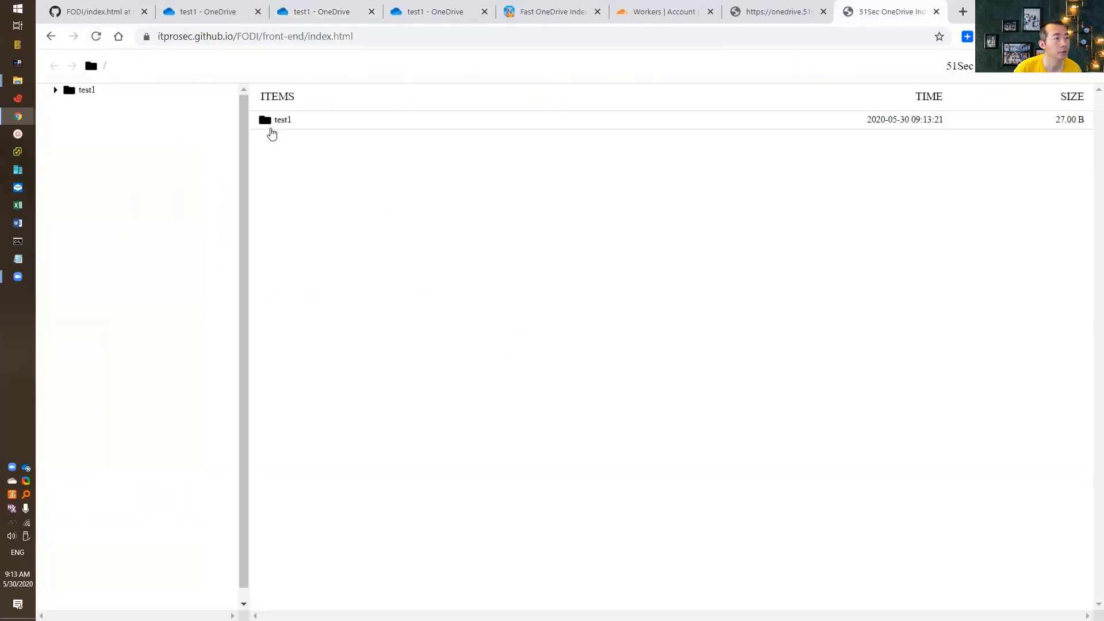
pyautogui.click(282, 119)
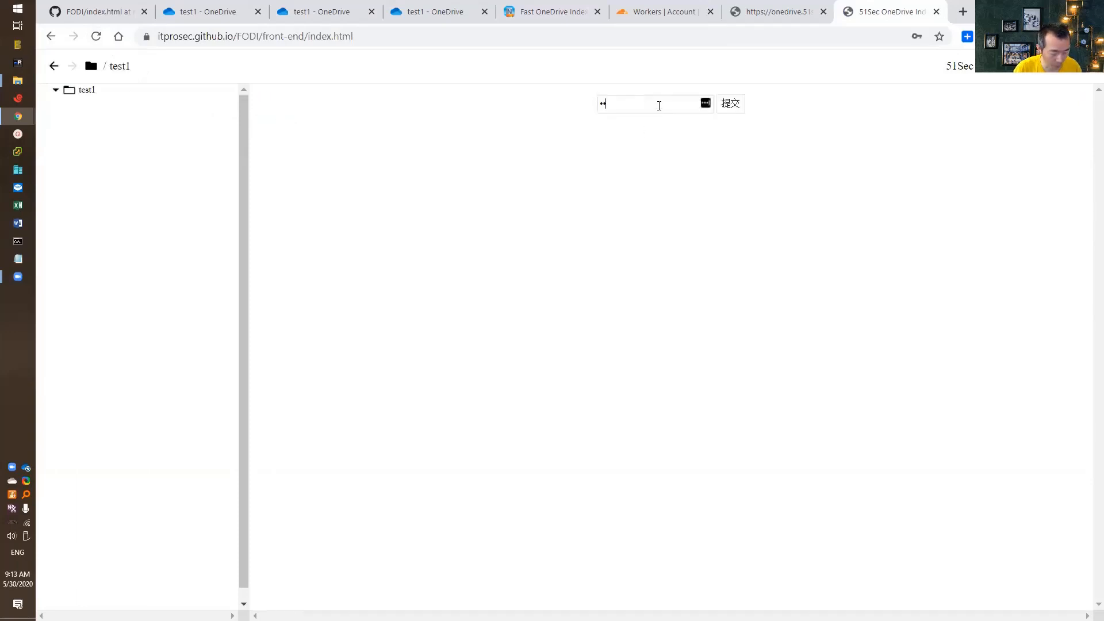
pyautogui.click(731, 104)
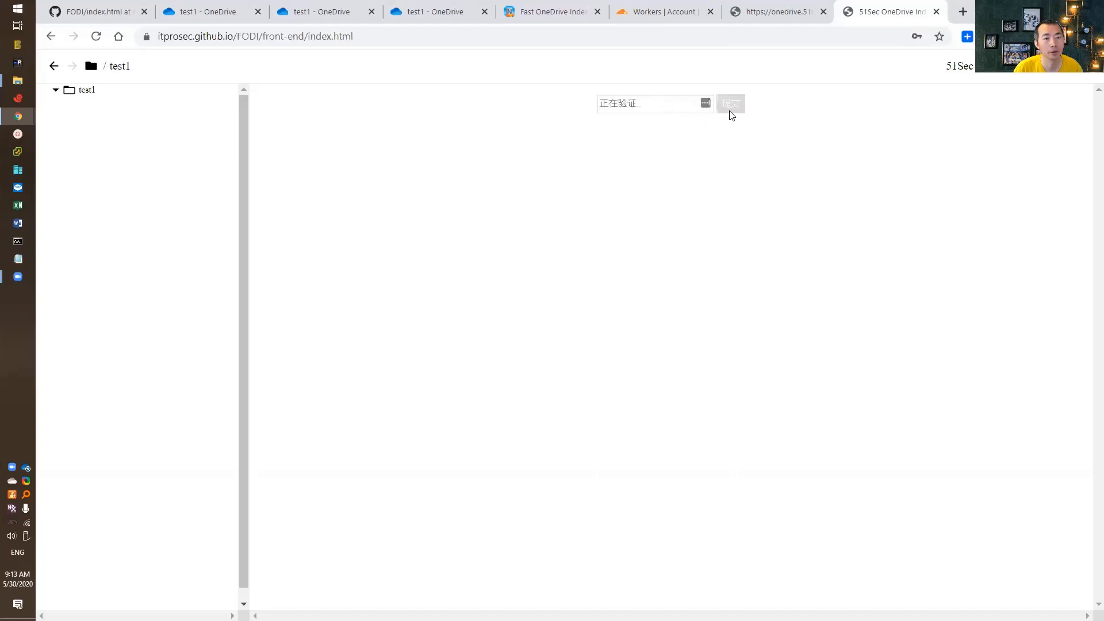
pyautogui.click(731, 104)
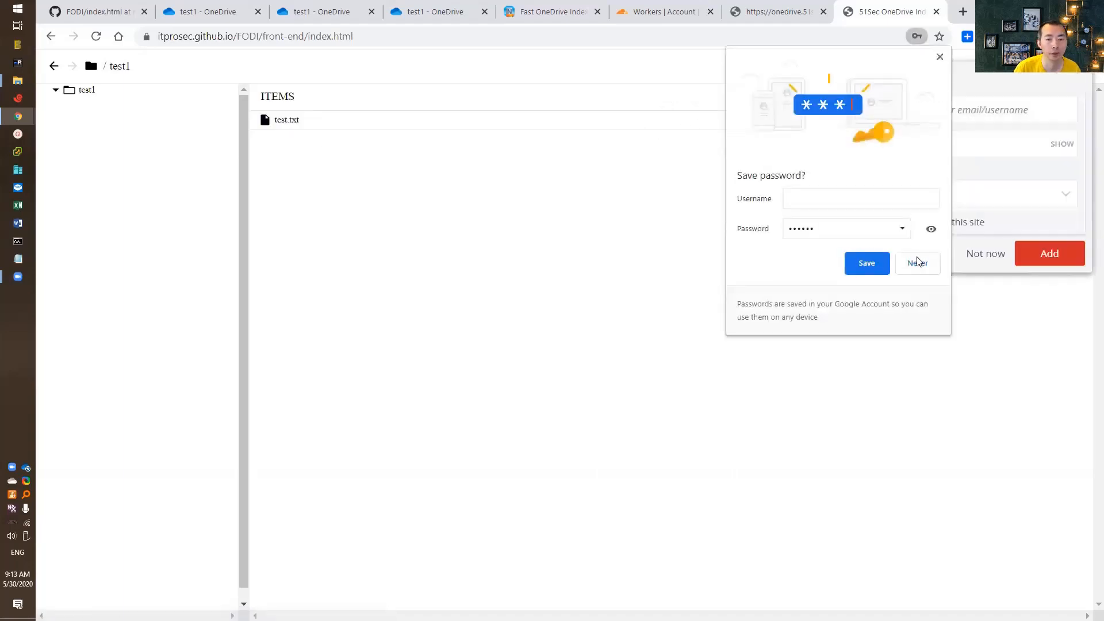
pyautogui.click(939, 57)
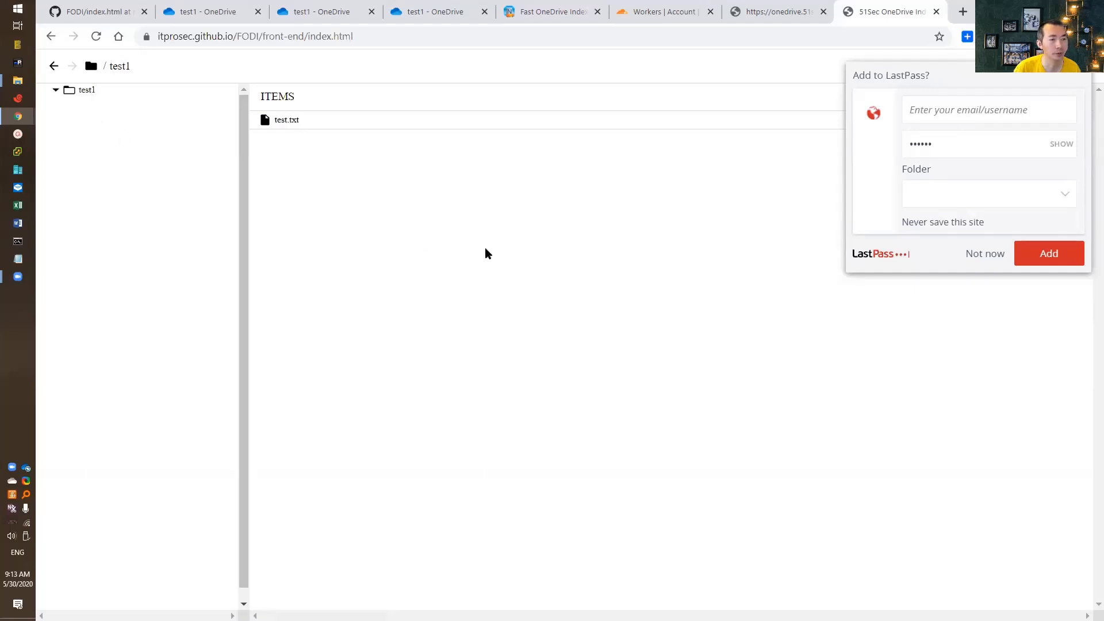
pyautogui.moveTo(415, 188)
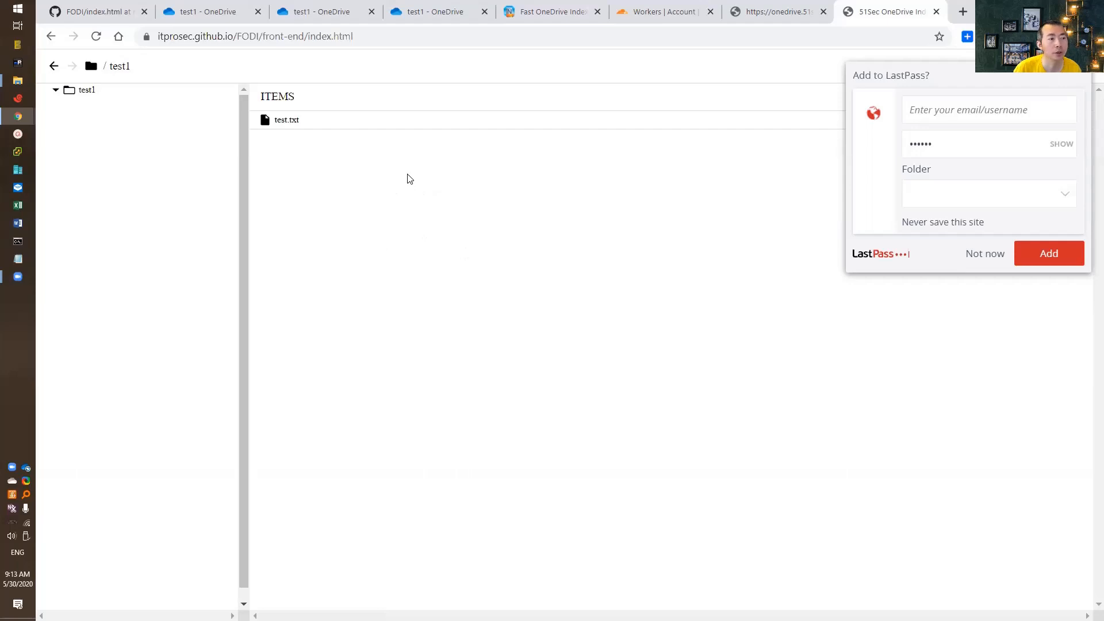
pyautogui.moveTo(857, 118)
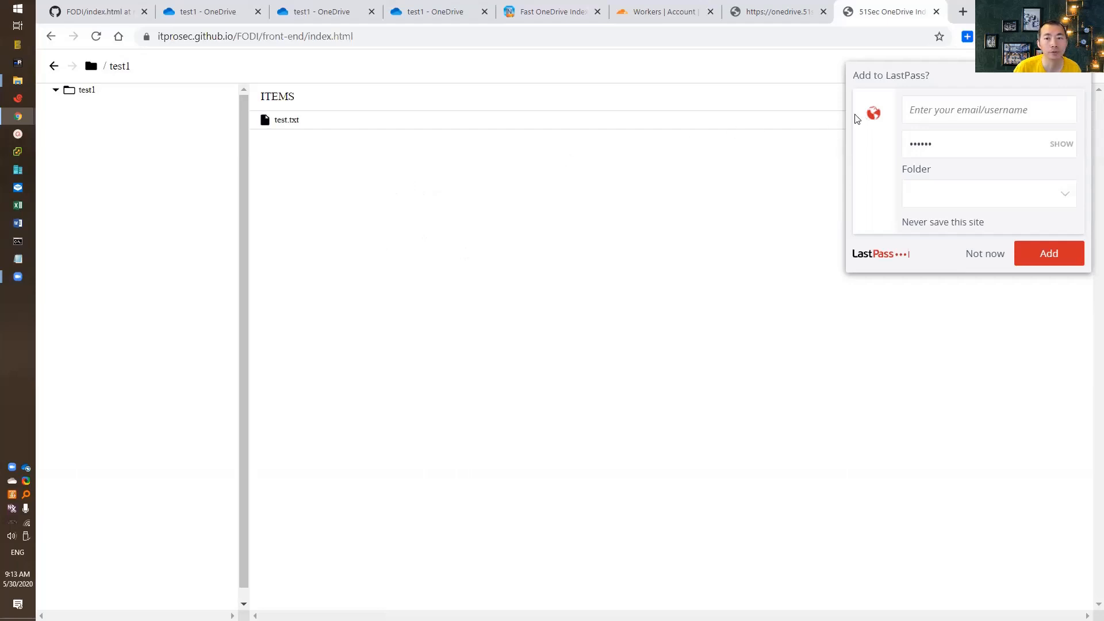